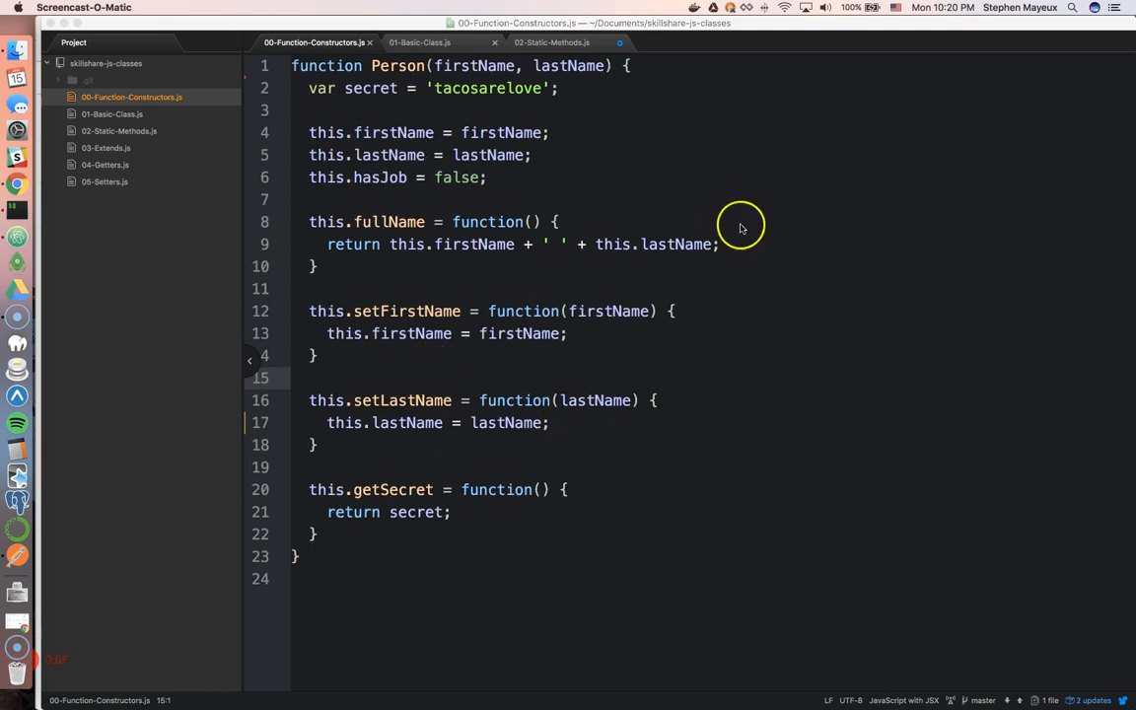
mouse_move(426, 280)
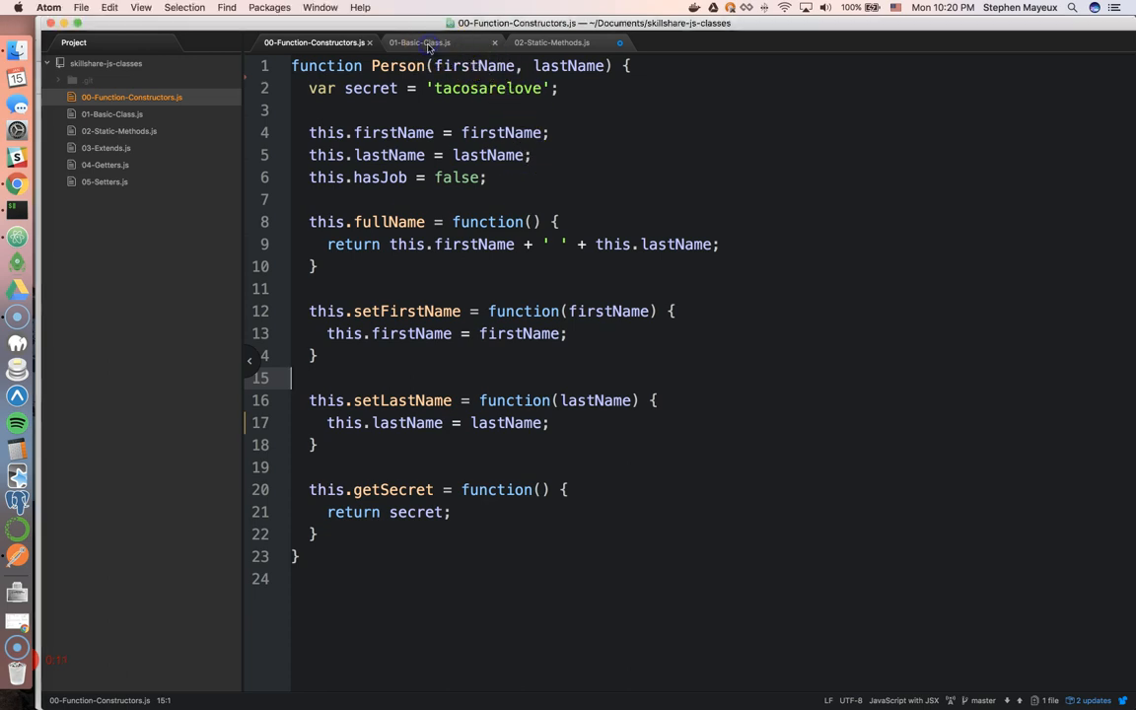
Compare 00-Function-Constructors.js against the class-based Person in 01-Basic-Class.js.
left_click(418, 43)
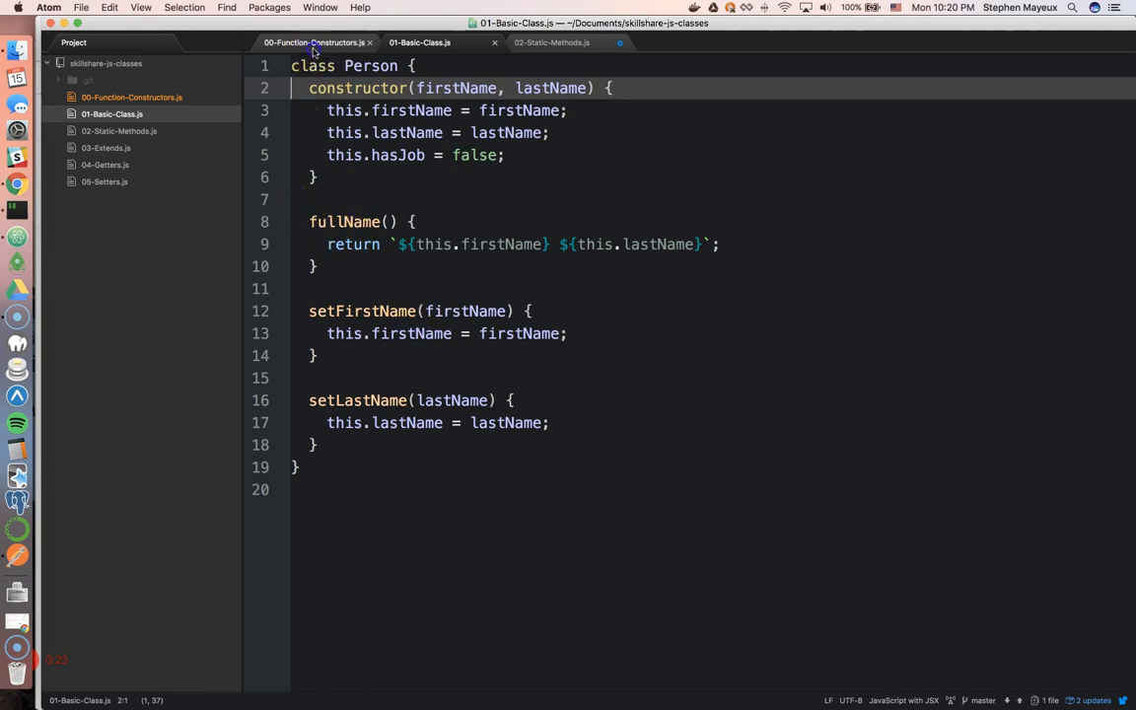
left_click(314, 43)
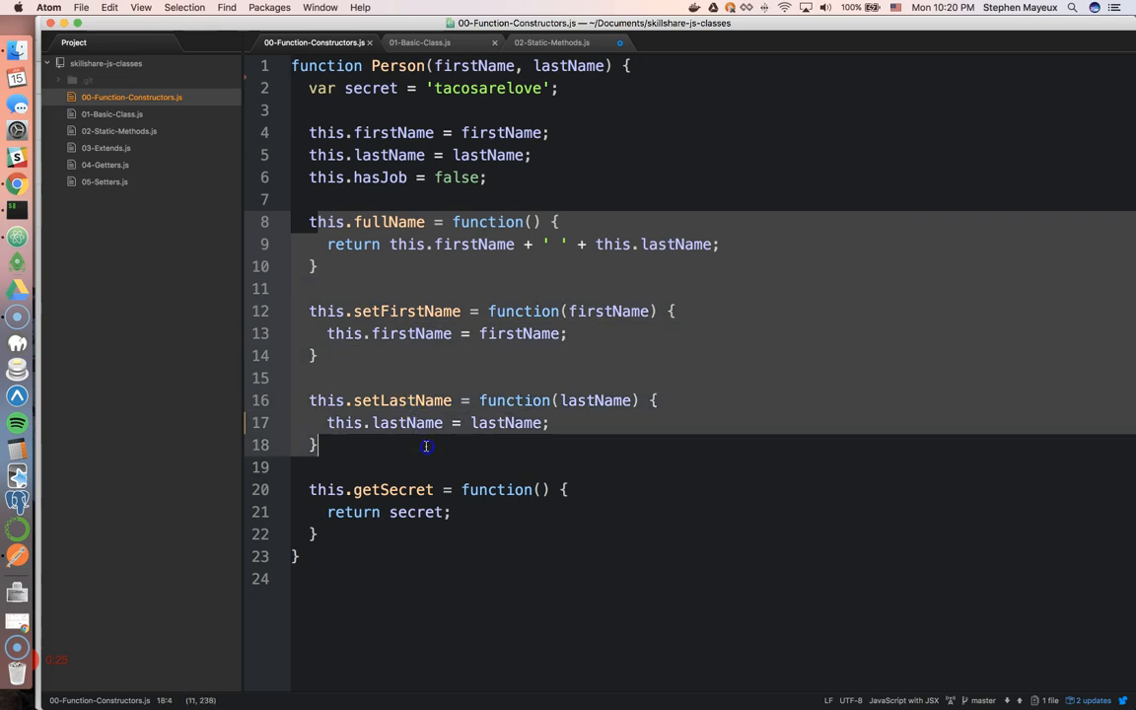
left_click(419, 44)
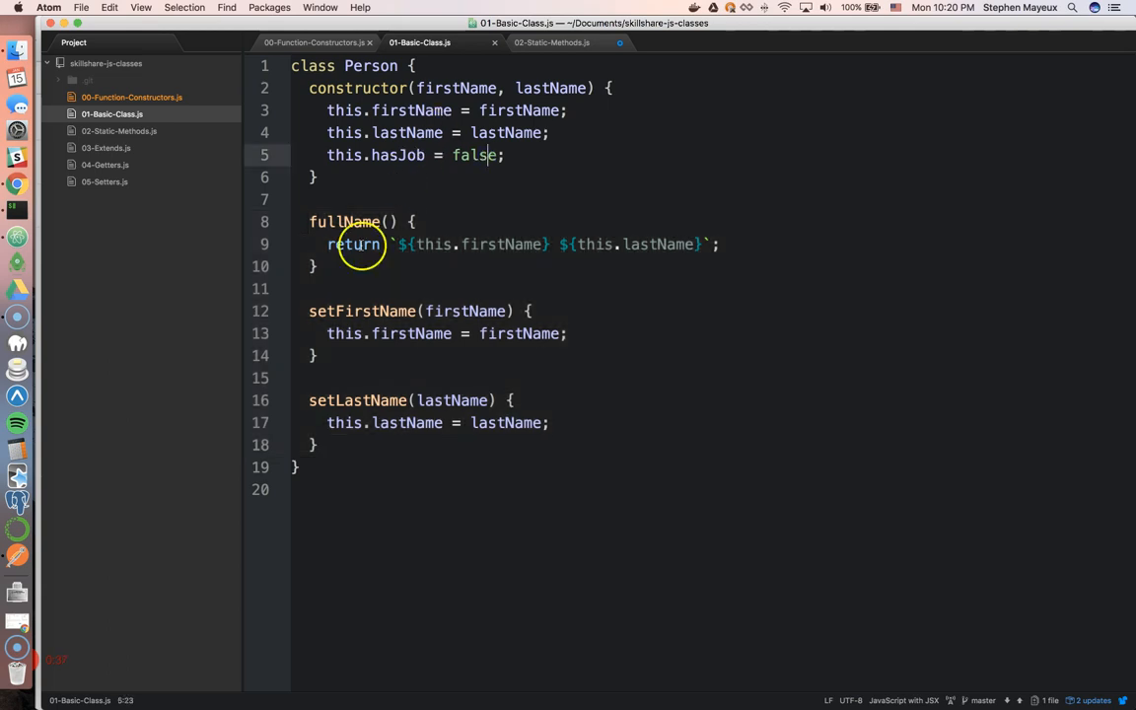
Highlight the setFirstName and setter method names, then move to 02-Static-Methods.js.
double_click(363, 312)
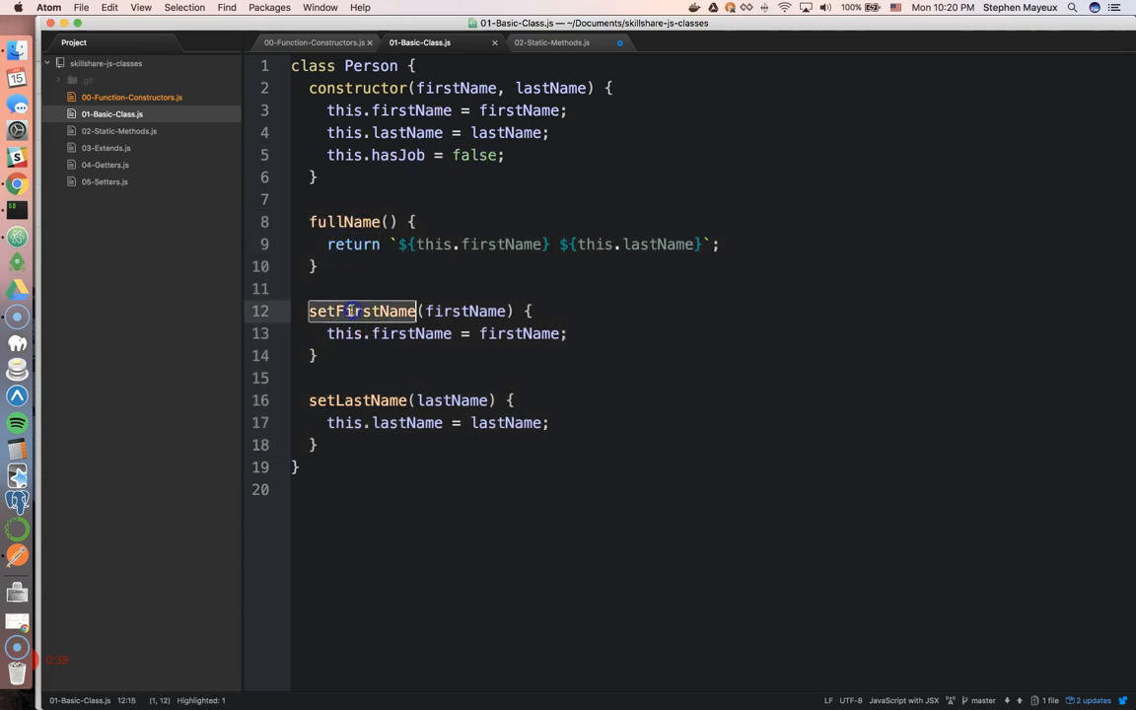
double_click(358, 400)
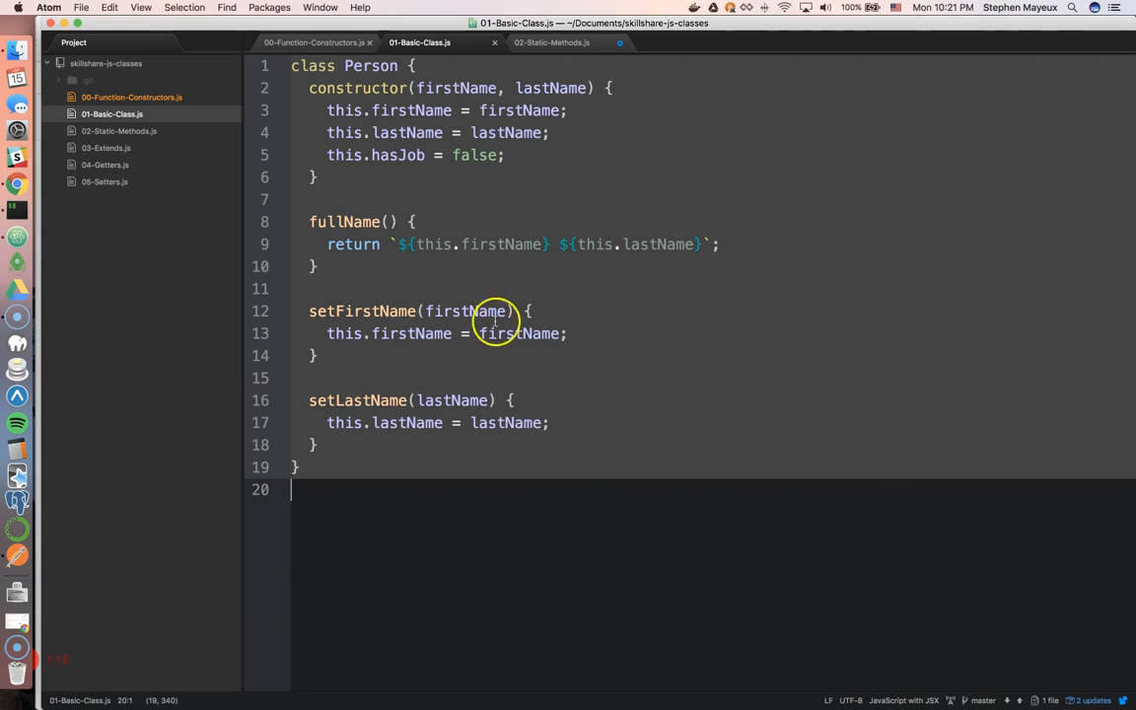
left_click(552, 43)
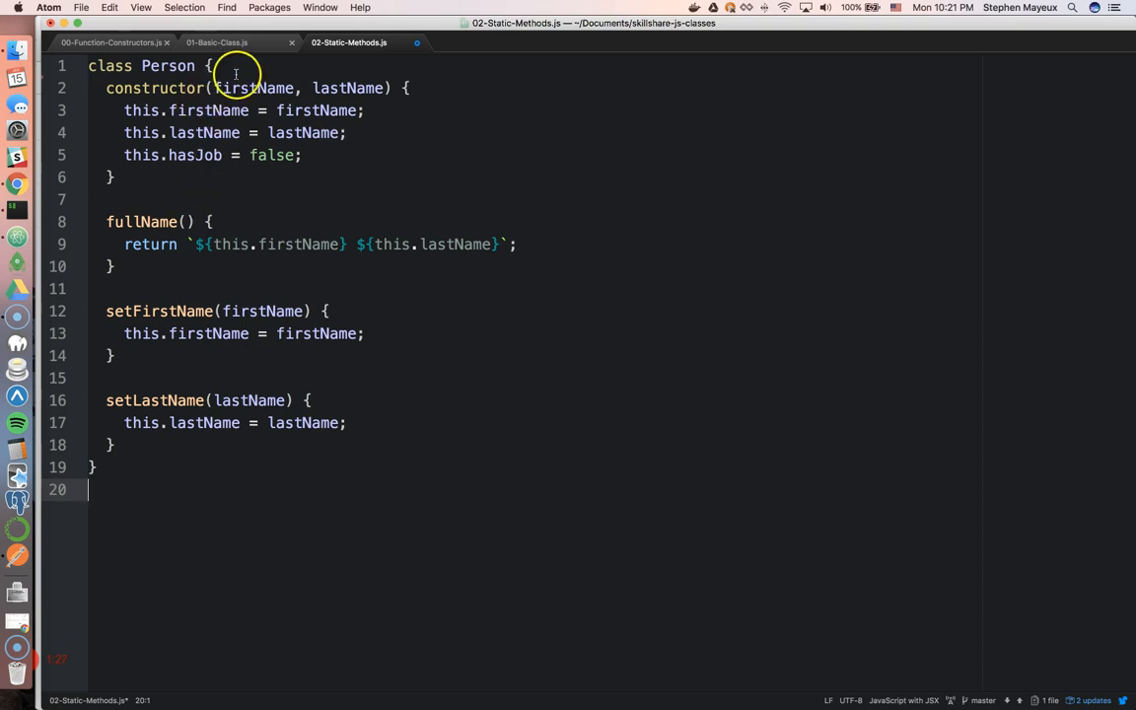
Add static species() { return 'Homo sapiens'; } at the top of the Person class.
key("enter")
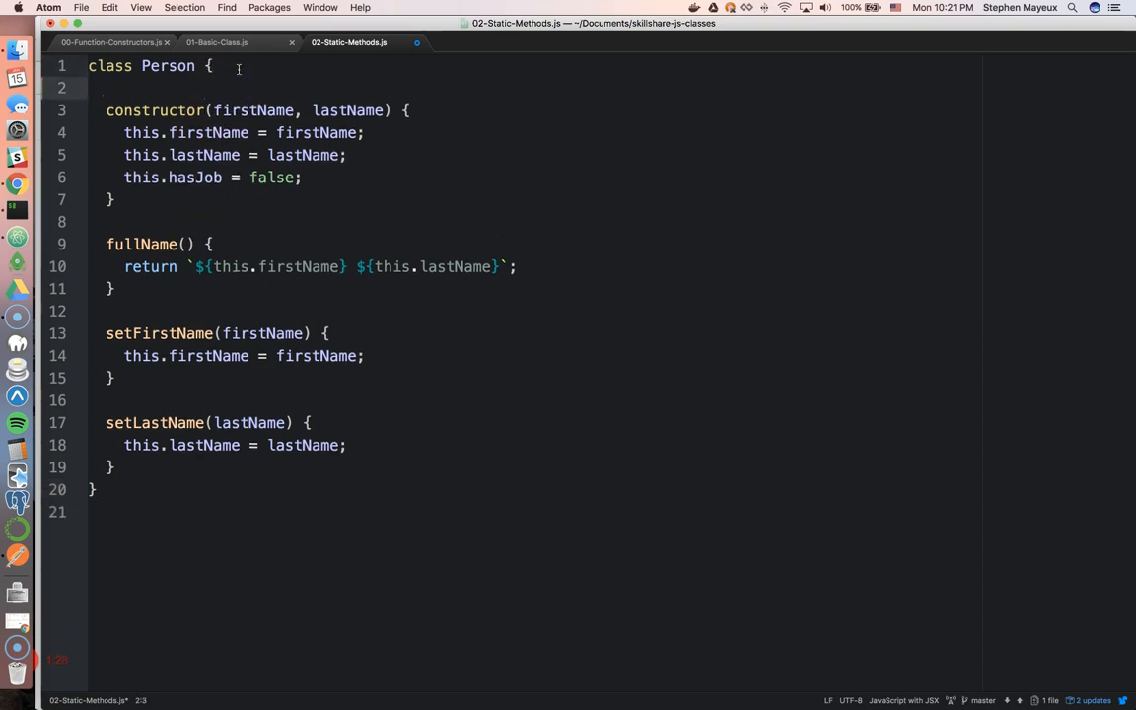
key("enter")
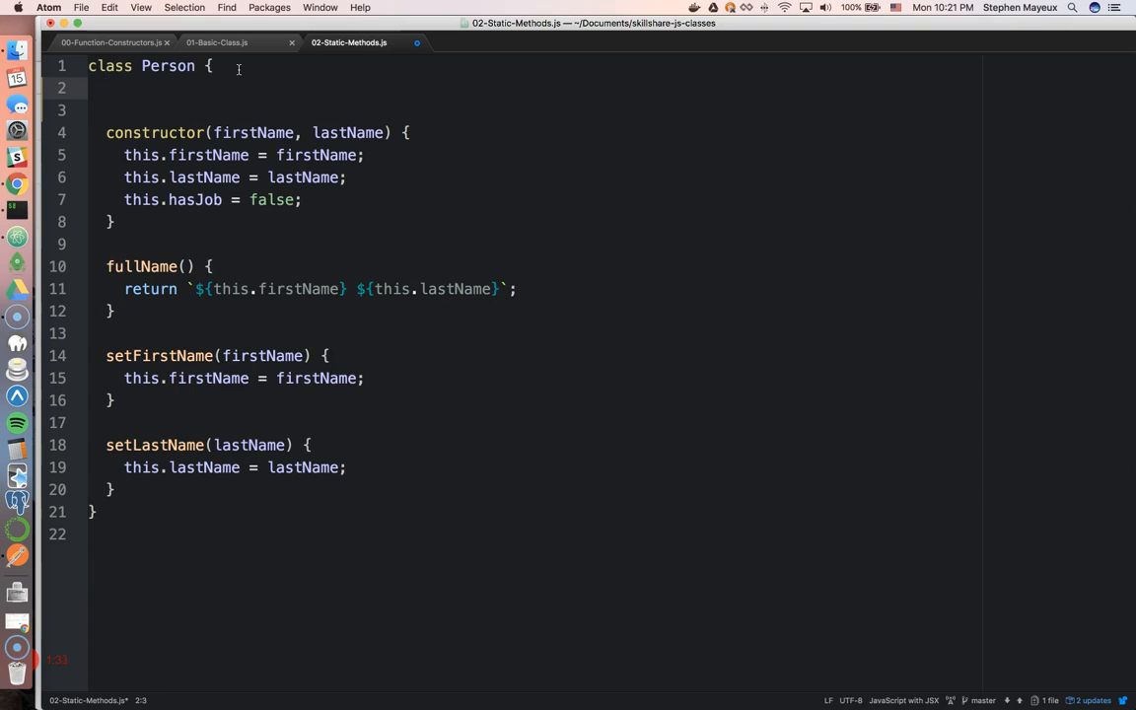
type("static")
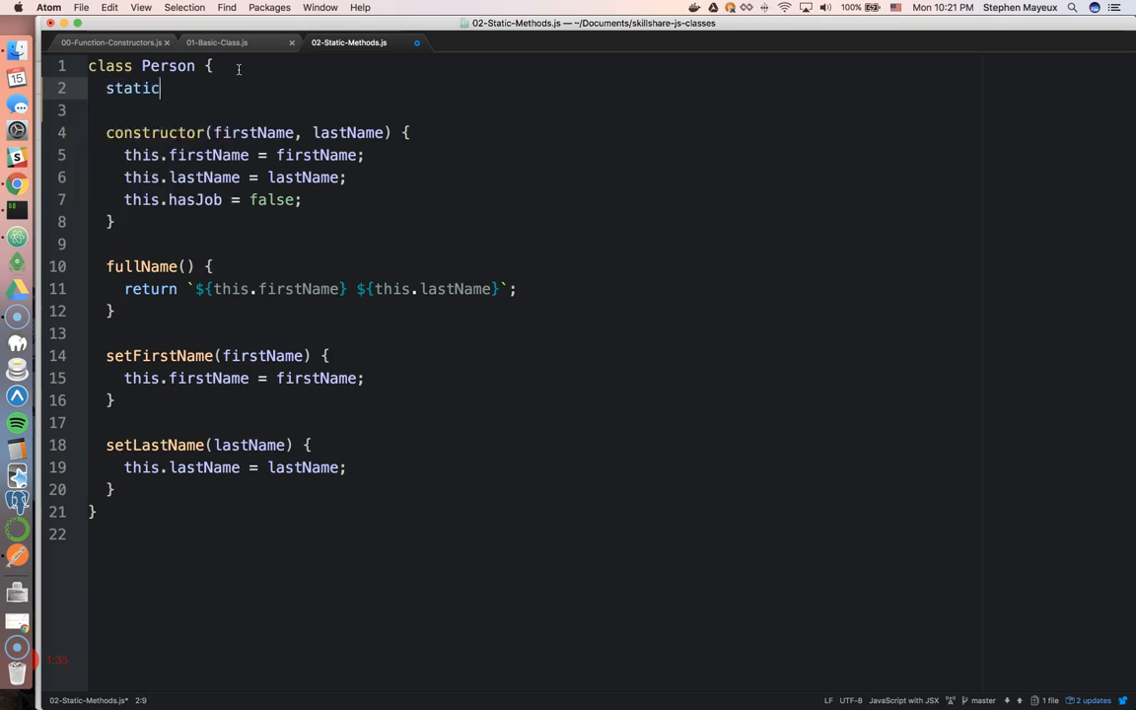
type("s")
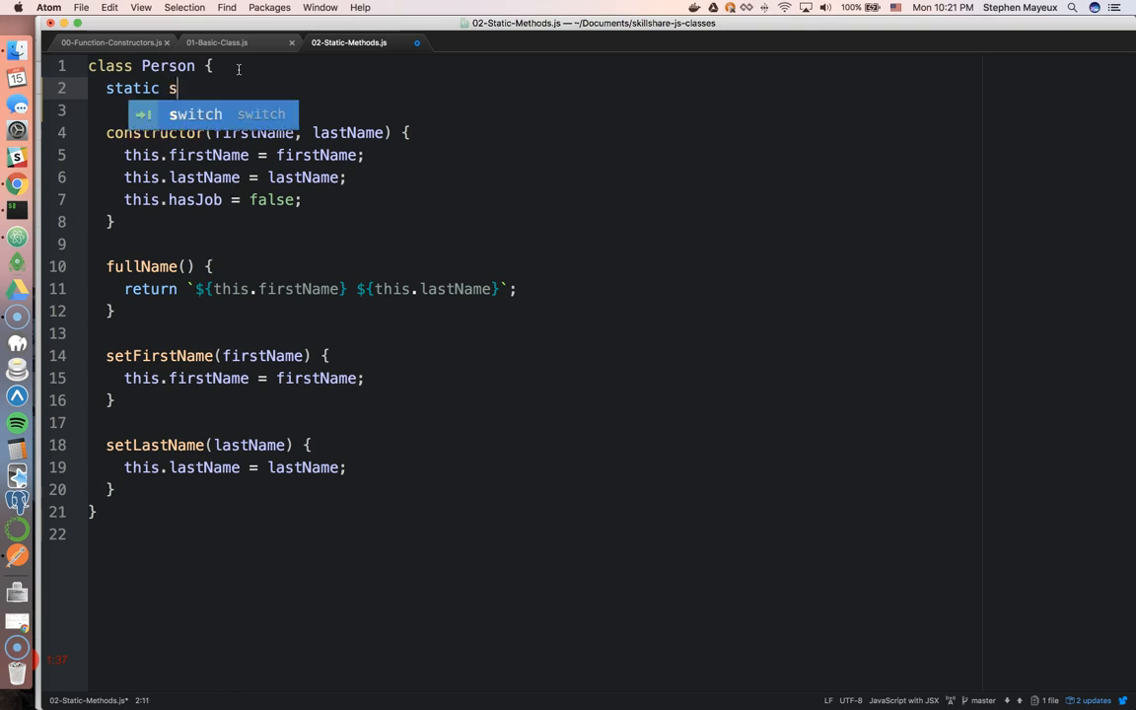
type("pecies")
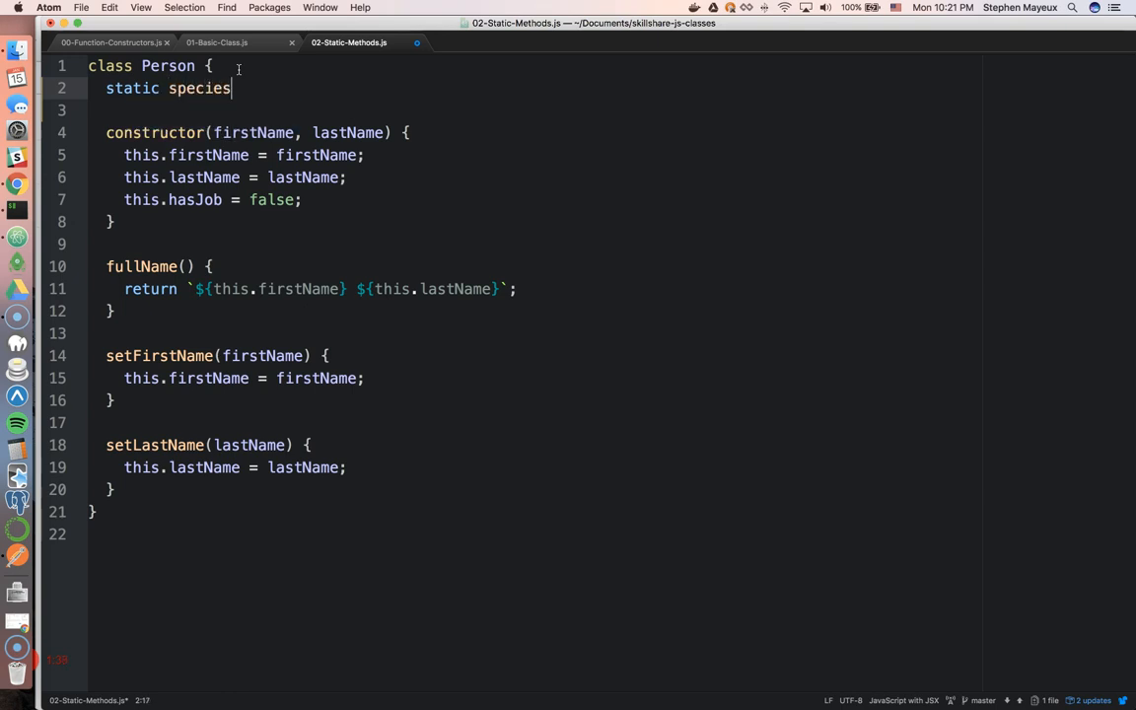
type("() {")
left_click(537, 111)
type("return 'Homo sapiens")
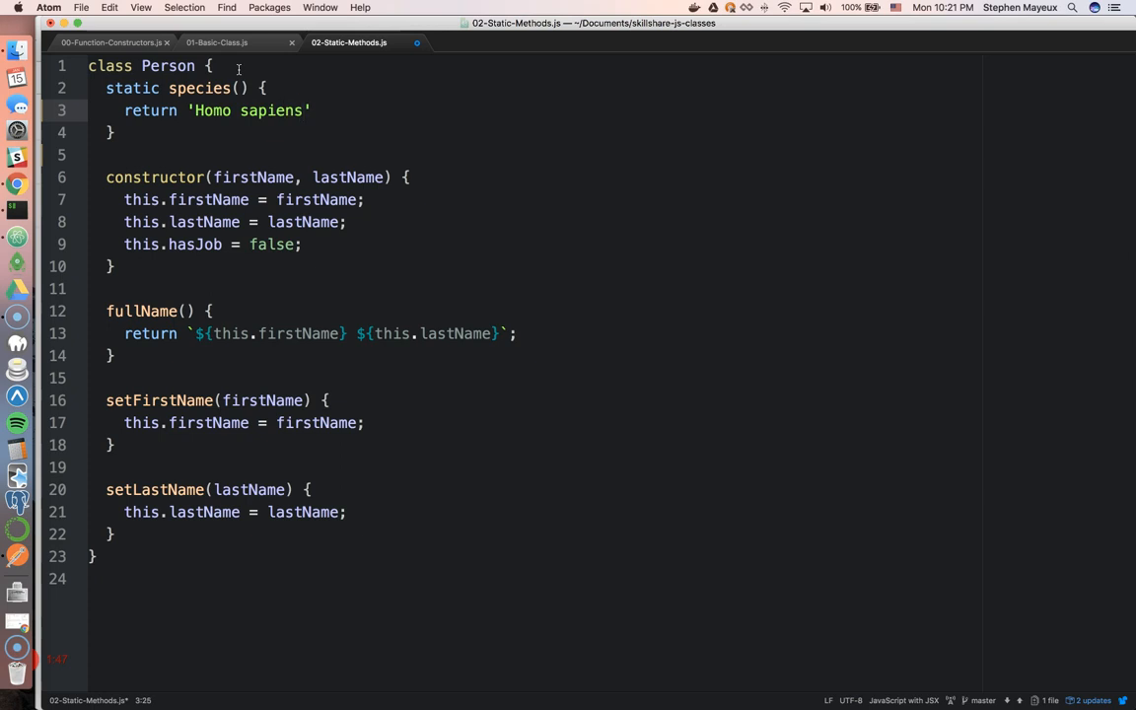
type(";")
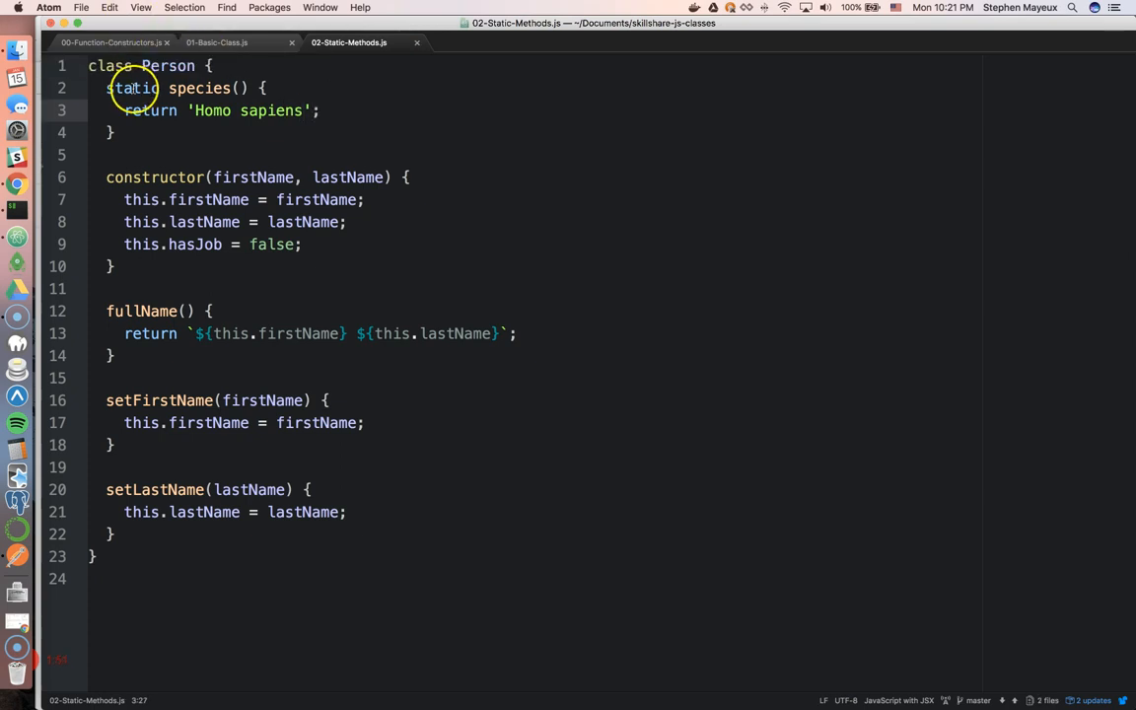
Highlight the static keyword and switch over to the browser.
double_click(133, 87)
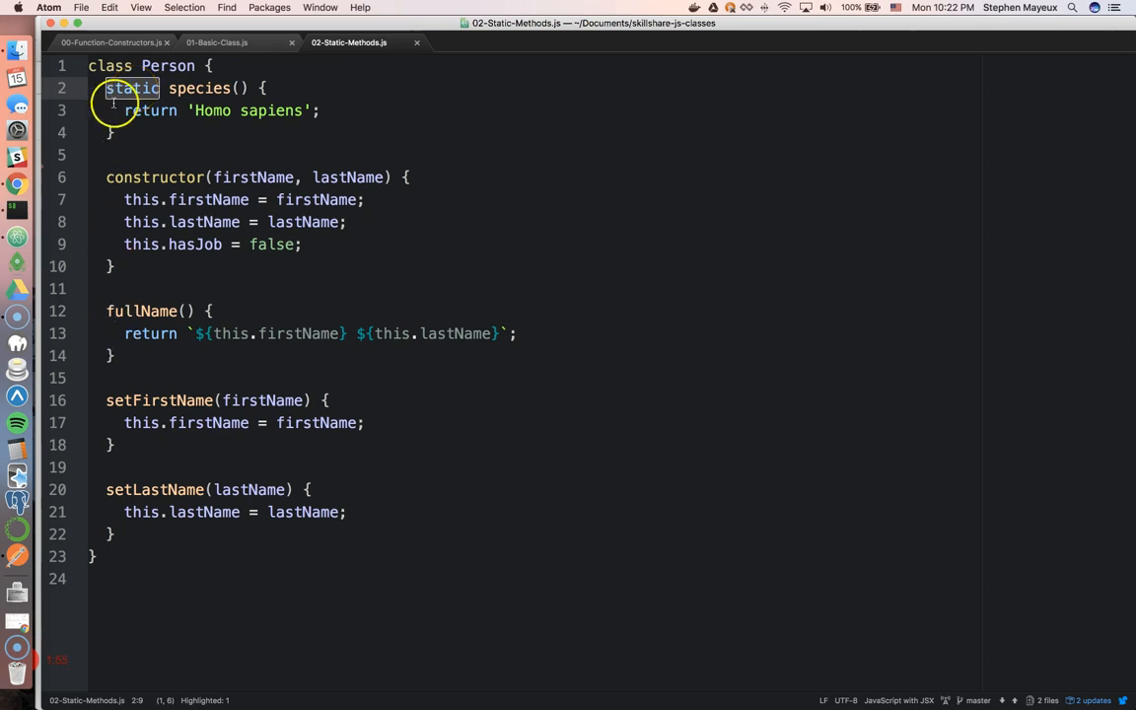
double_click(165, 65)
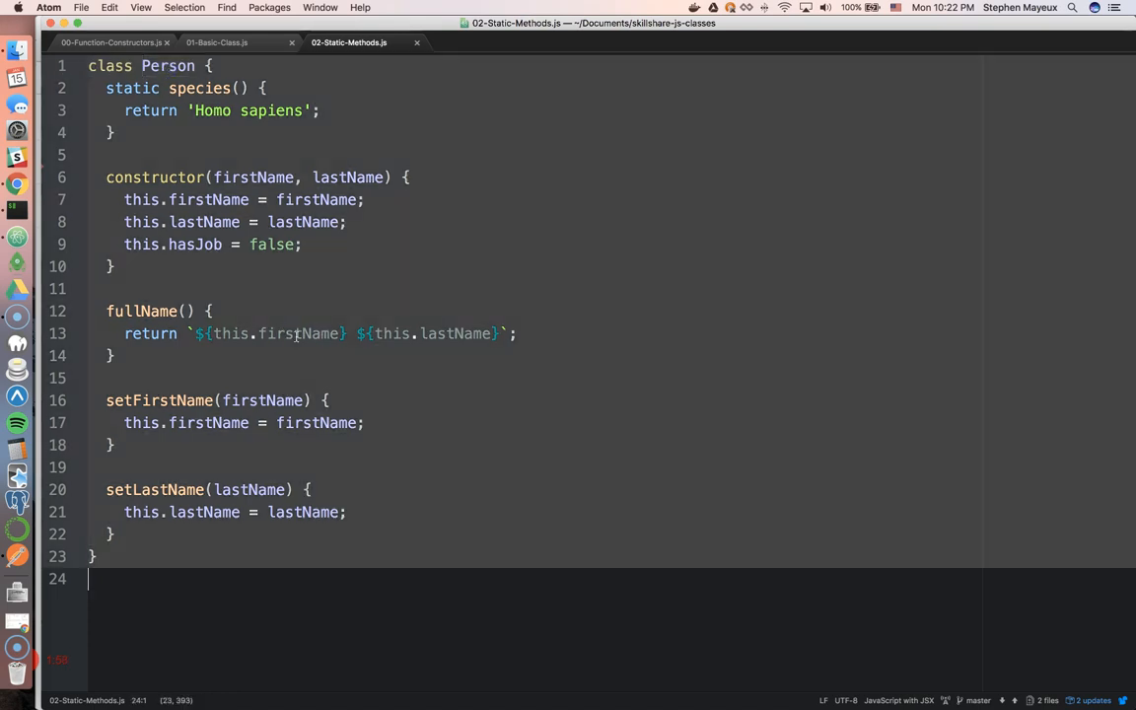
key("cmd+tab")
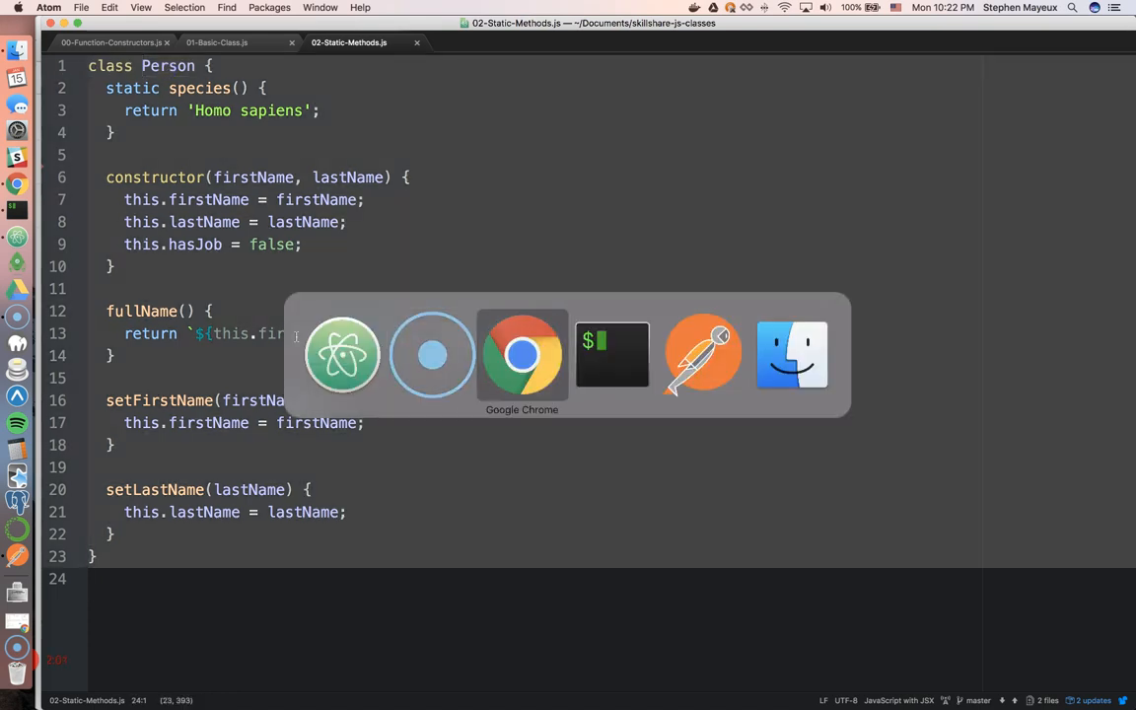
Run the Person class in the console and create person1 = new Person('Stephen', 'Mayeux').
left_click(521, 355)
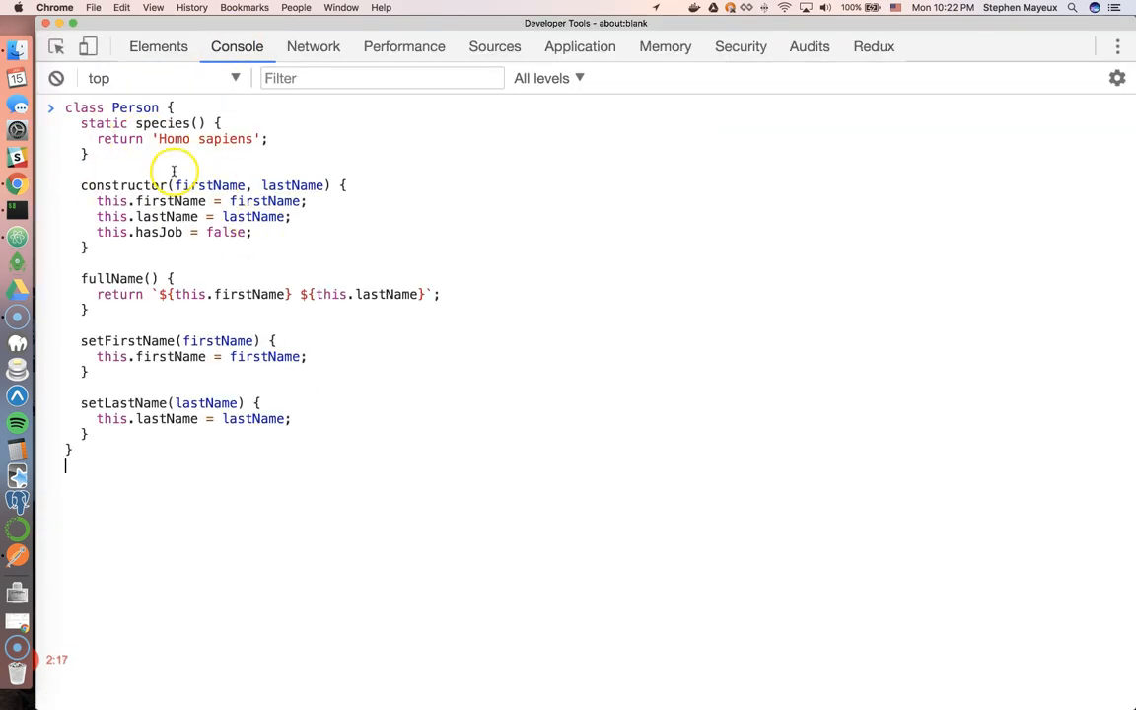
mouse_move(165, 391)
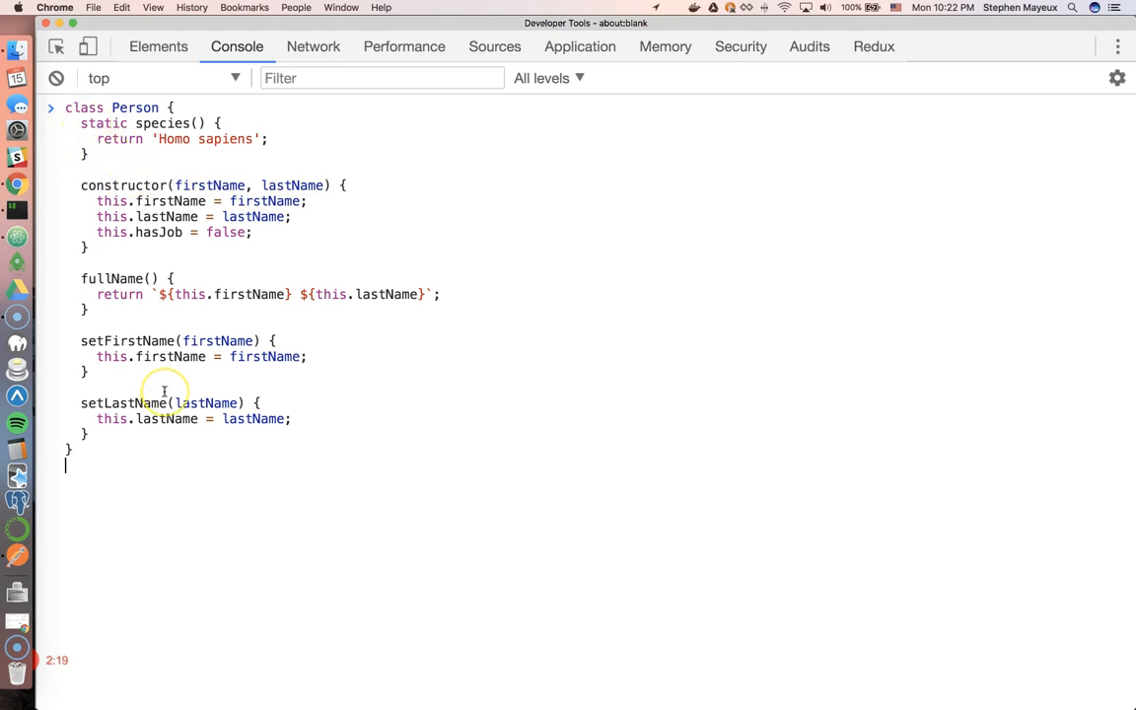
key("Enter")
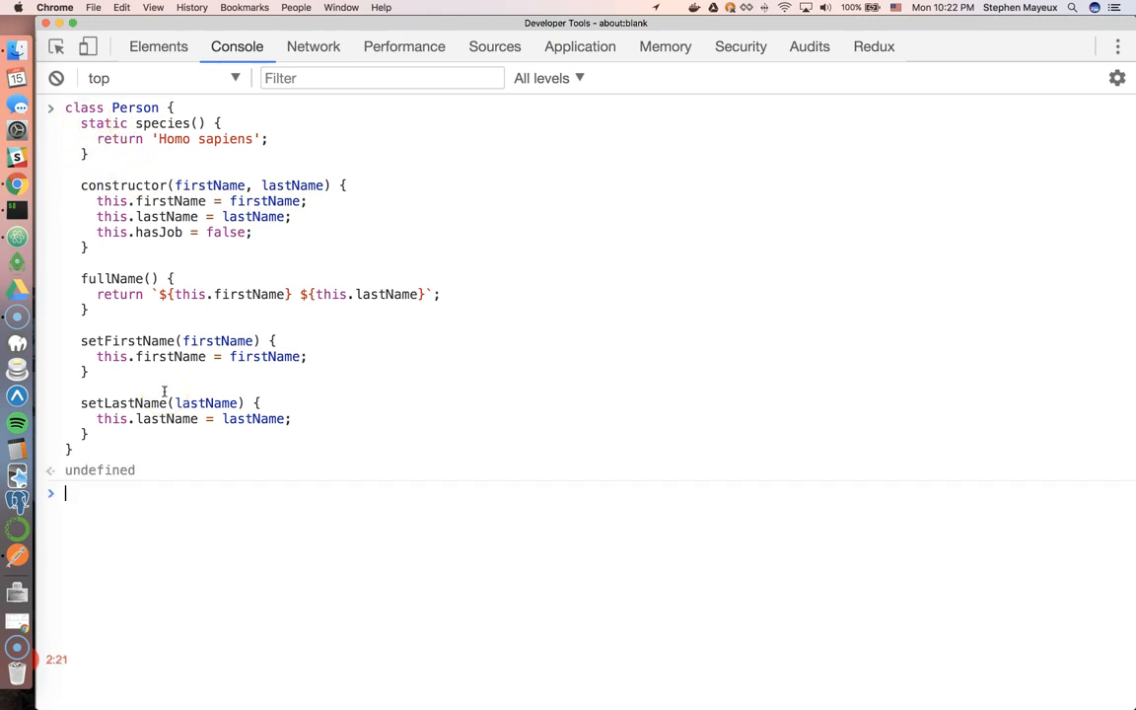
type("const person1 = new Person('Stephen', 'Mayeux');")
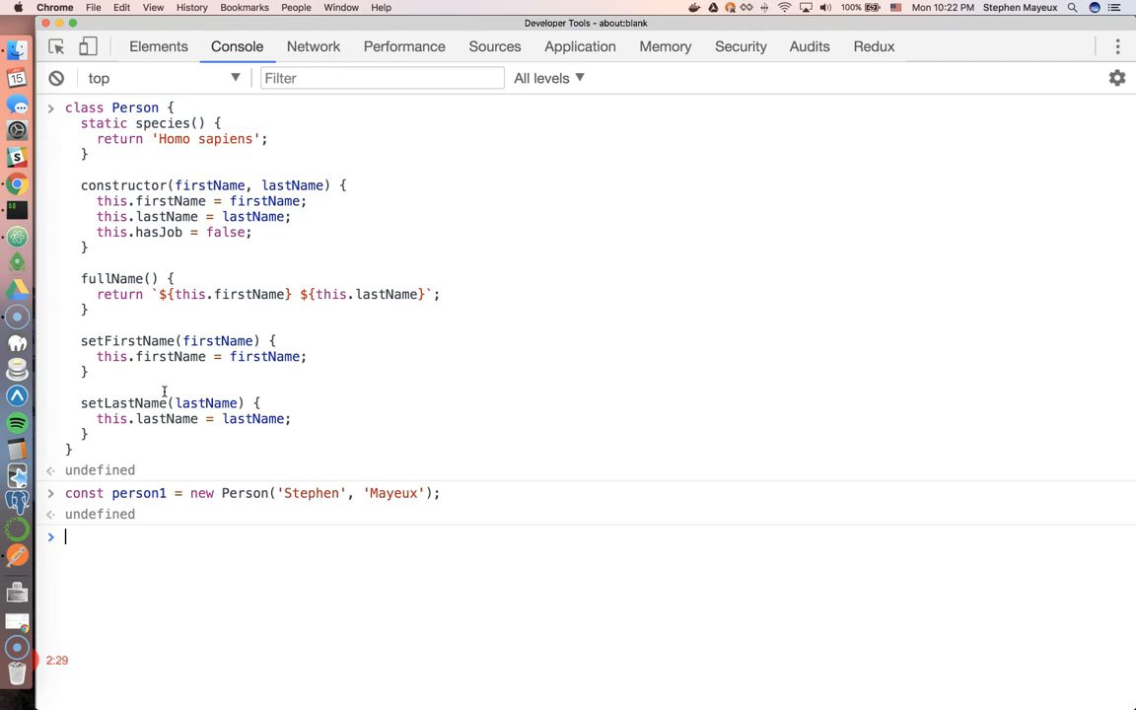
Check person1's firstName and lastName, then start typing person1.species.
type("person")
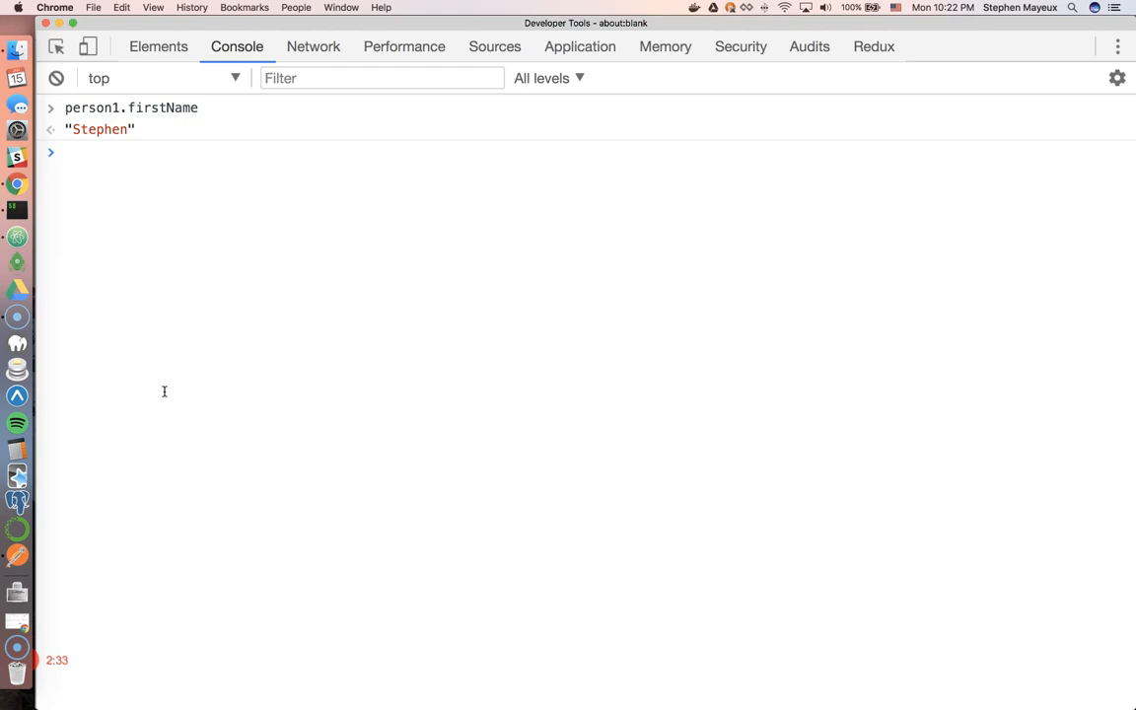
type("pers")
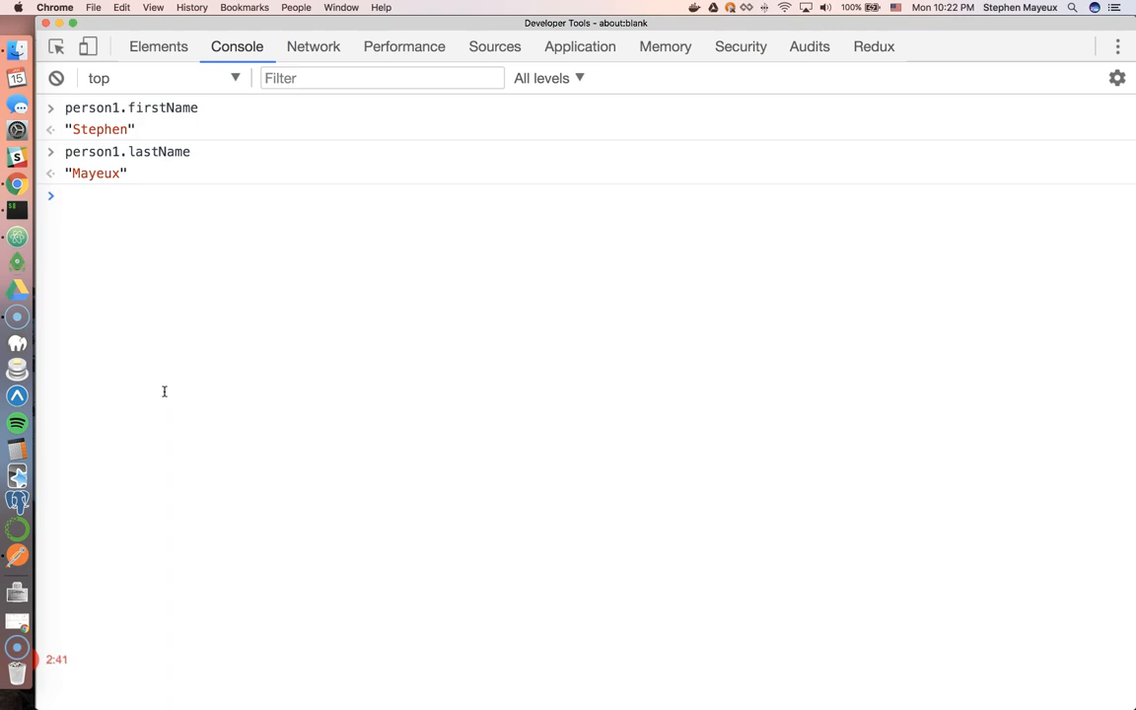
type("person1.")
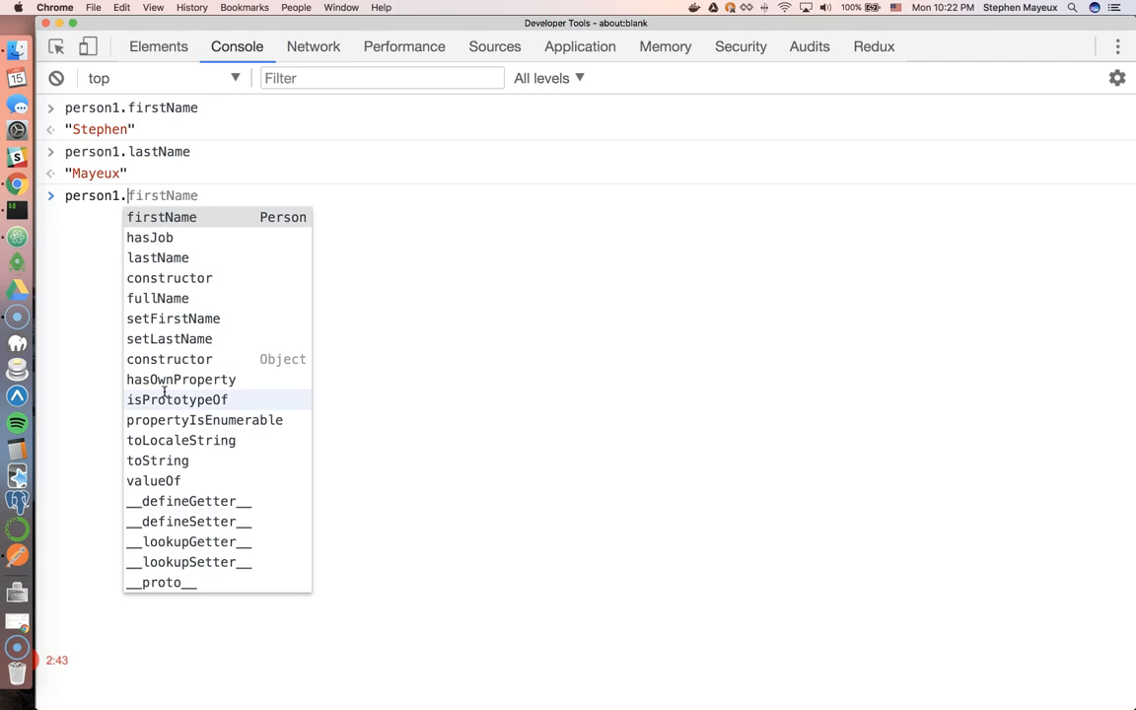
type("species() {")
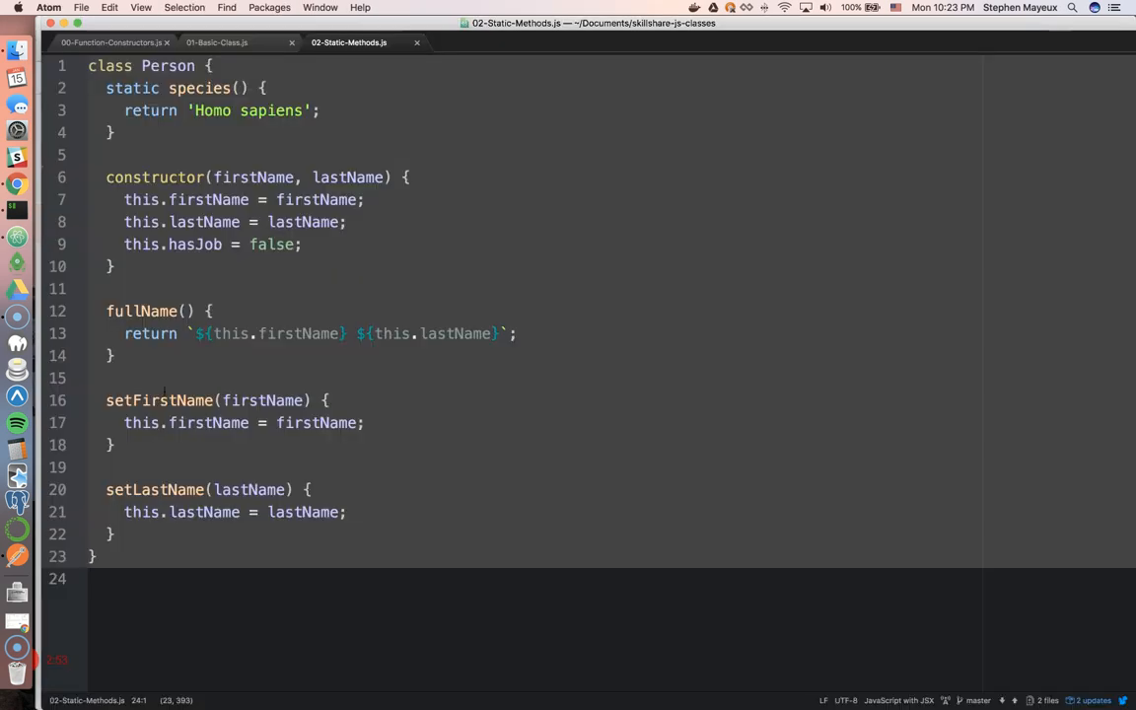
Call person1.species() to see the not-a-function TypeError, then begin typing Person.
double_click(132, 87)
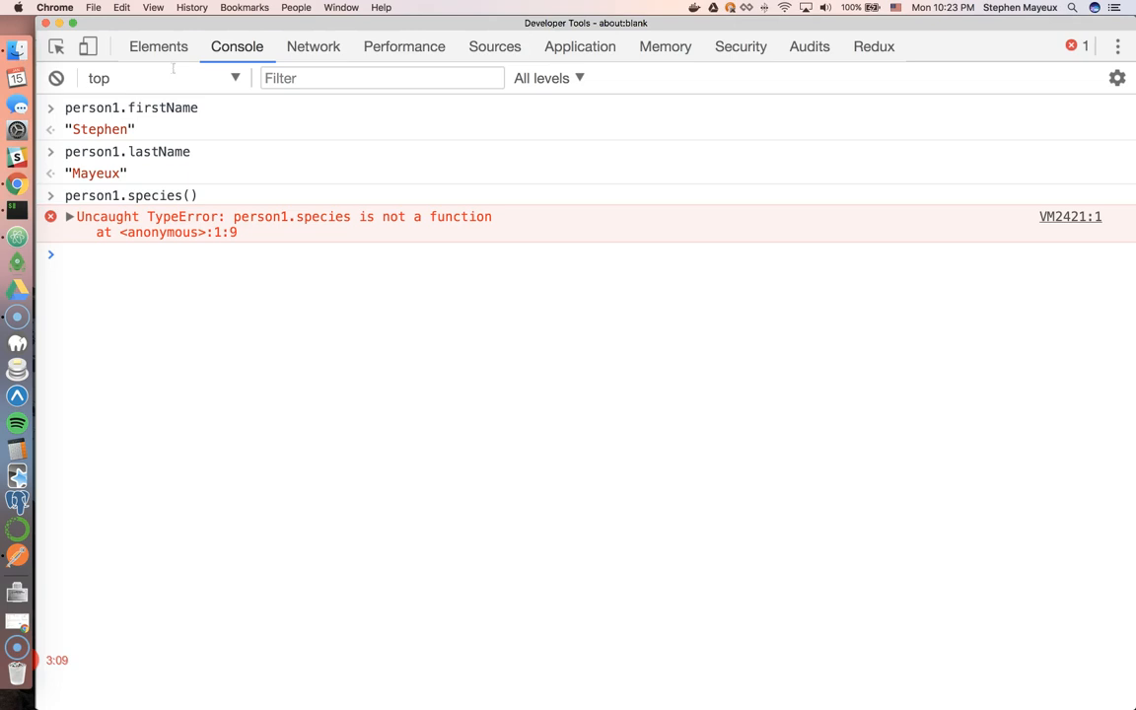
type("Person.")
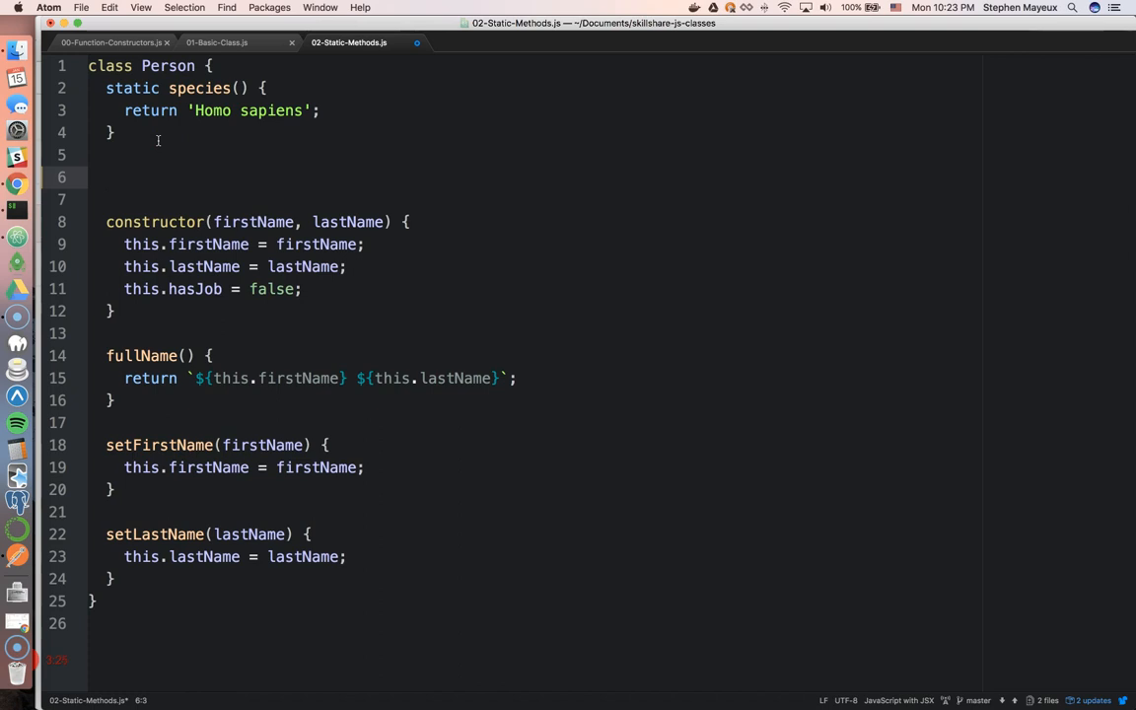
Add static speciesSentence() returning `Humans are classified as ${this.species()}`.
type("static")
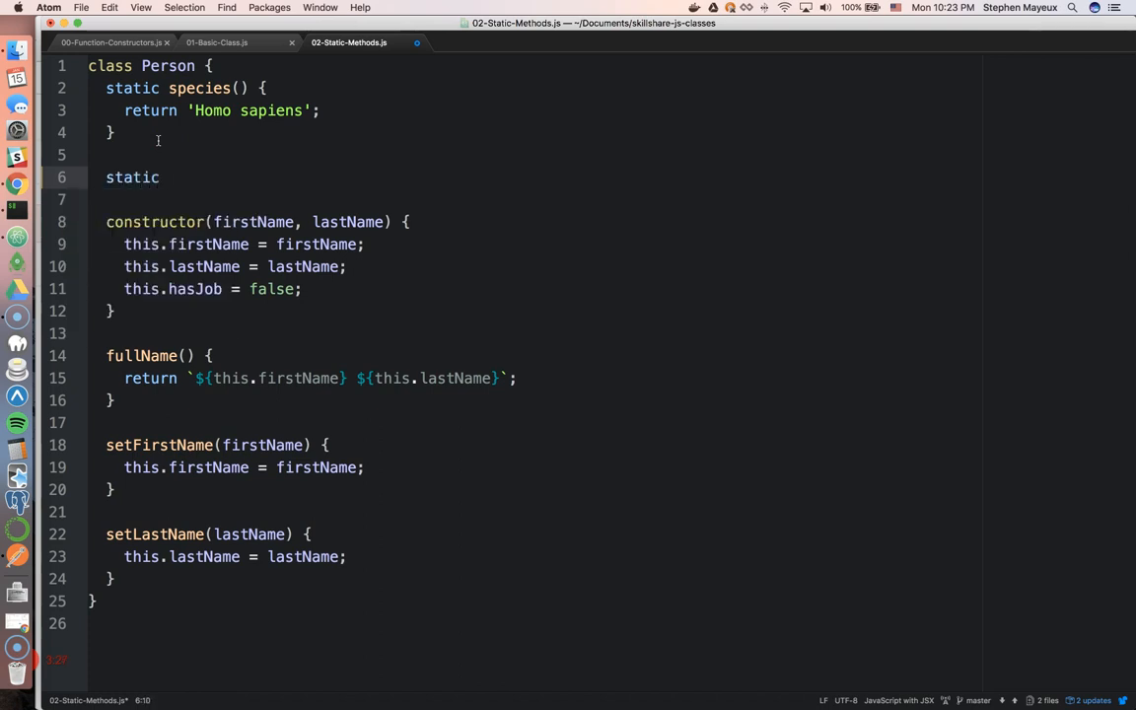
type("species")
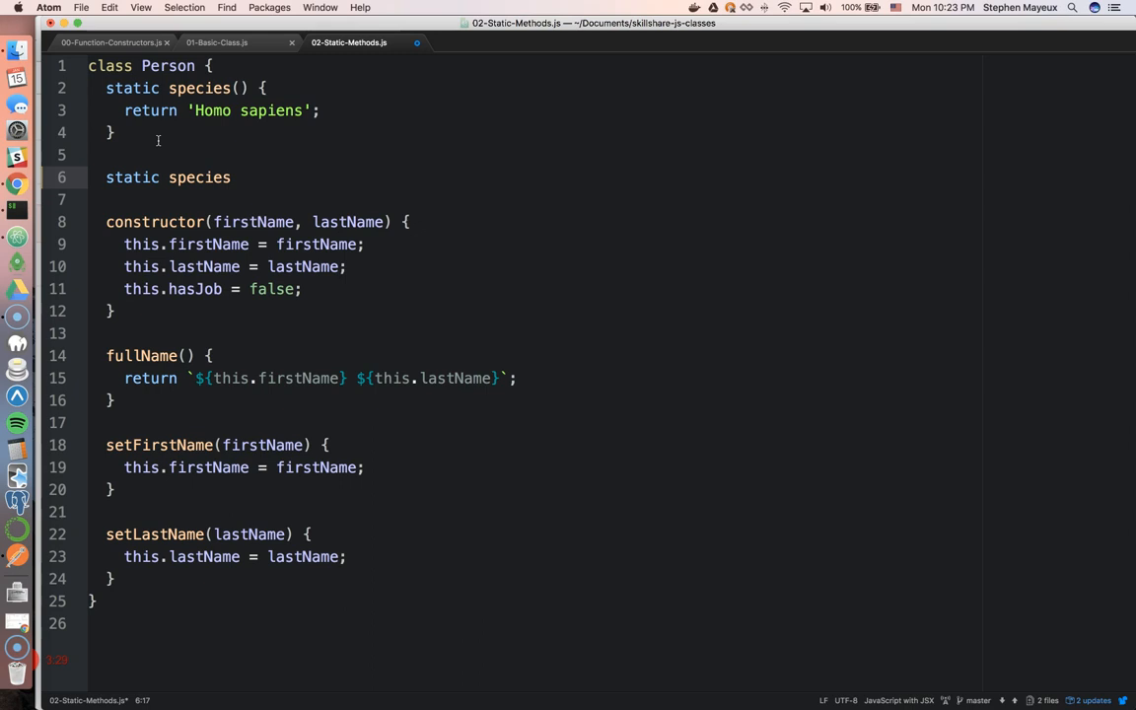
type("Sentence")
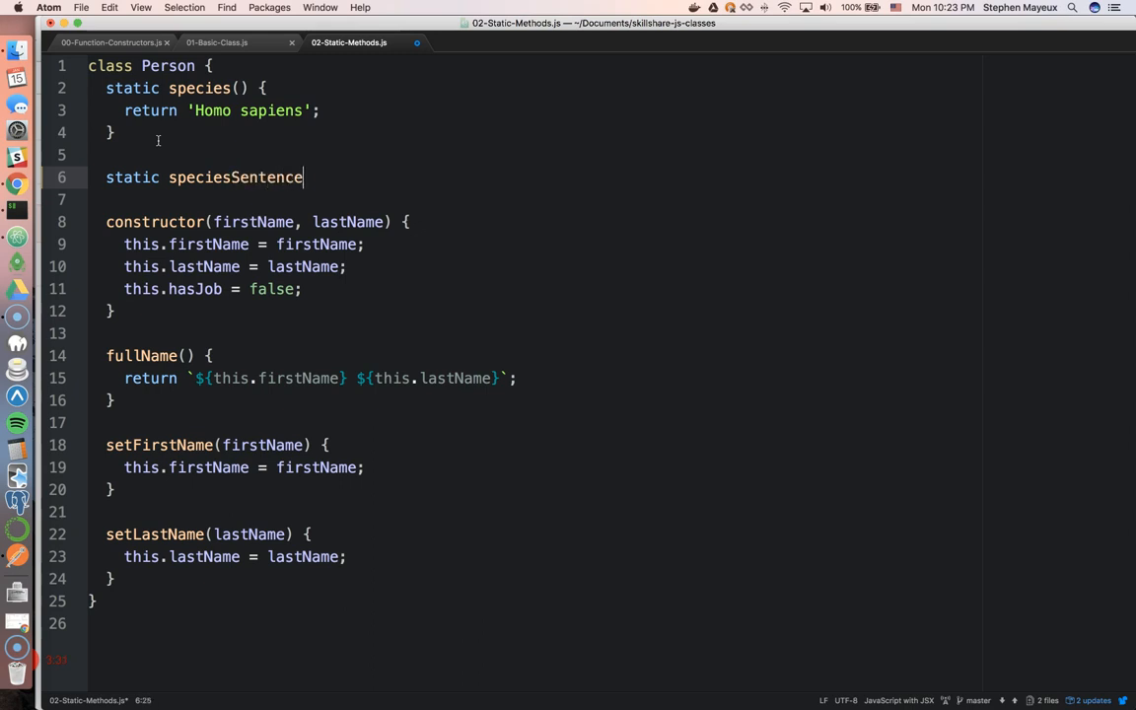
type("() {}")
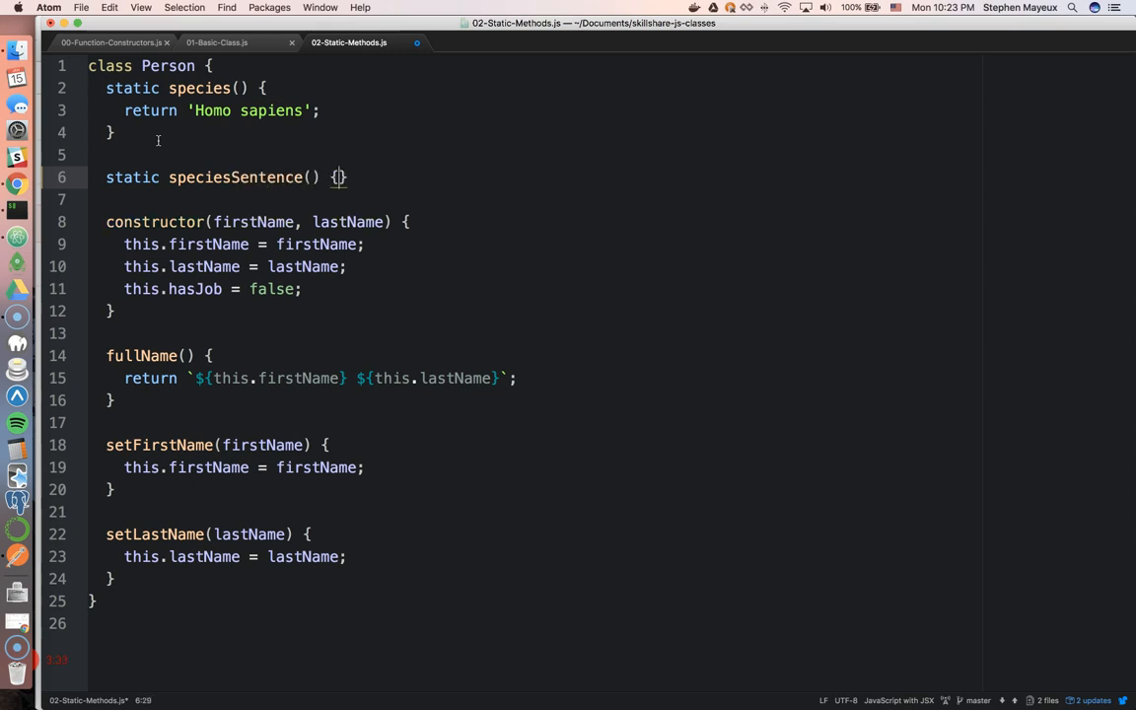
type("return")
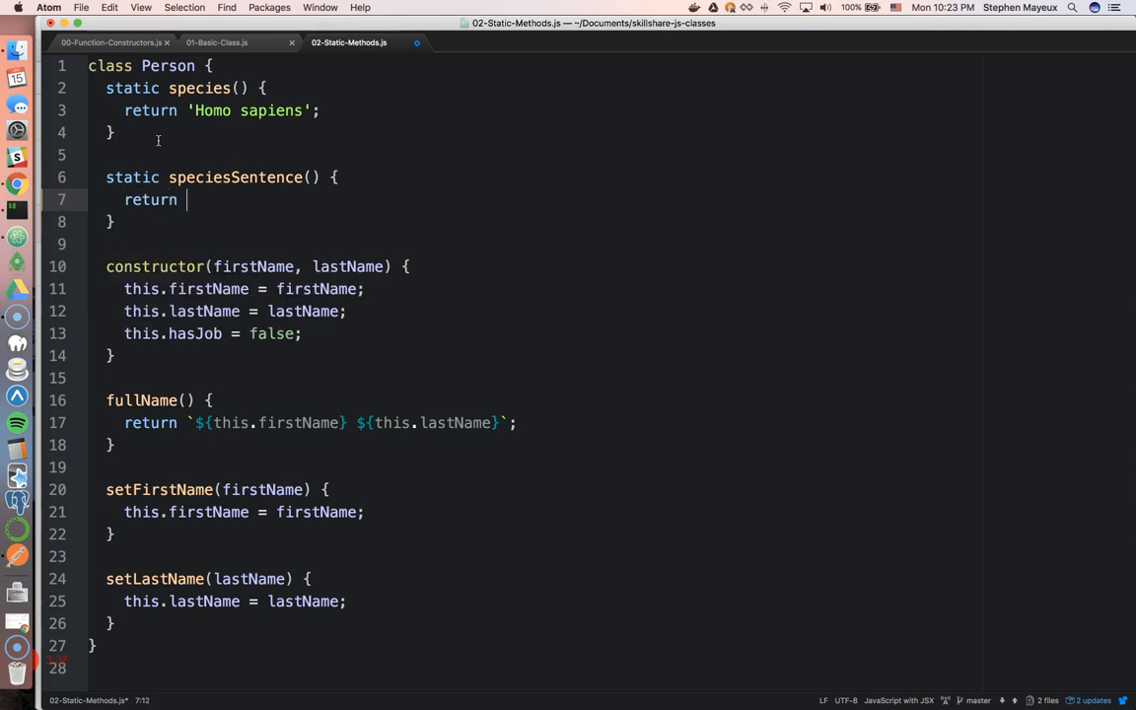
type("`Hum`")
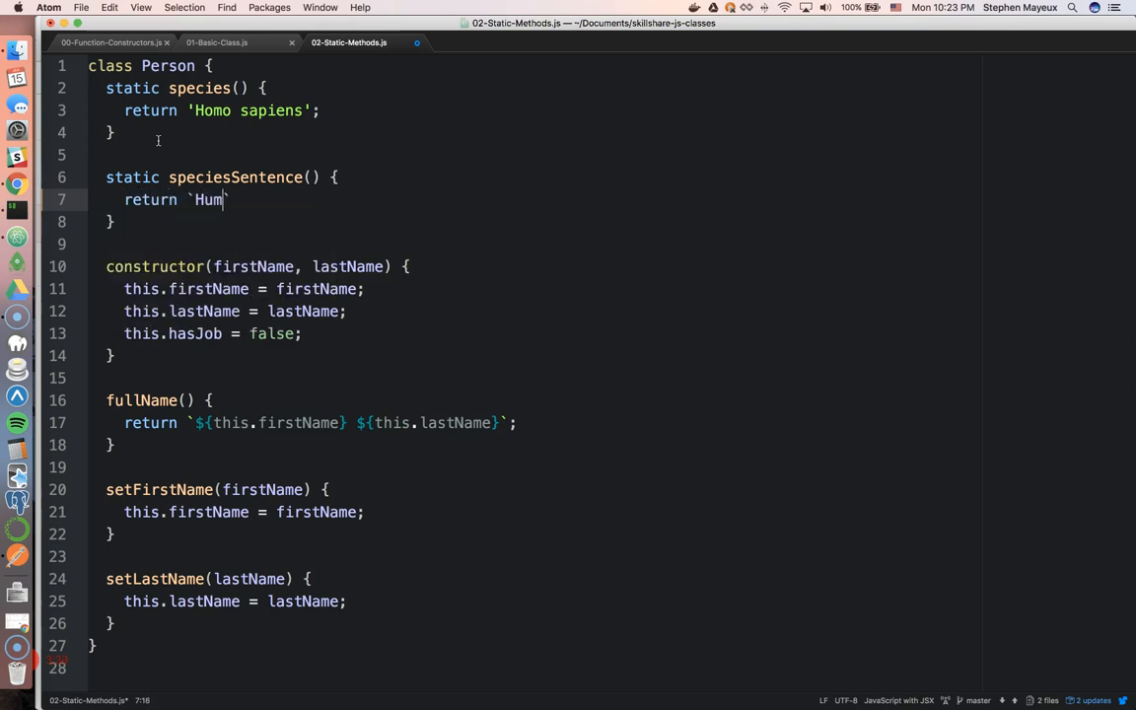
type("ans are classified as")
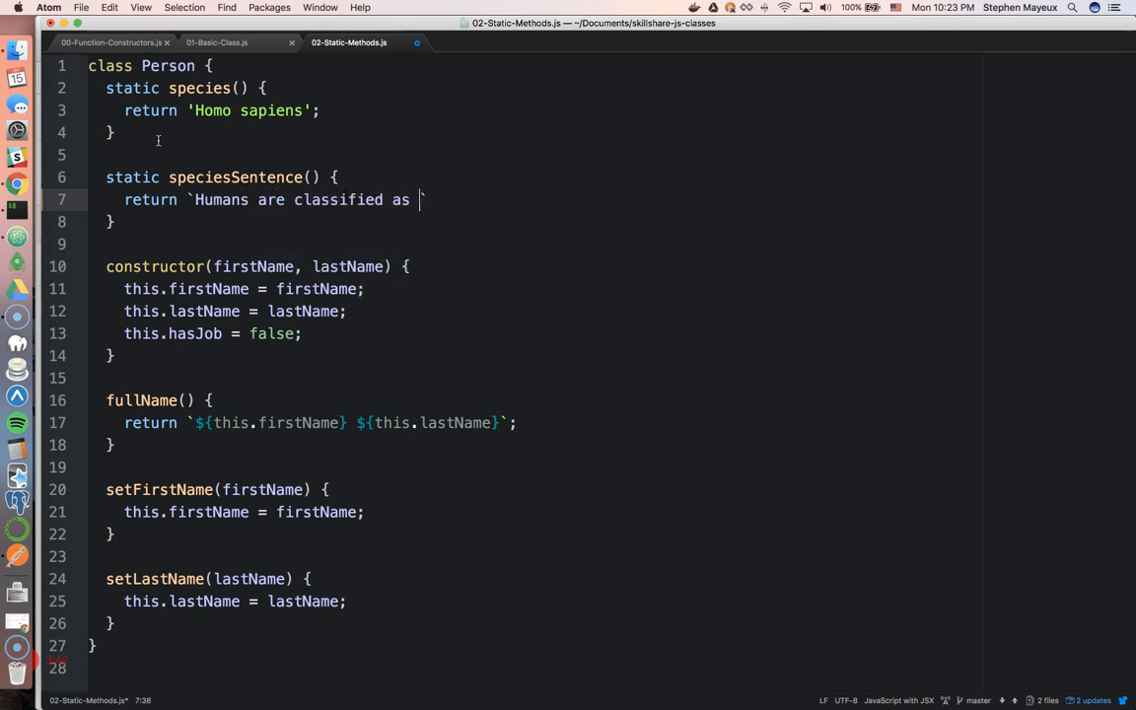
type("${}")
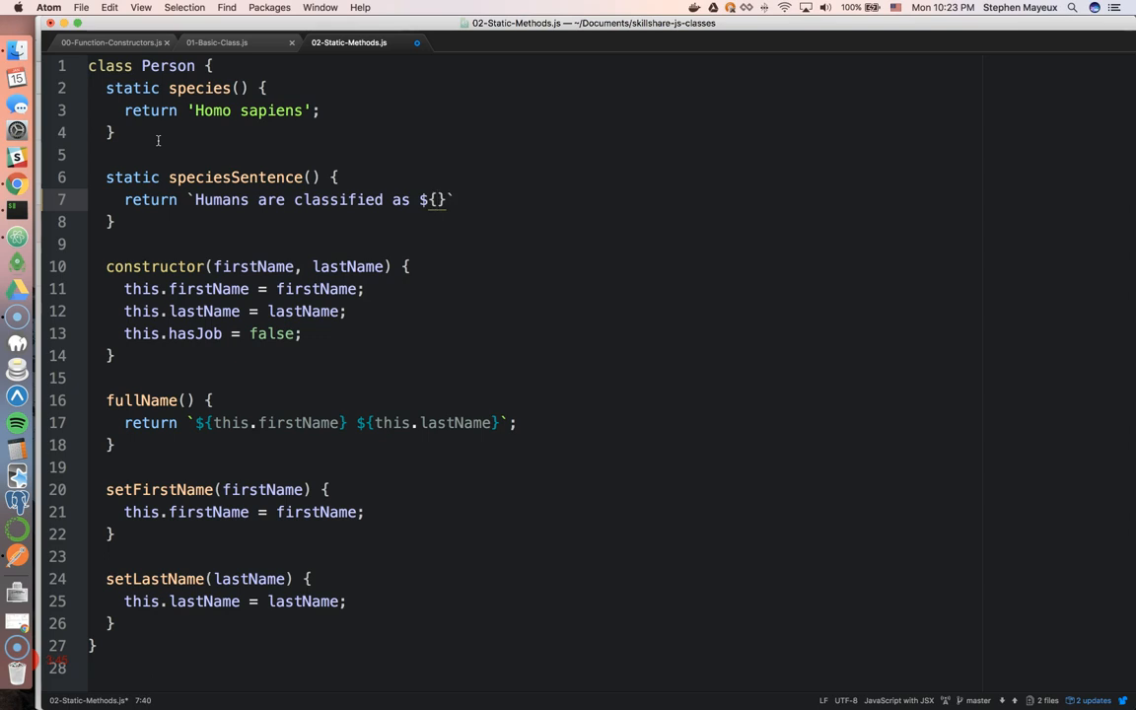
type("this.species(")
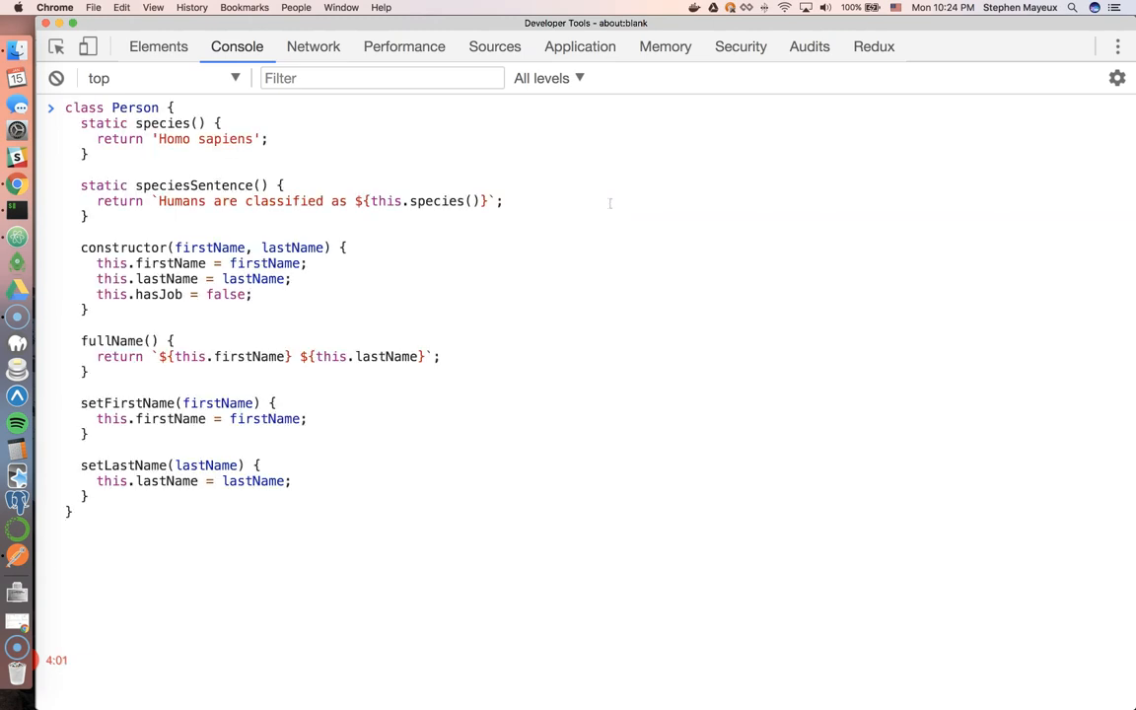
Redefine the Person class in the console and call Person.species().
type("constructor")
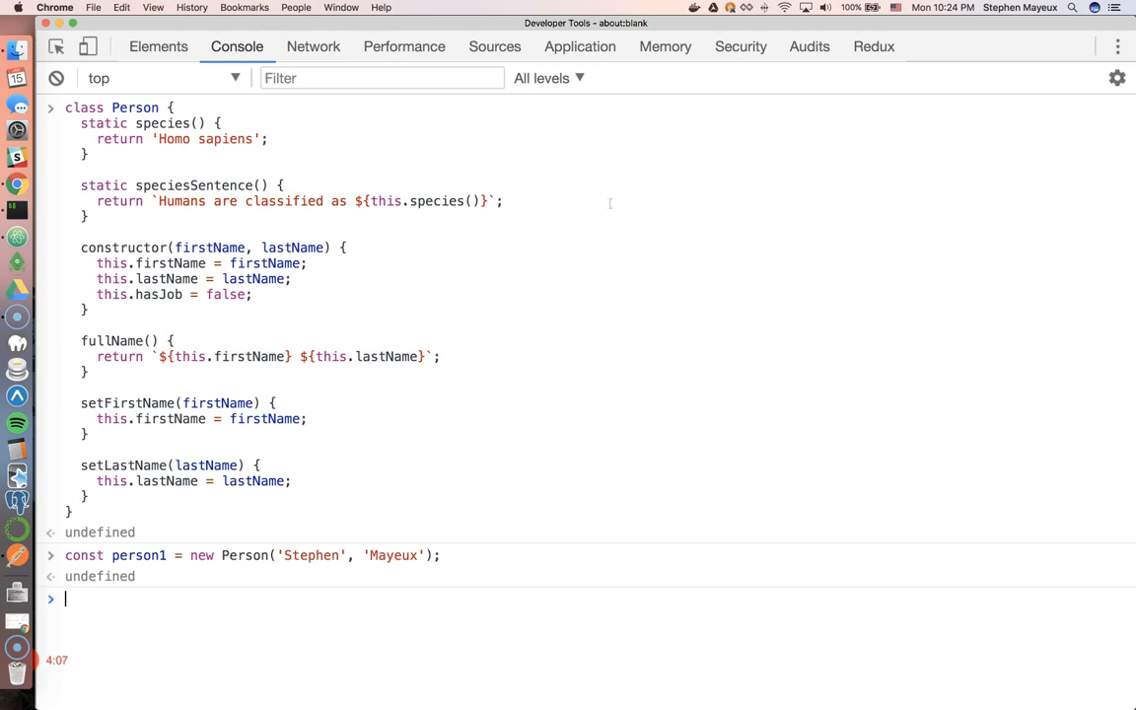
type("Person")
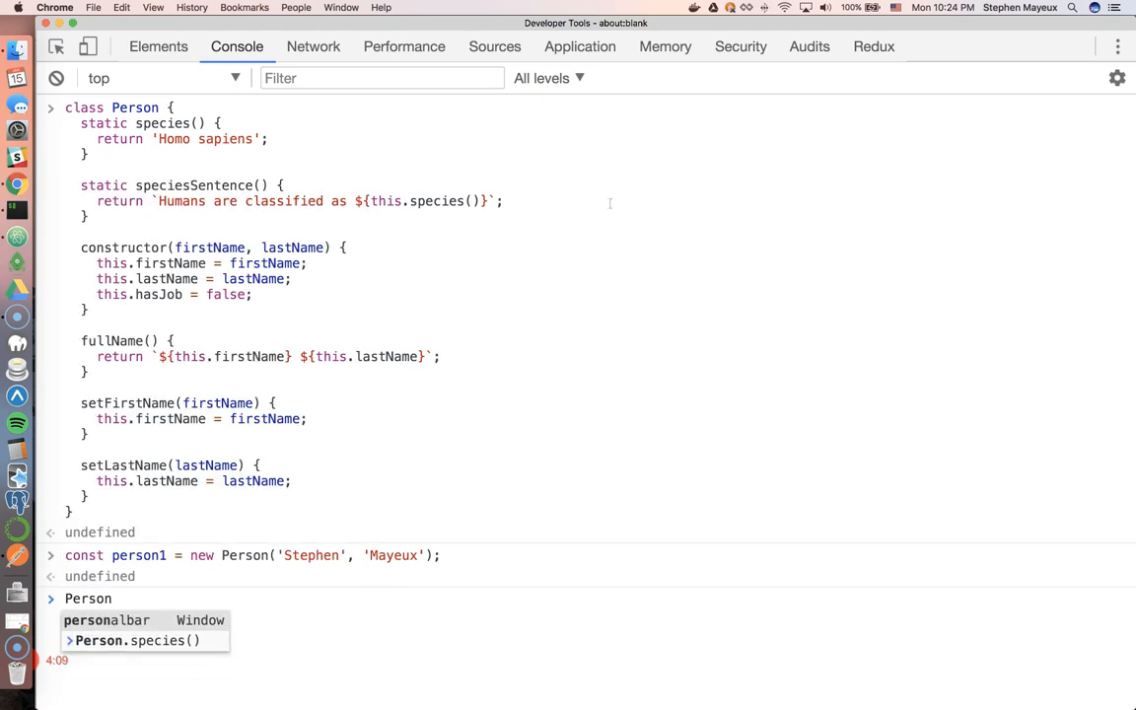
type(".species()")
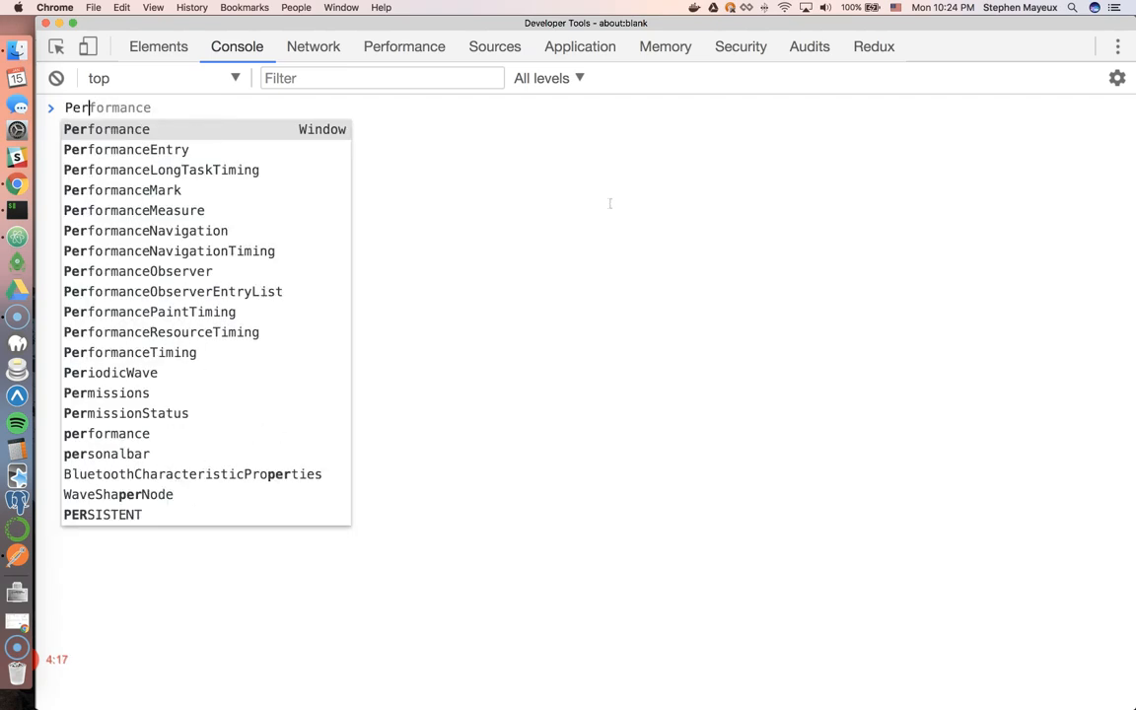
Run Person.speciesSentence using the autocomplete suggestion.
type("Person.species")
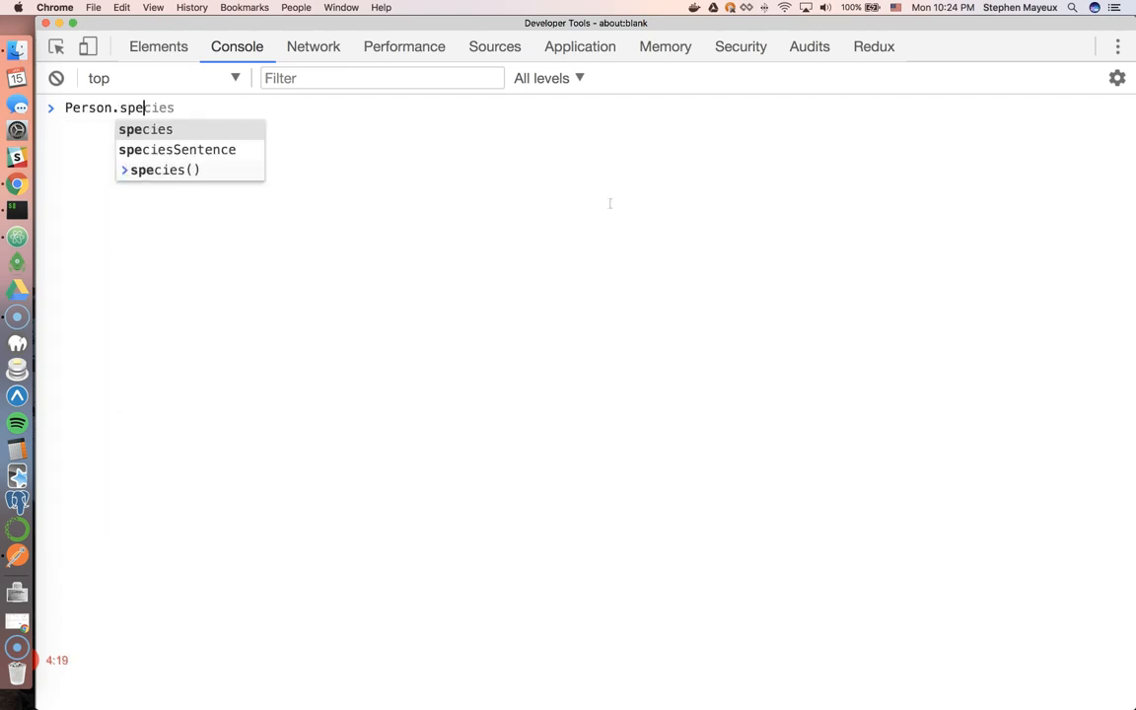
key("Tab")
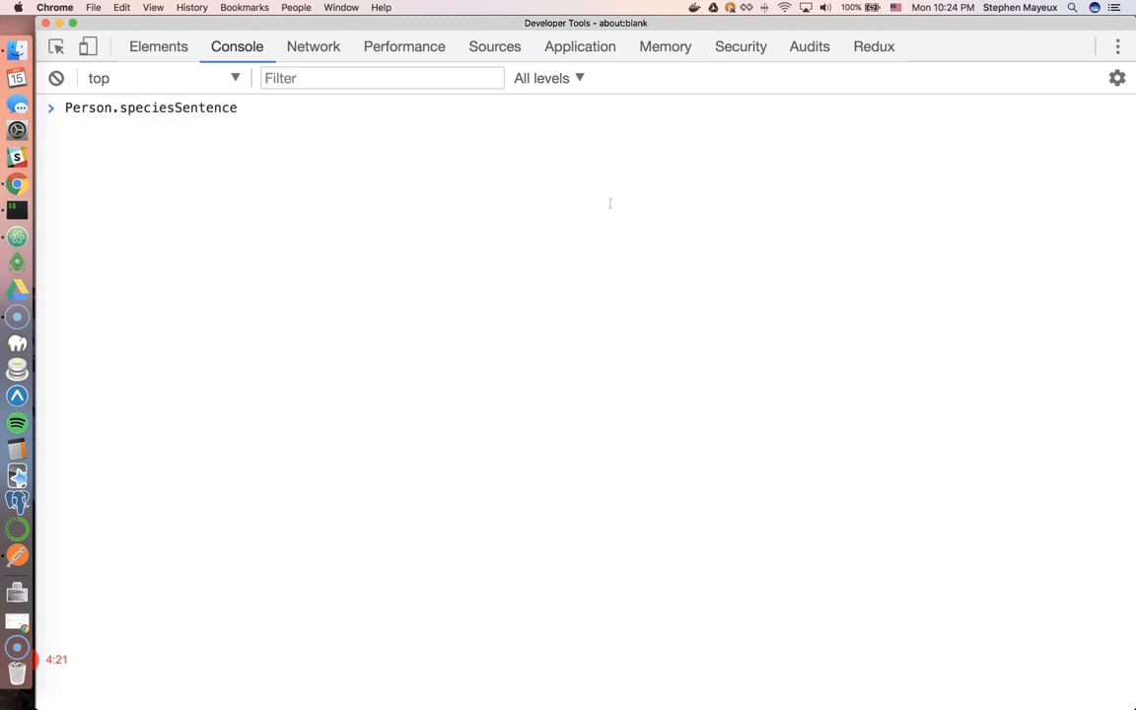
key("Enter")
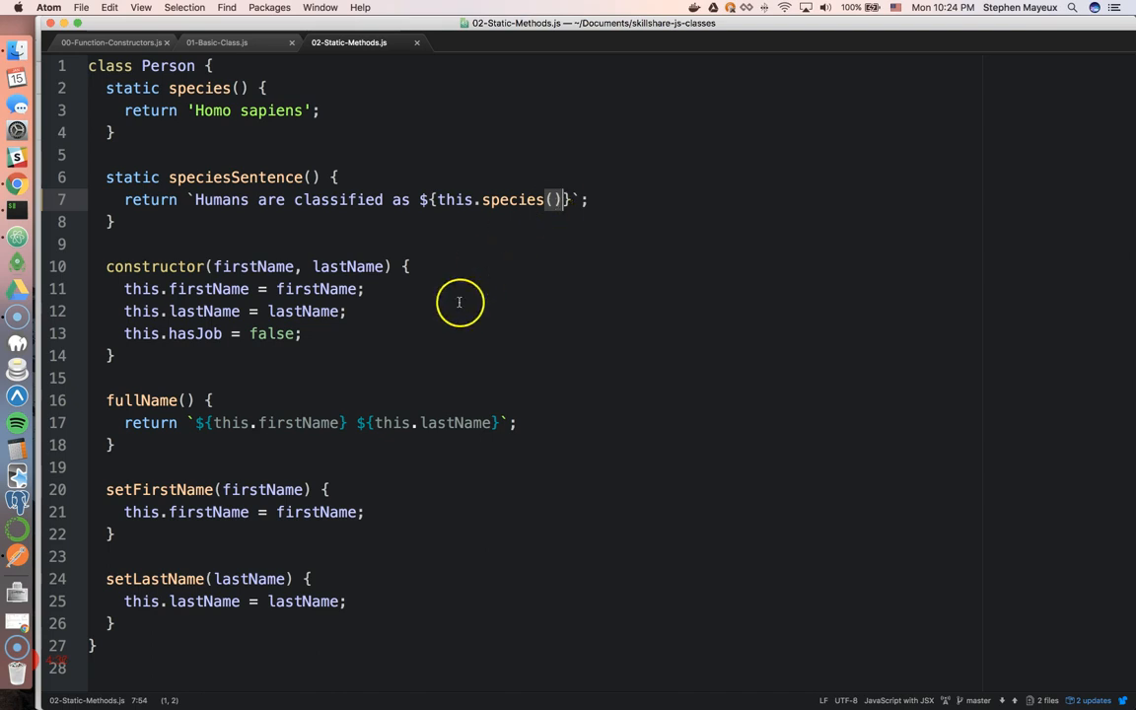
mouse_move(138, 288)
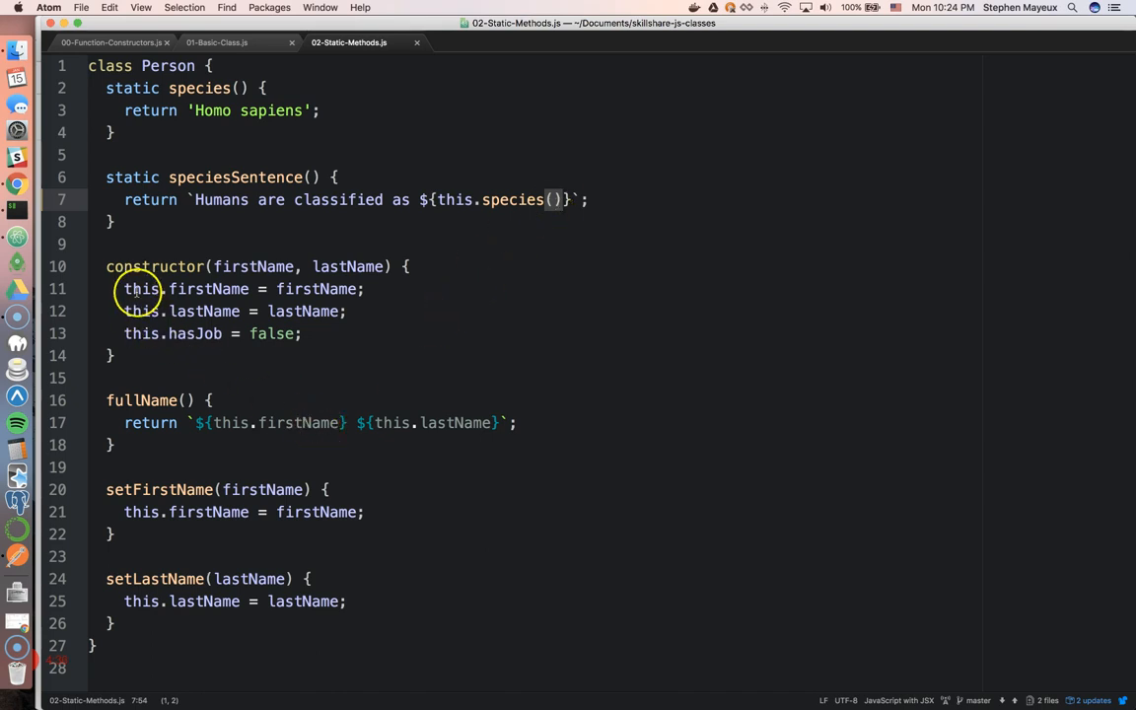
left_click(111, 43)
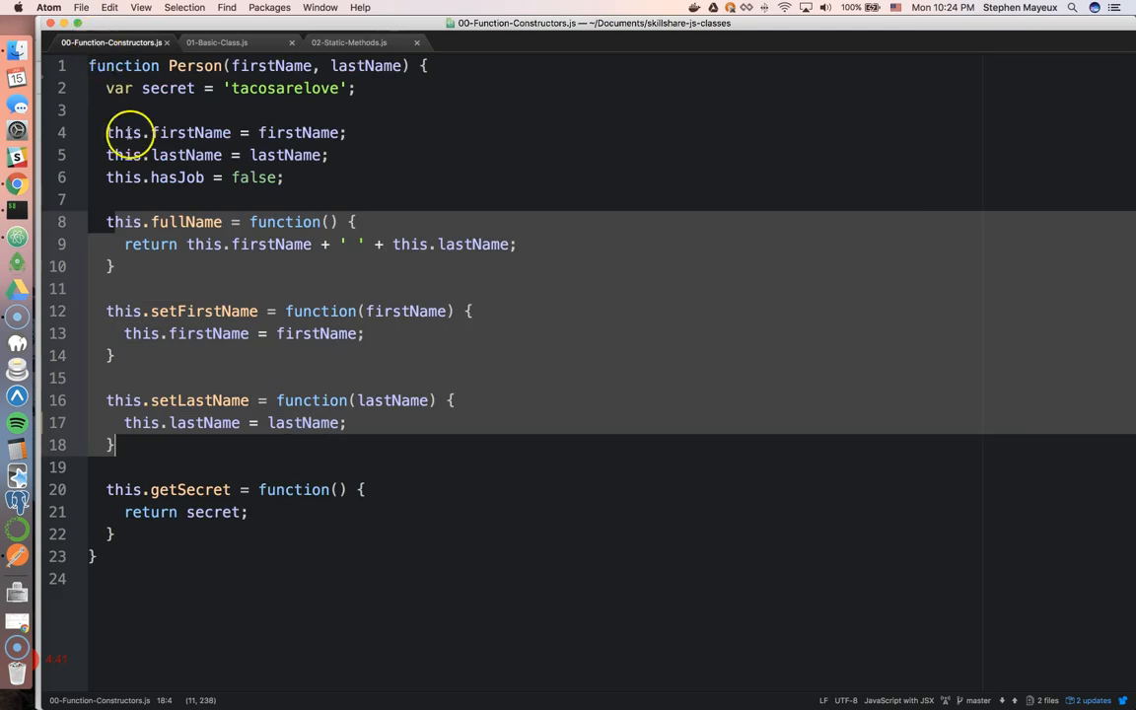
left_click(217, 43)
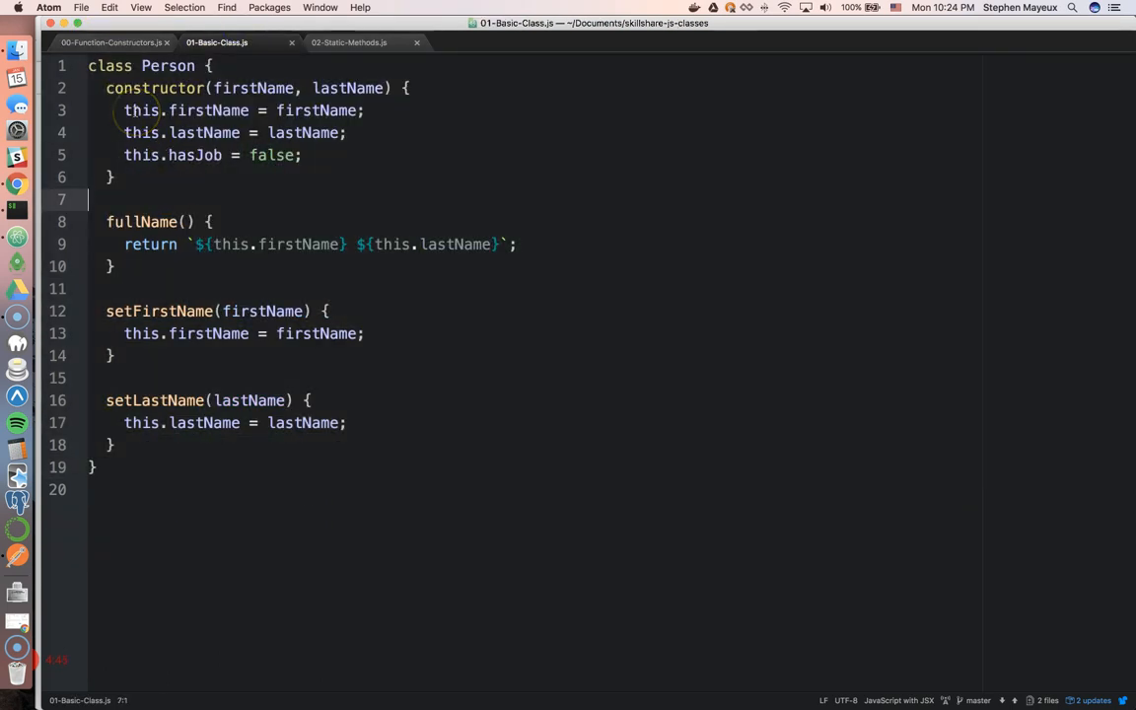
double_click(141, 110)
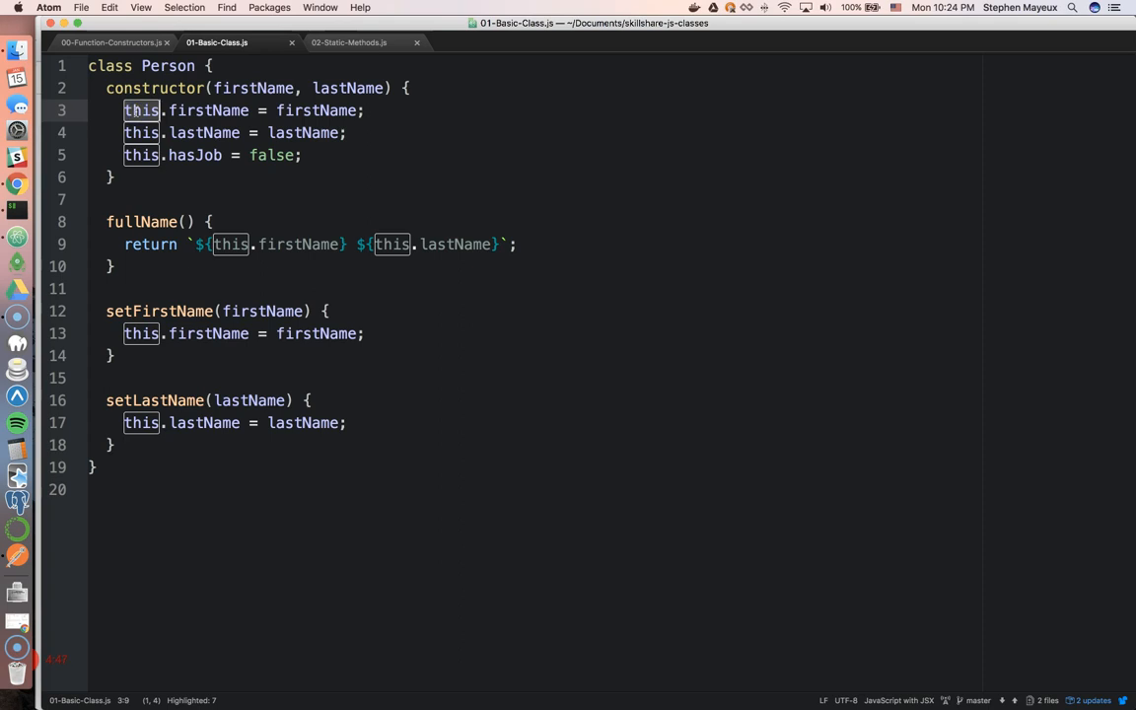
left_click(349, 44)
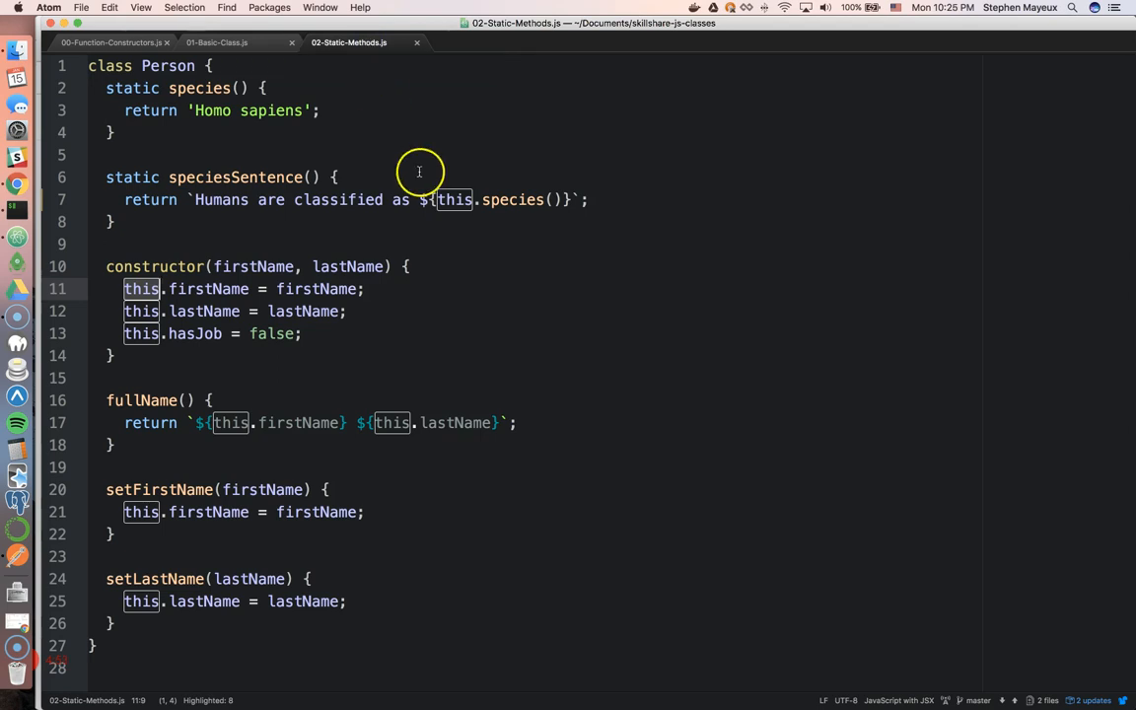
left_click(454, 200)
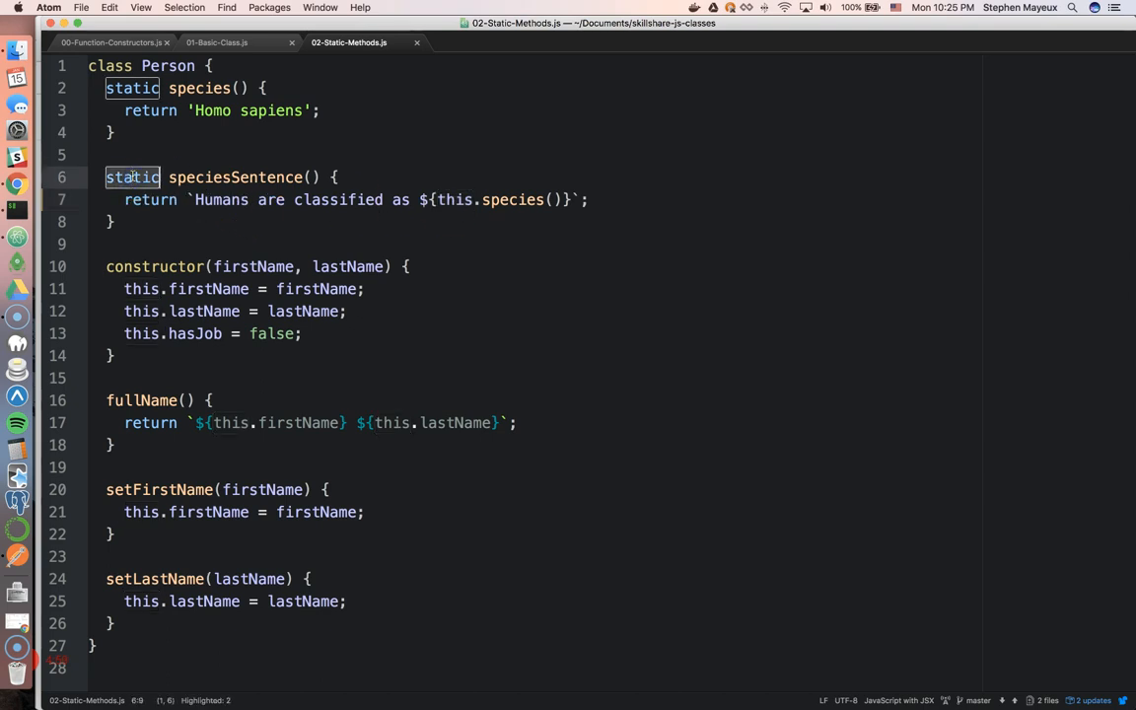
mouse_move(341, 245)
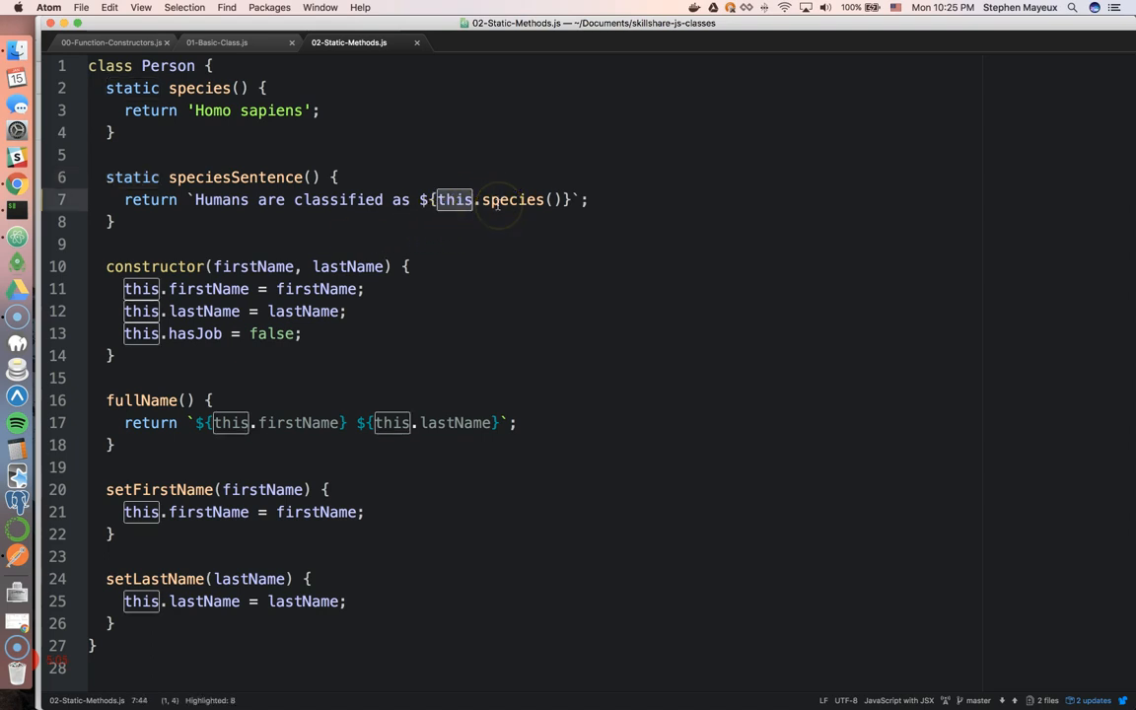
mouse_move(205, 66)
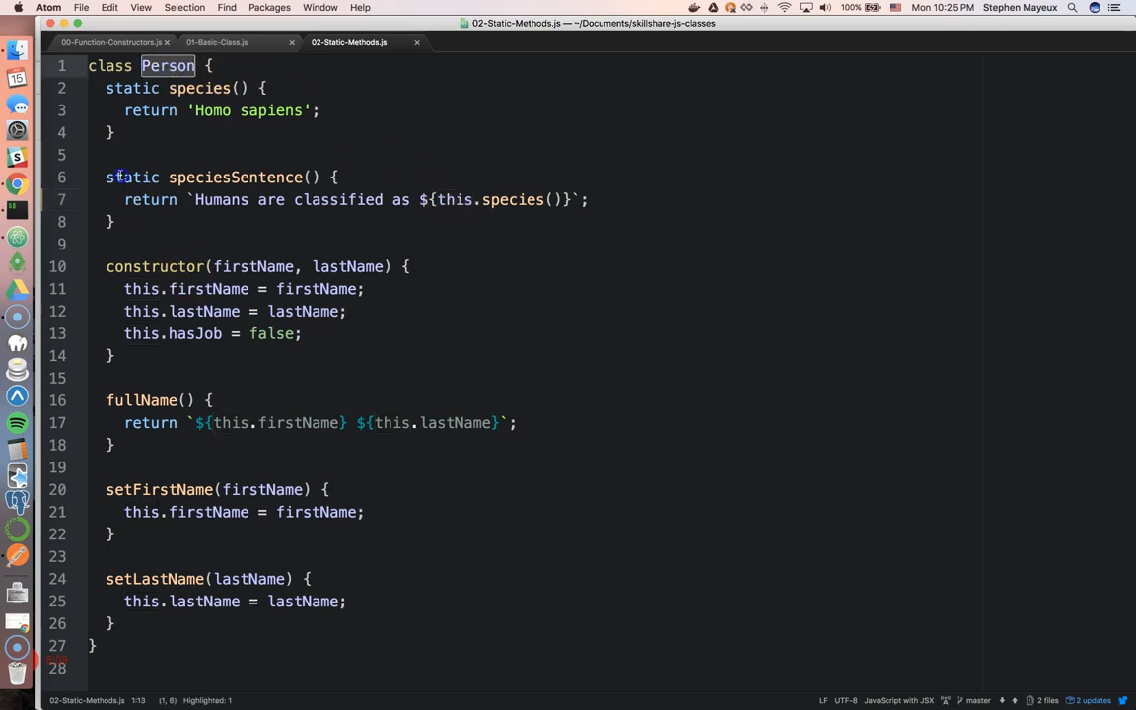
double_click(133, 177)
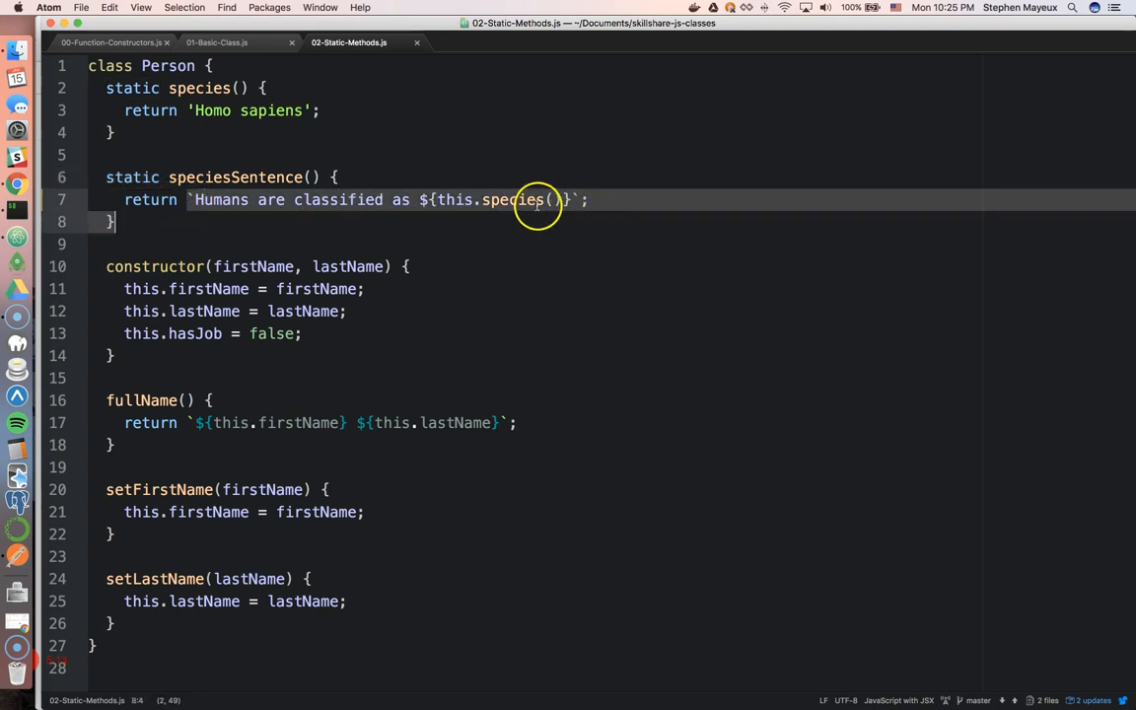
double_click(454, 200)
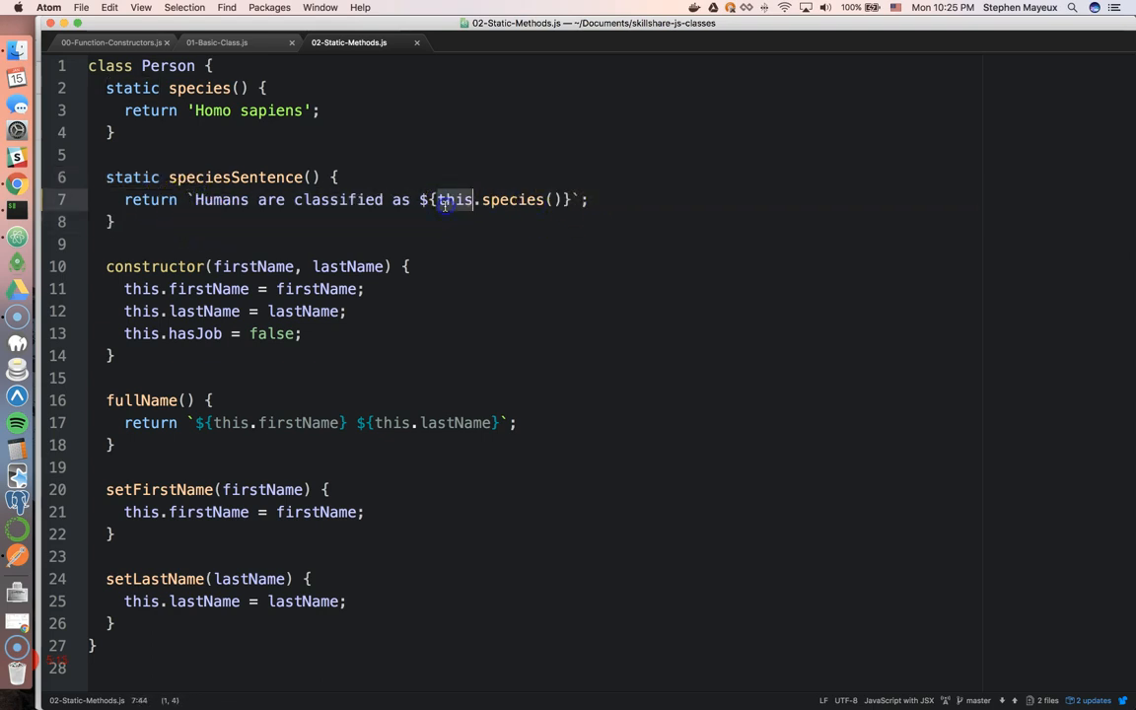
double_click(456, 199)
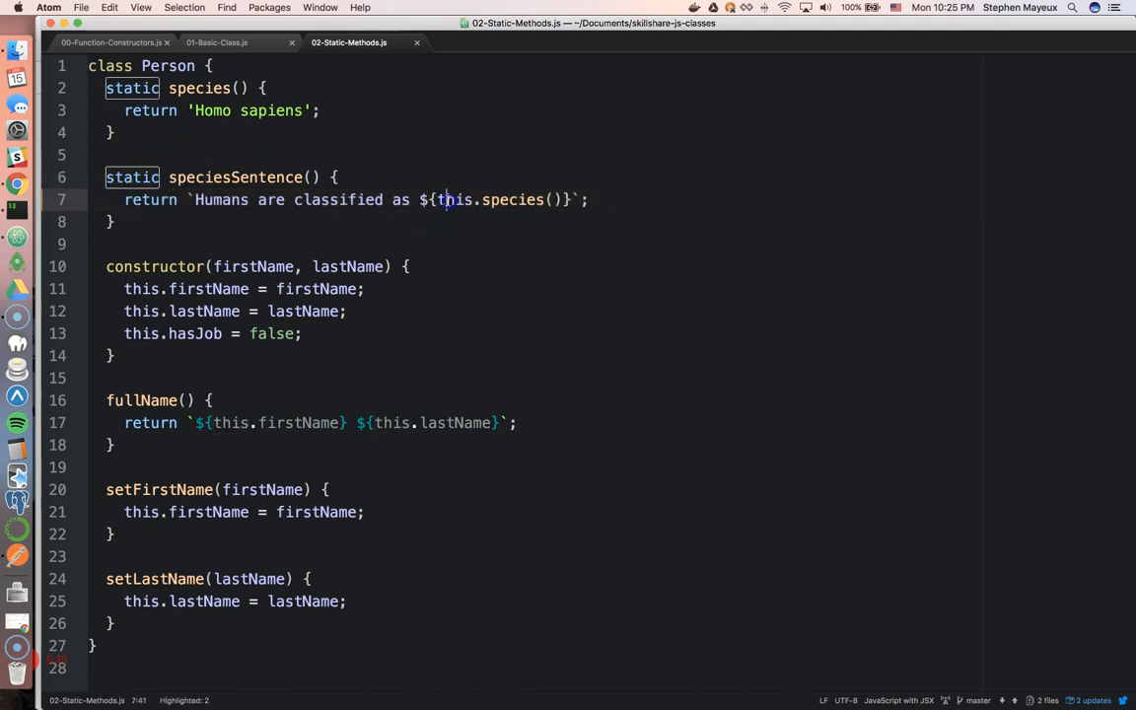
double_click(454, 200)
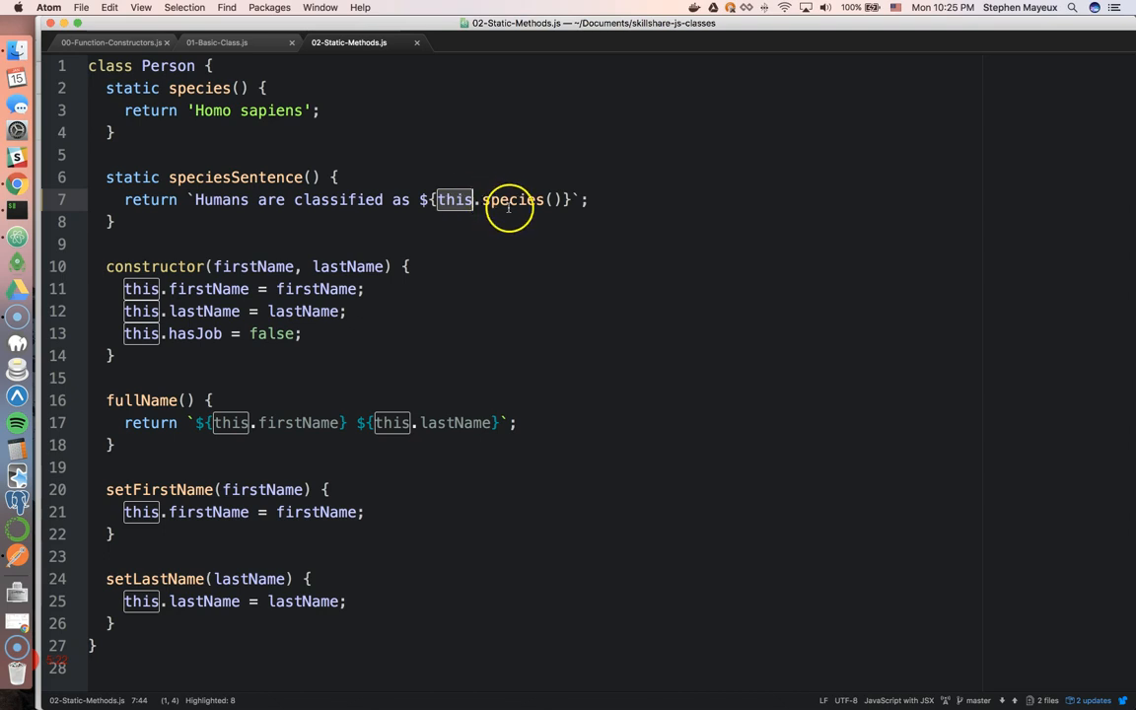
double_click(168, 65)
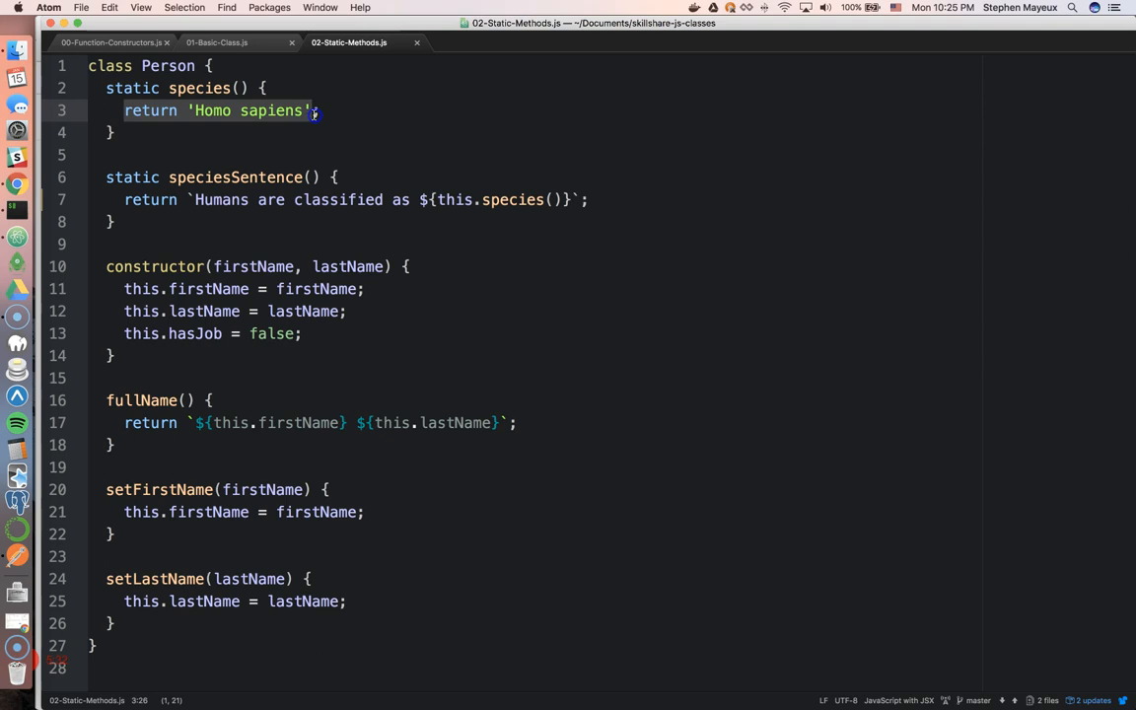
left_click(187, 199)
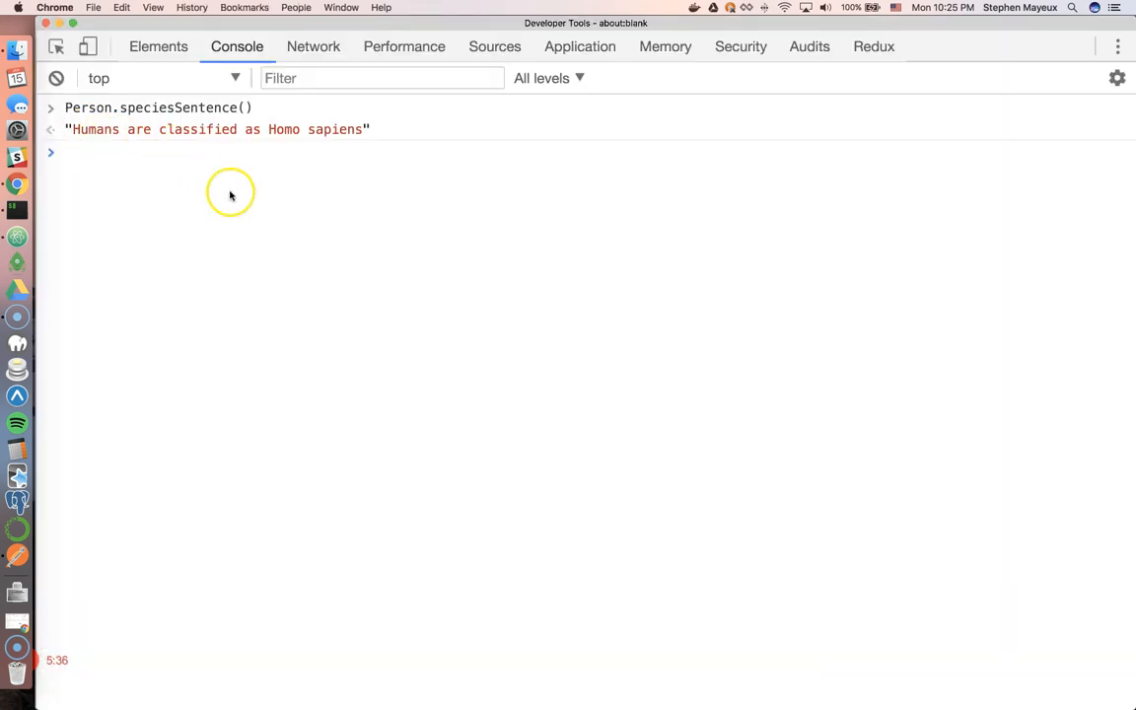
mouse_move(440, 217)
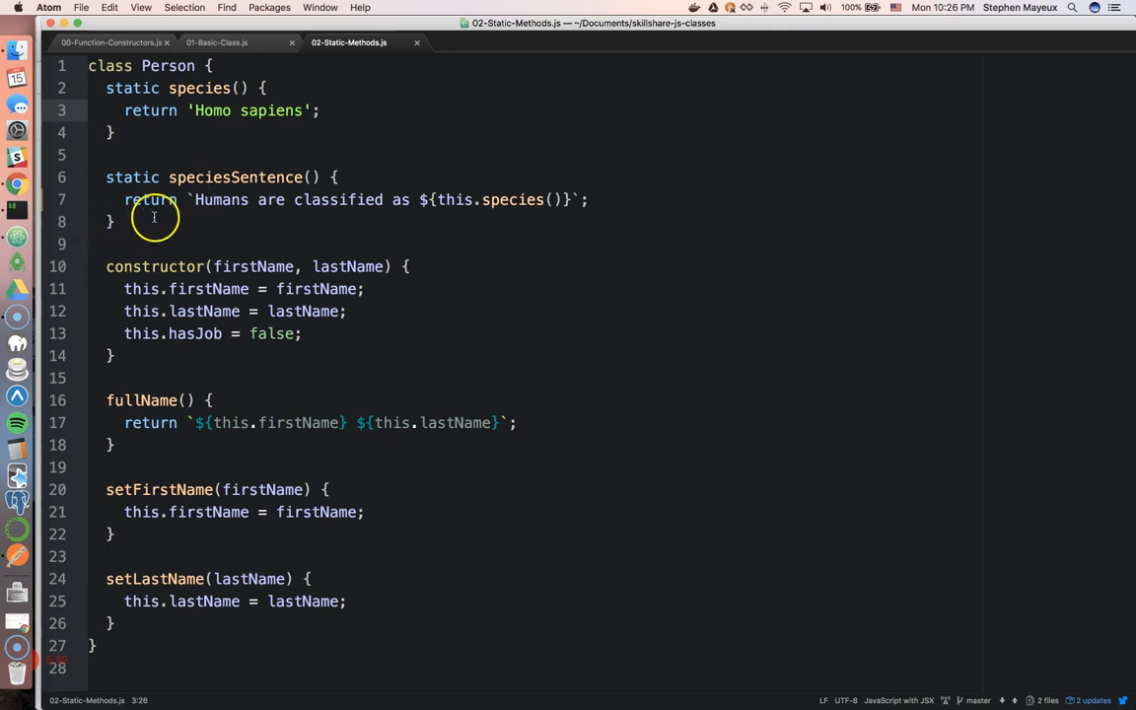
Point out the static species method and highlight its uses within speciesSentence.
left_click(197, 111)
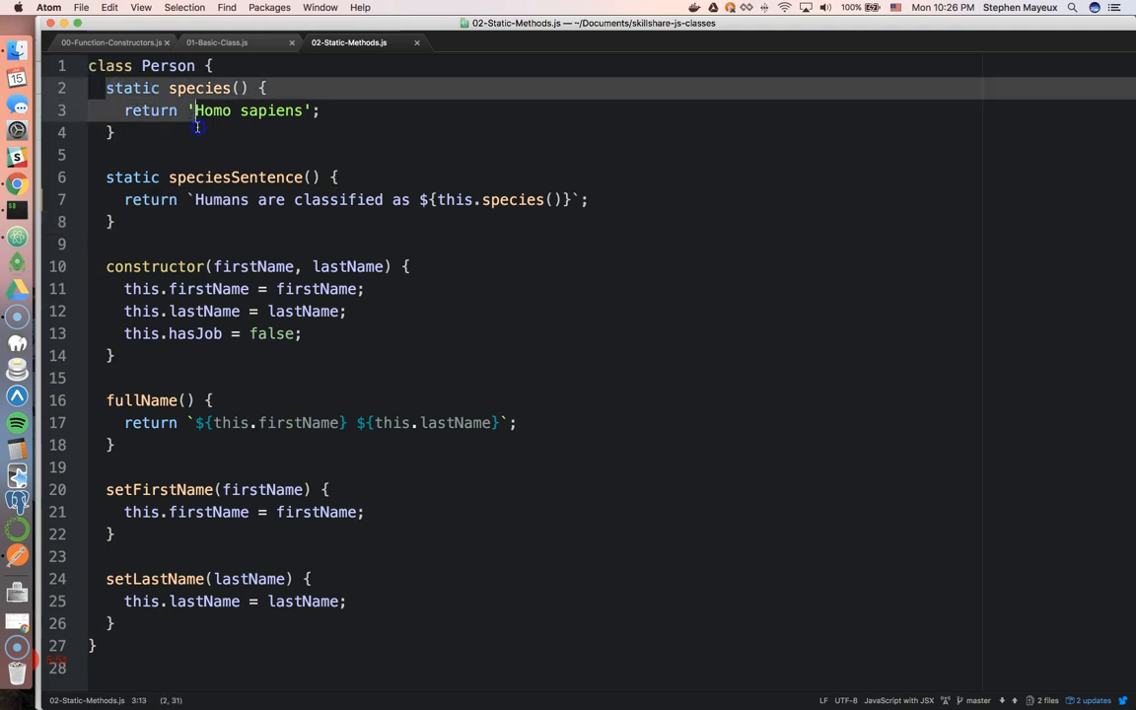
left_click(237, 87)
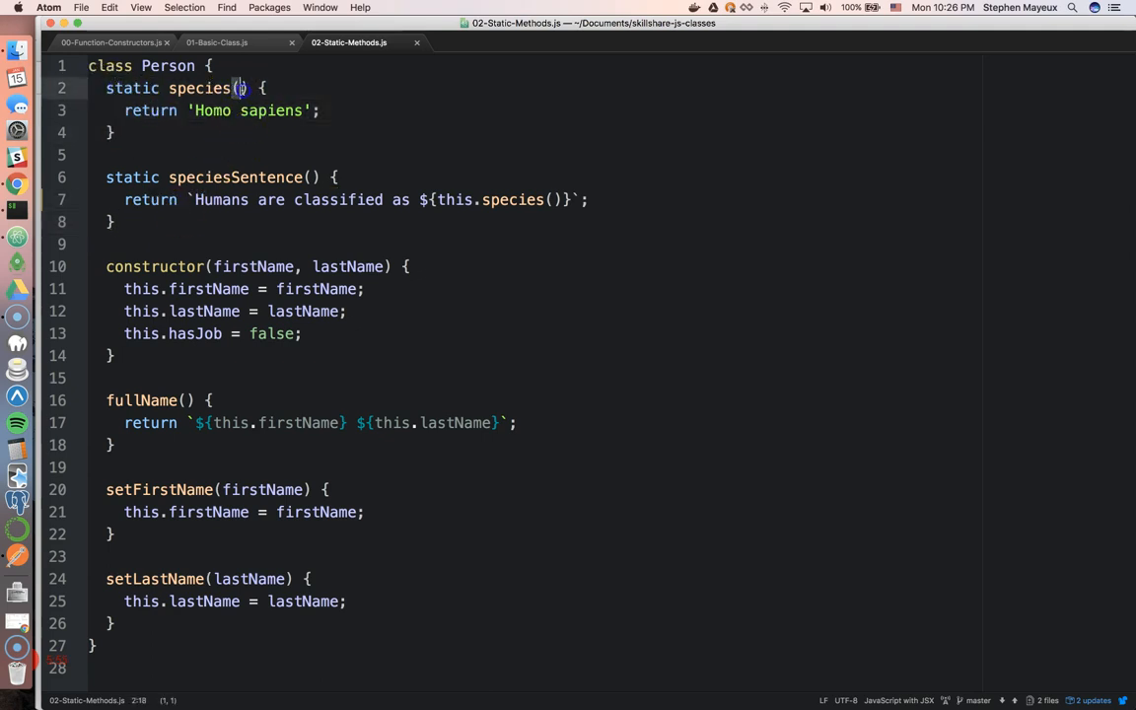
left_click(90, 154)
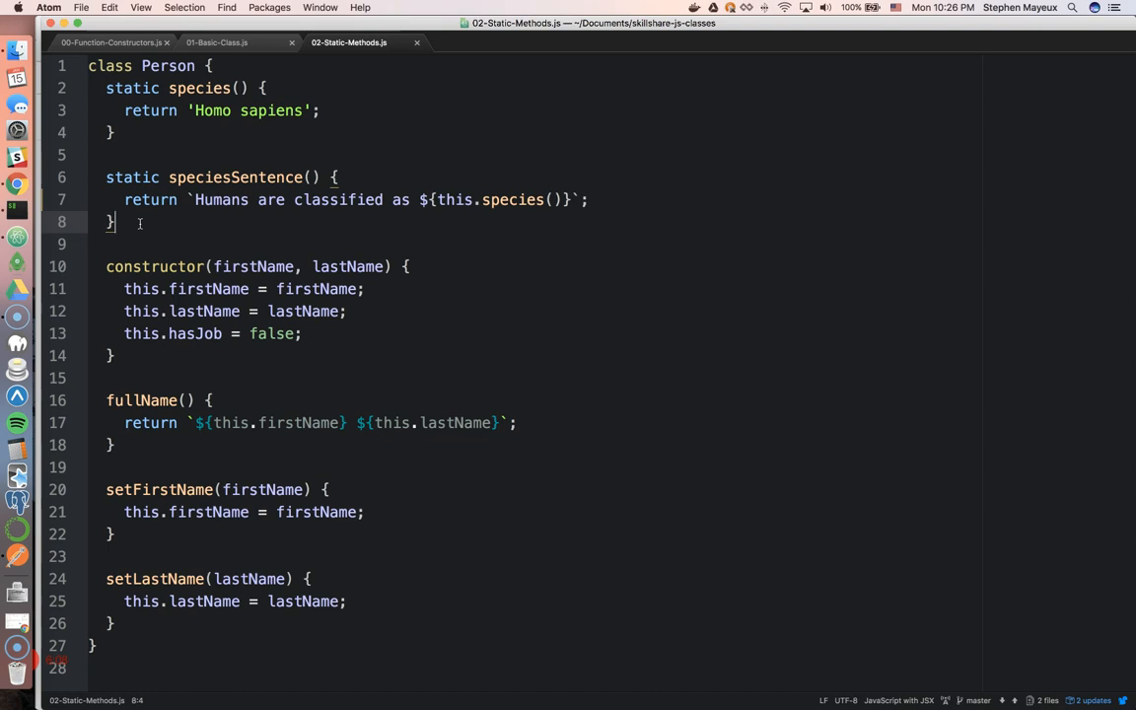
double_click(197, 87)
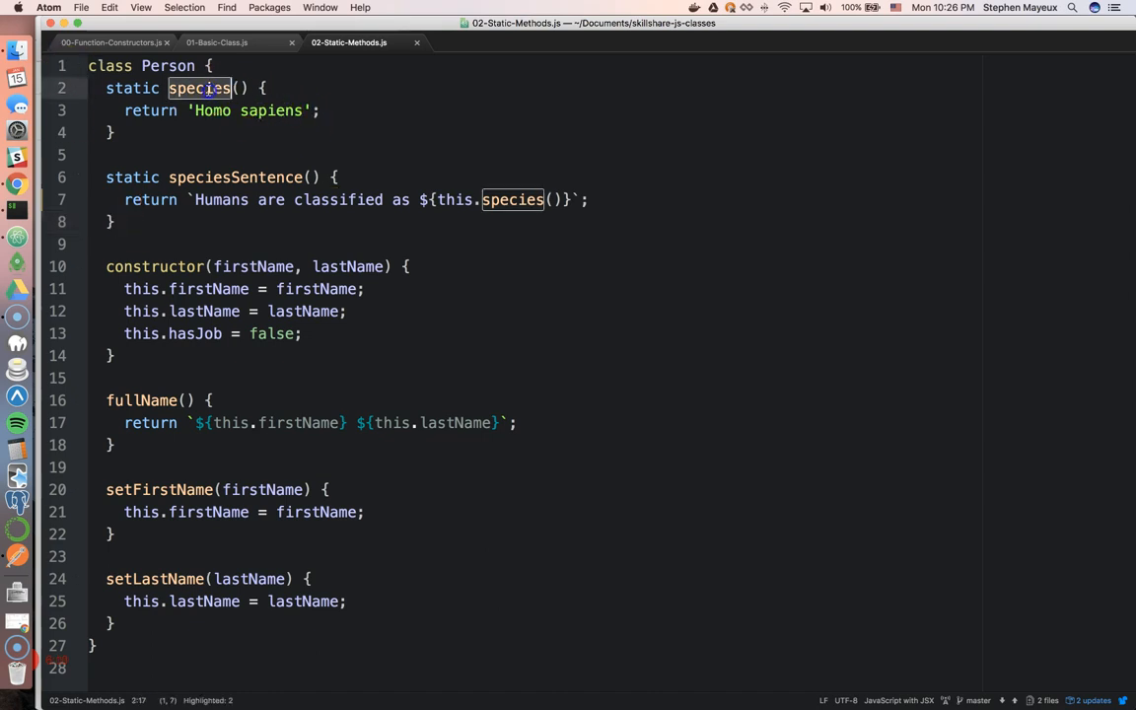
double_click(235, 178)
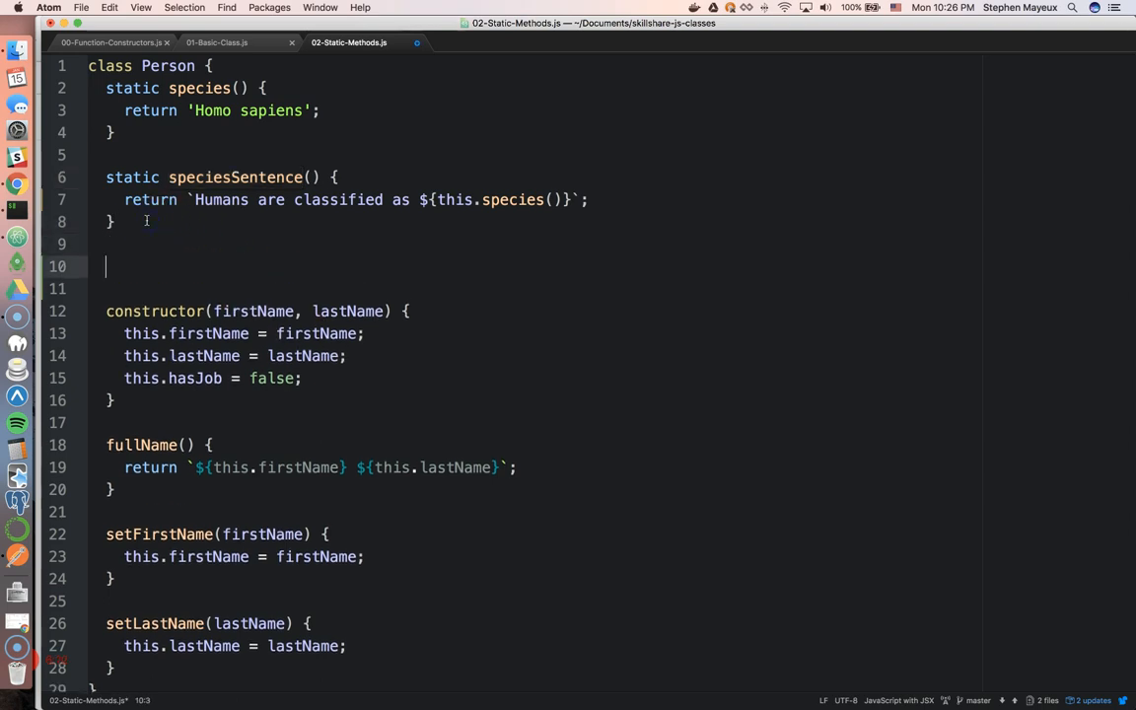
Rewrite species as a static property: static species = 'Homo sapiens';.
type("static")
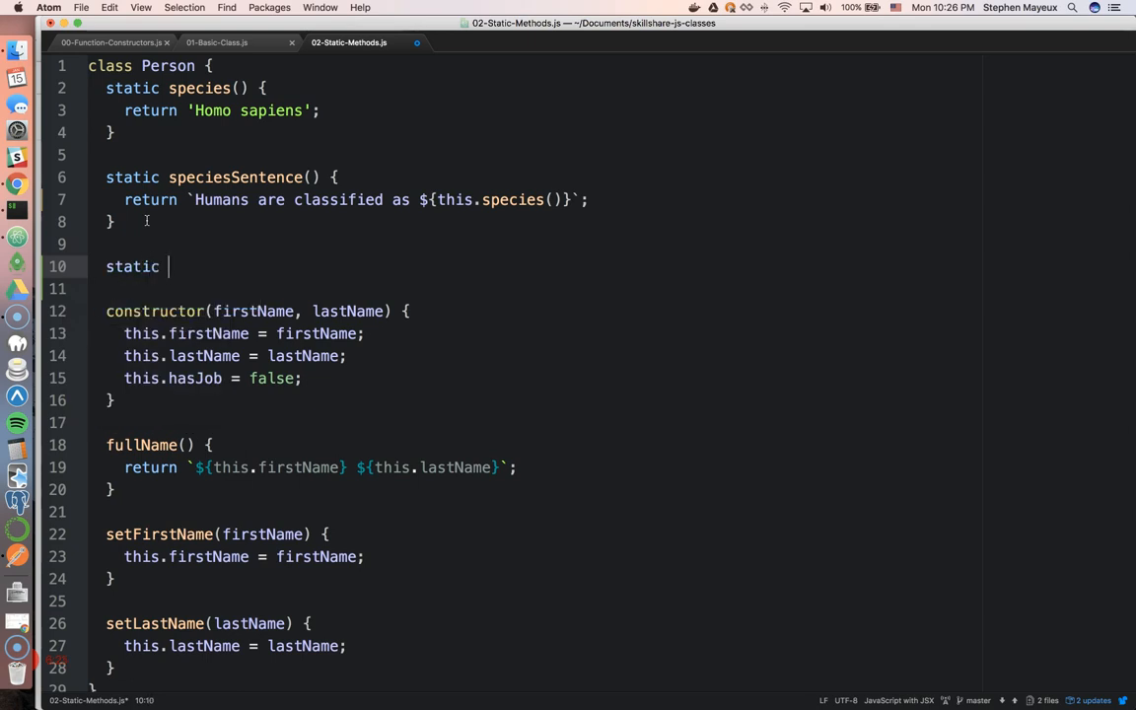
double_click(133, 267)
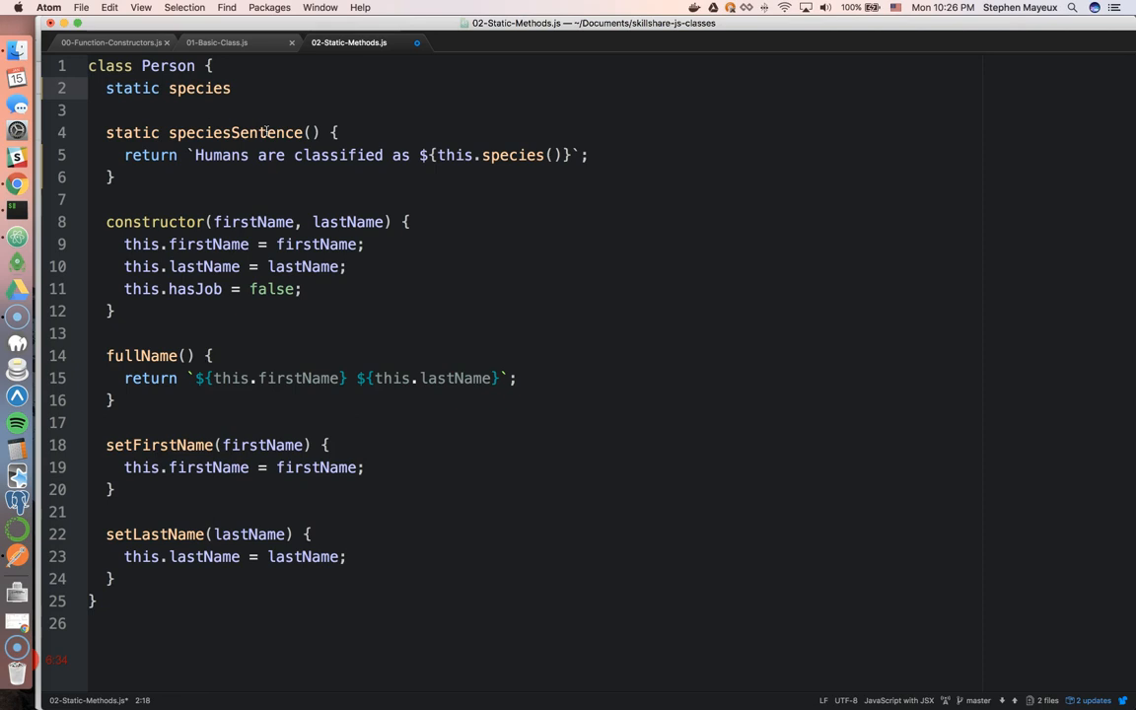
type("= 'Homo '")
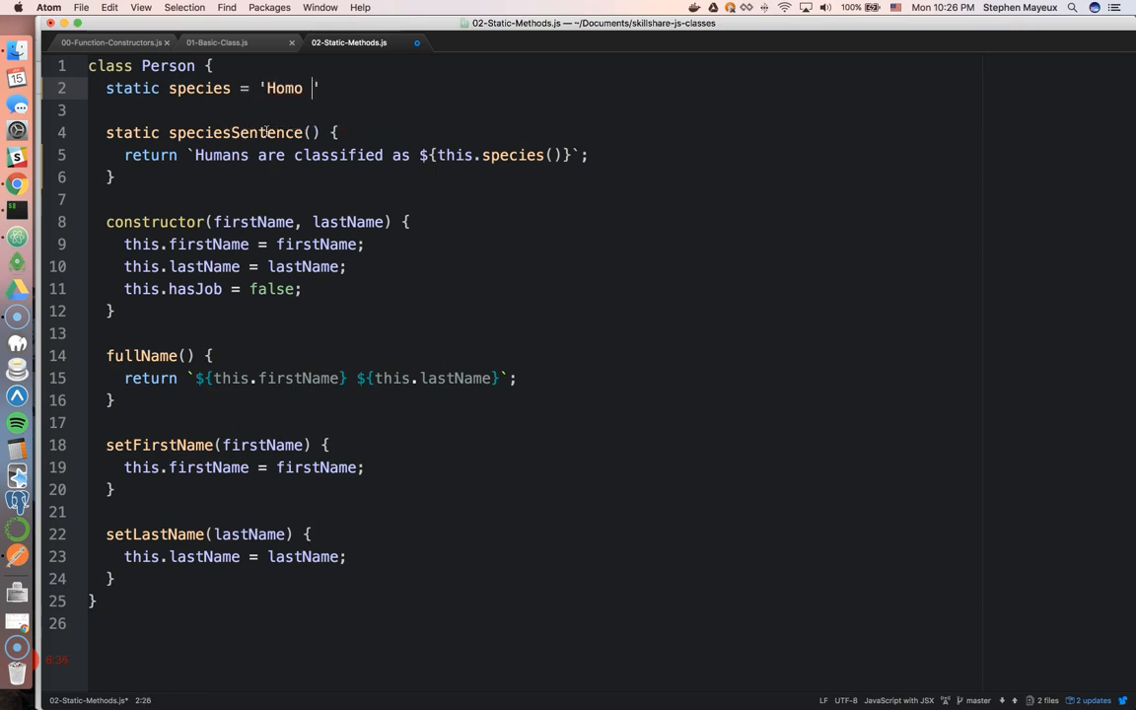
type("sapiens")
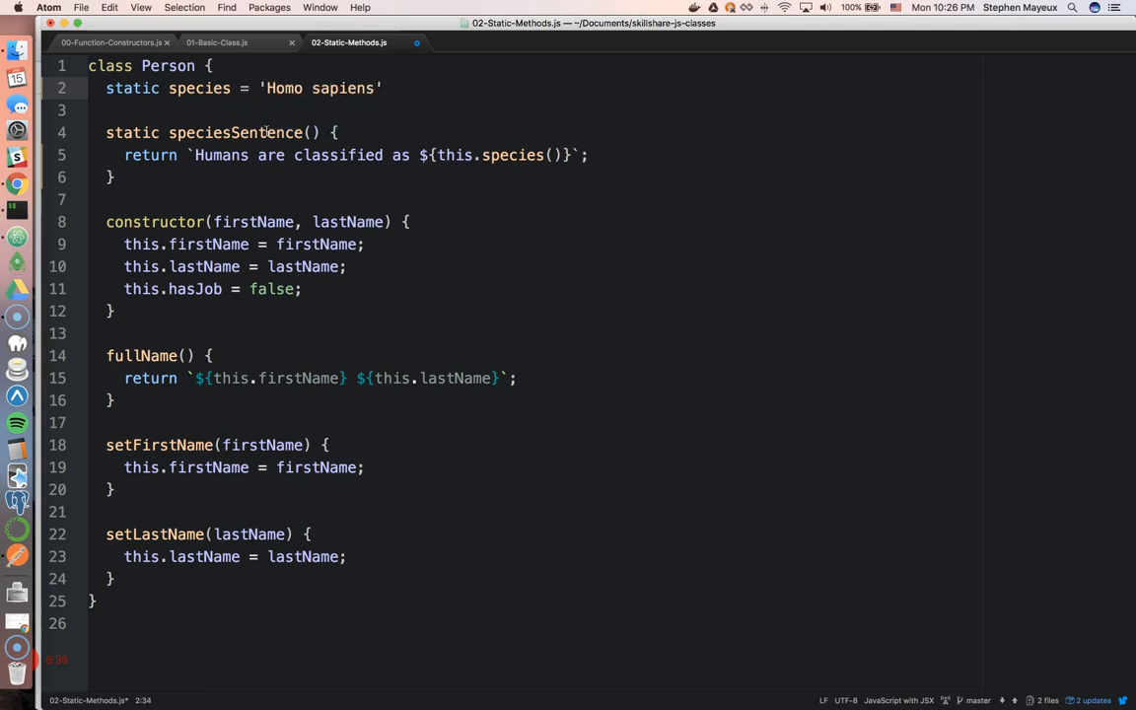
type(";")
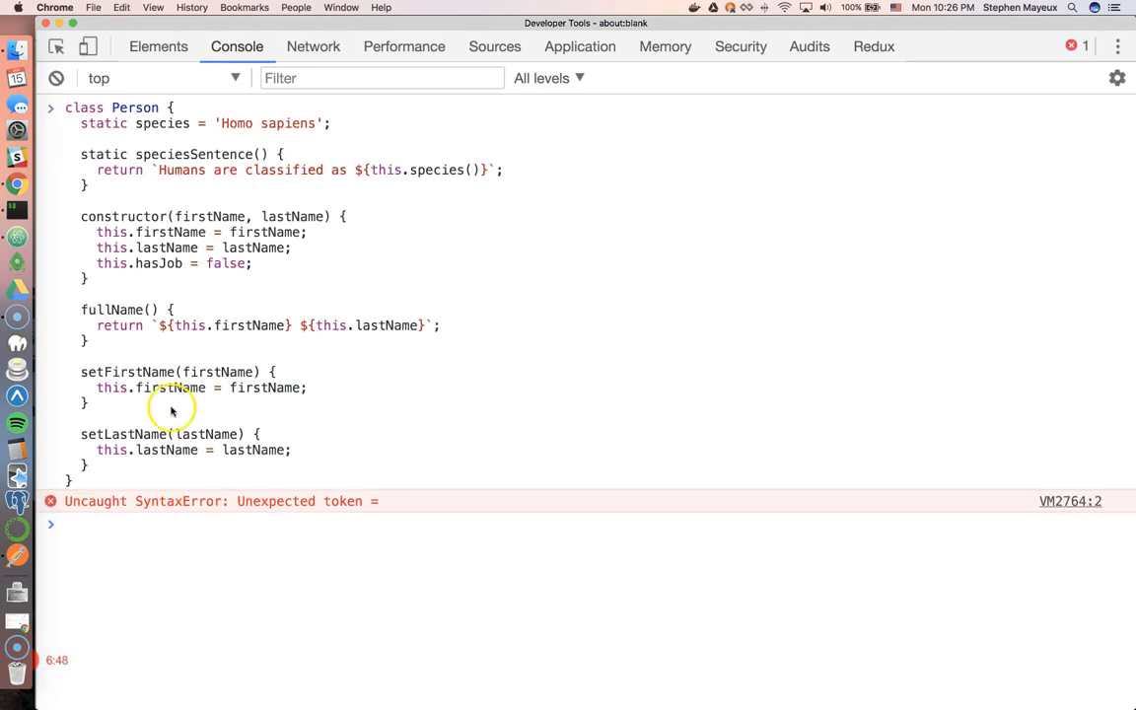
mouse_move(122, 138)
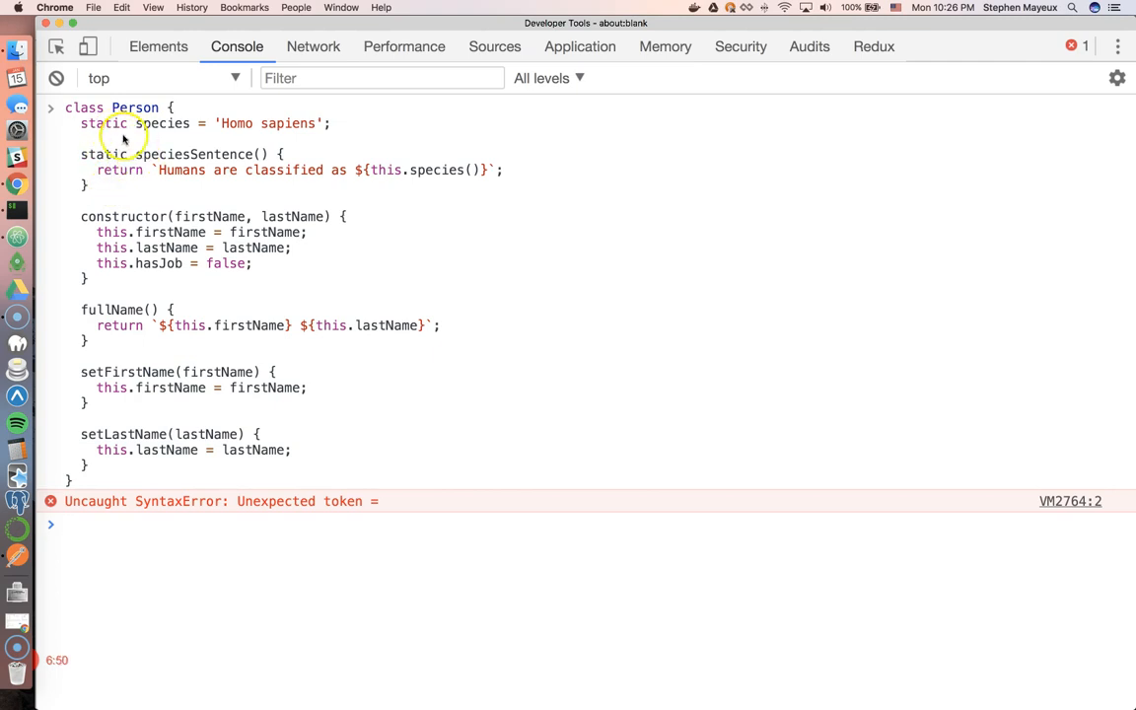
mouse_move(138, 136)
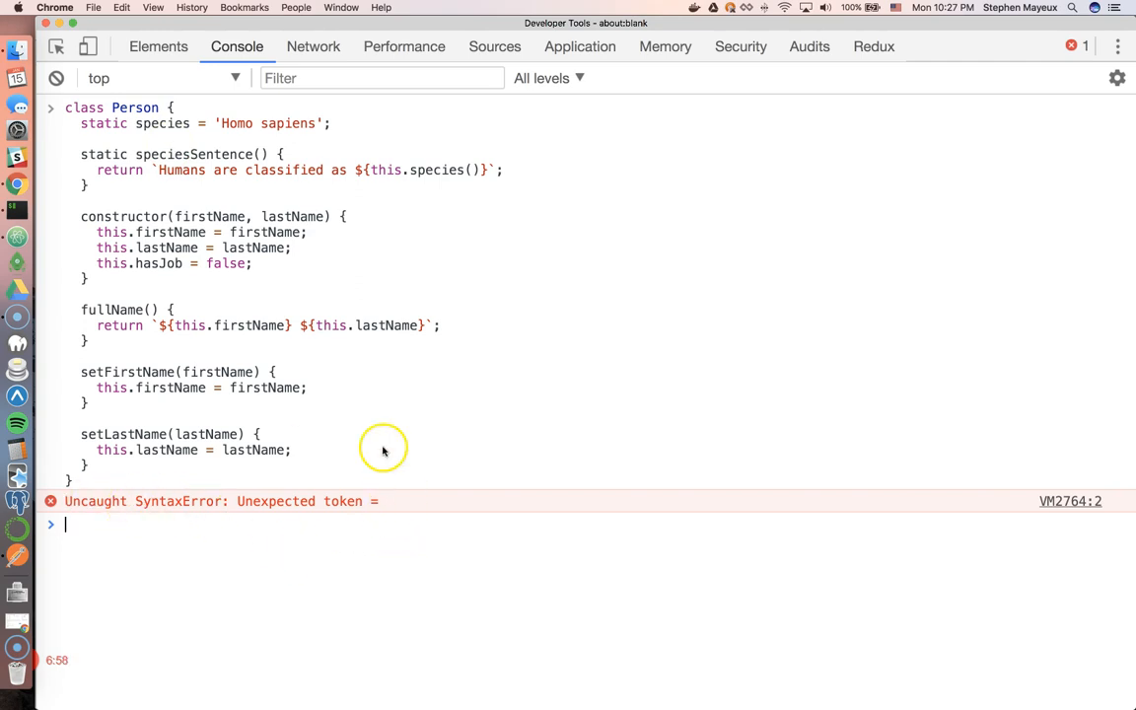
mouse_move(245, 194)
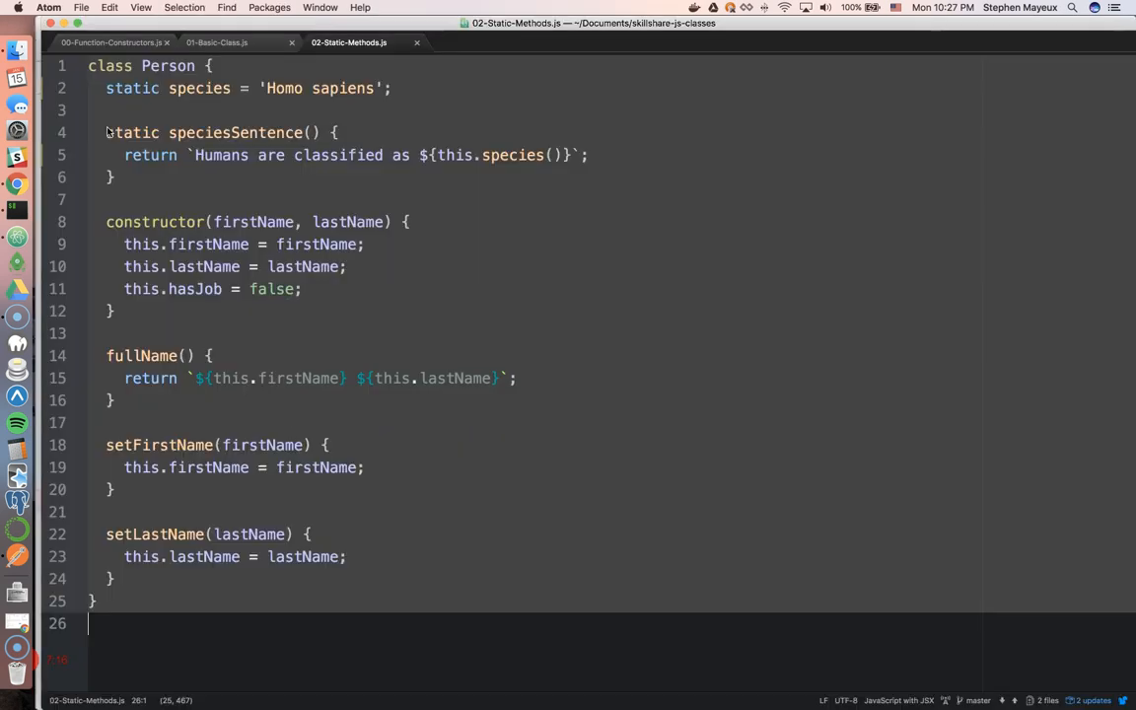
Switch from Atom to Google Chrome to look up Babel.
key("cmd+tab")
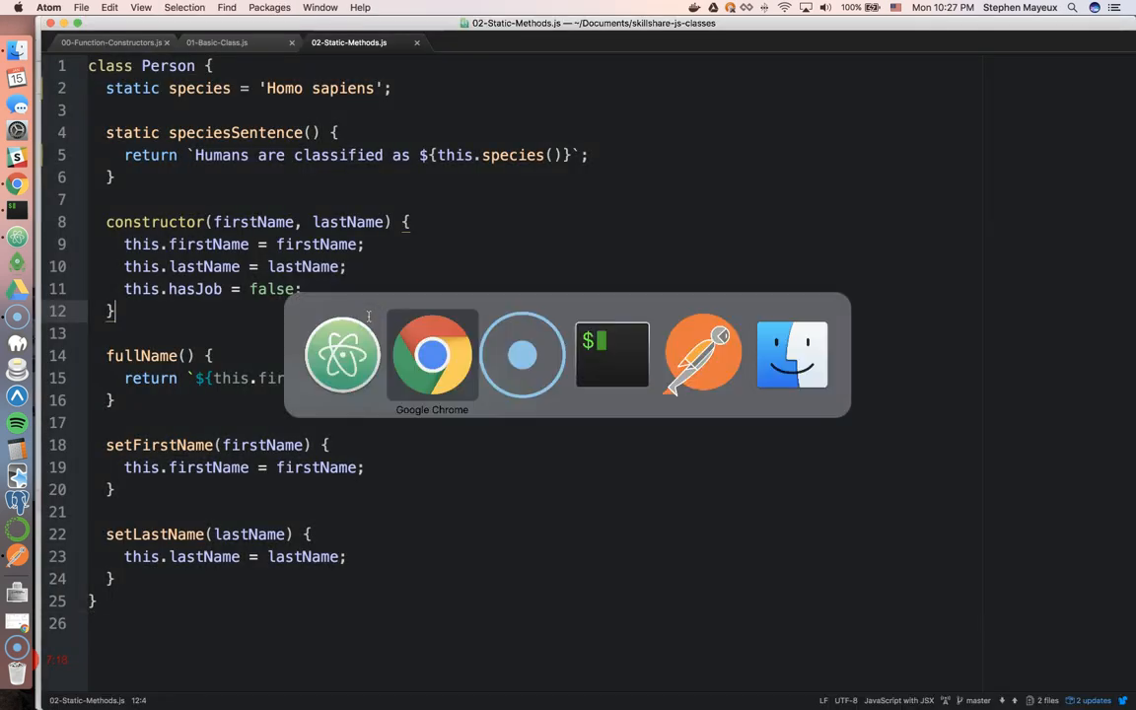
left_click(430, 355)
type("babel")
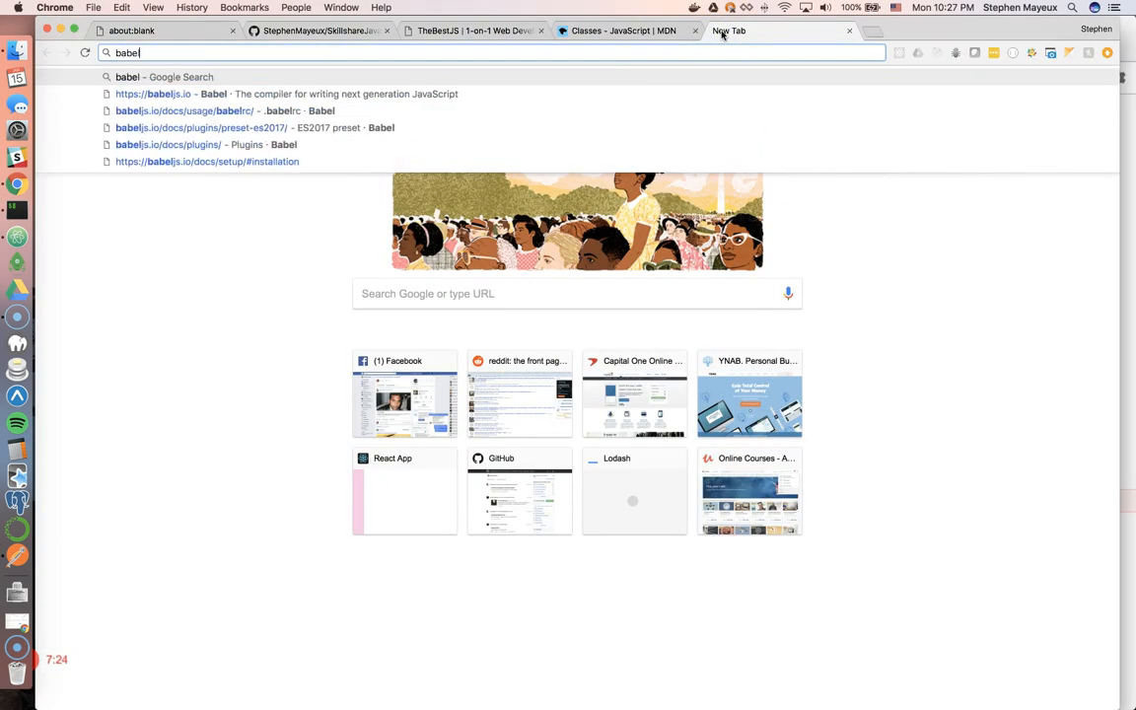
Visit babeljs.io and try .map(n => n ** 2) and [a,,b] = [1,2,3] in its compiler.
left_click(154, 94)
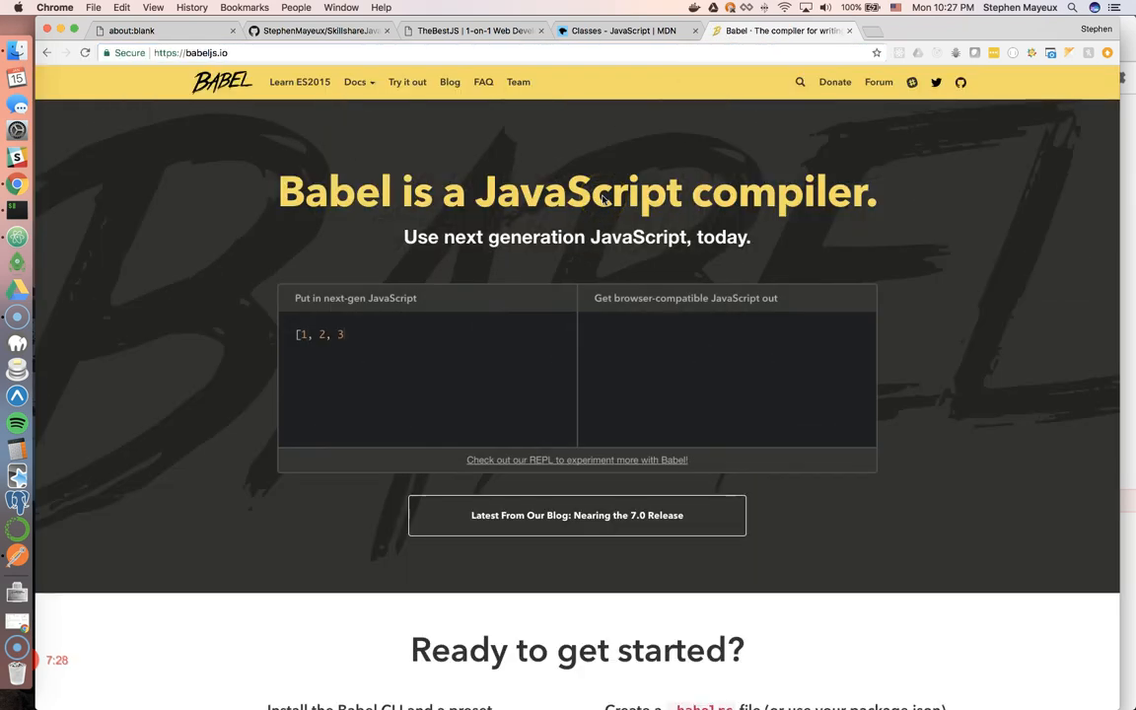
type(".map(n => n ** 2);")
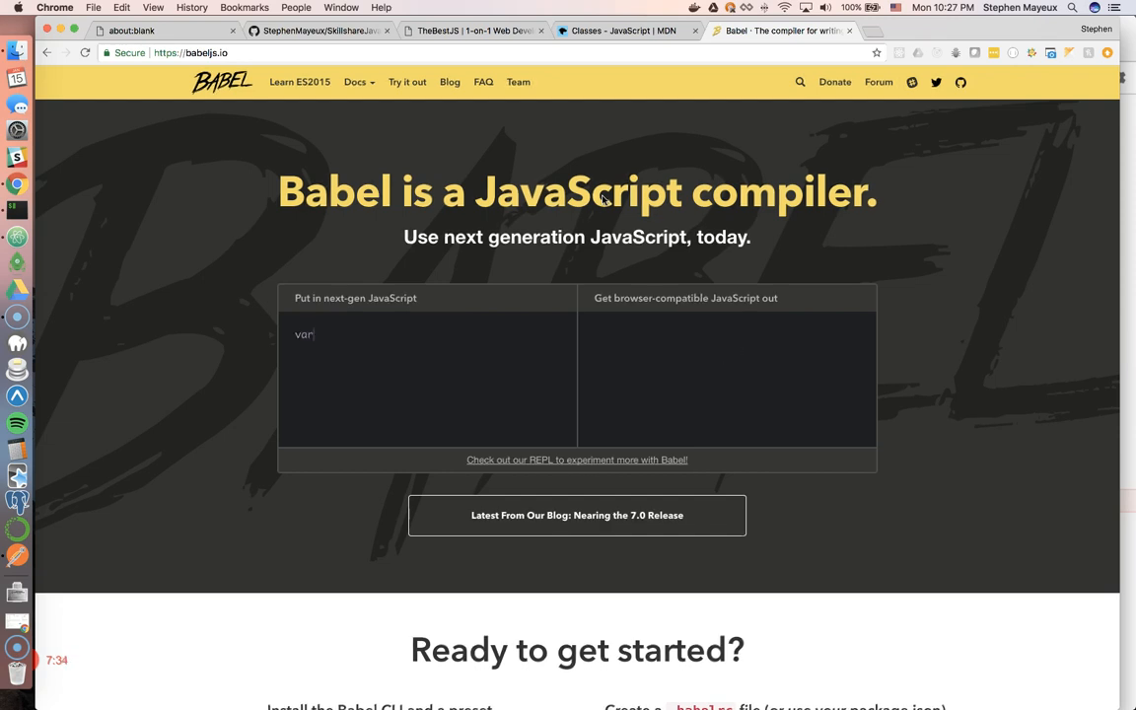
type("[a,,b] = [1,2,3];")
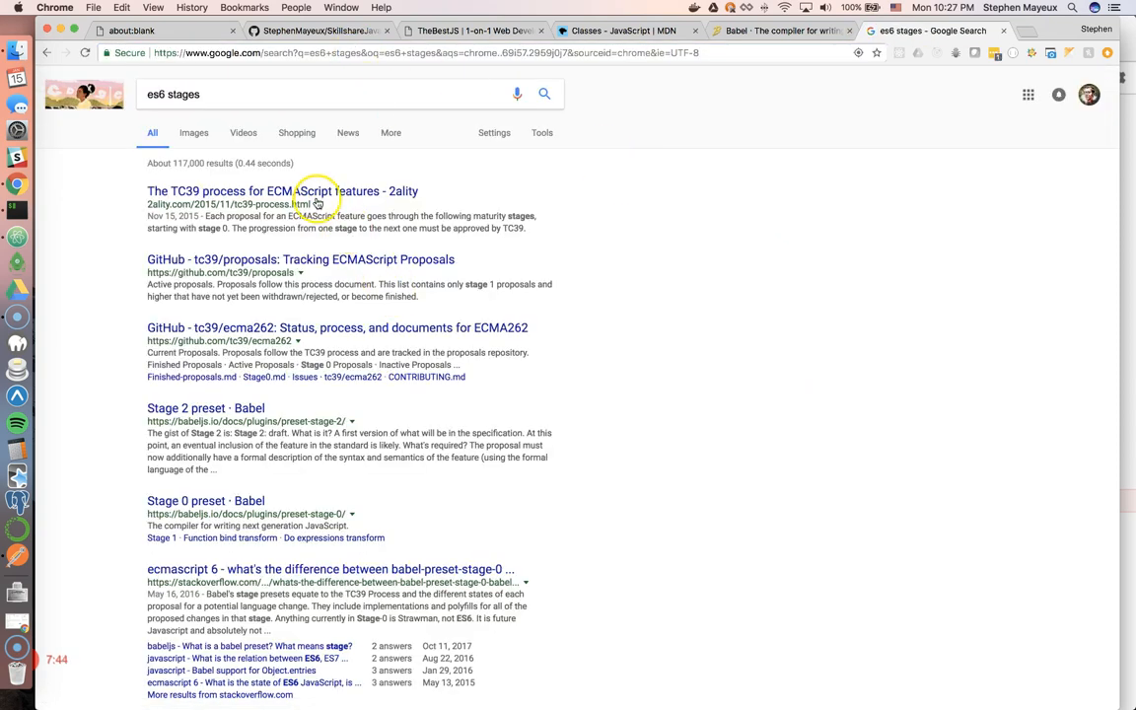
Reach the tc39/proposals GitHub repository from the 'es6 stages' search.
left_click(300, 260)
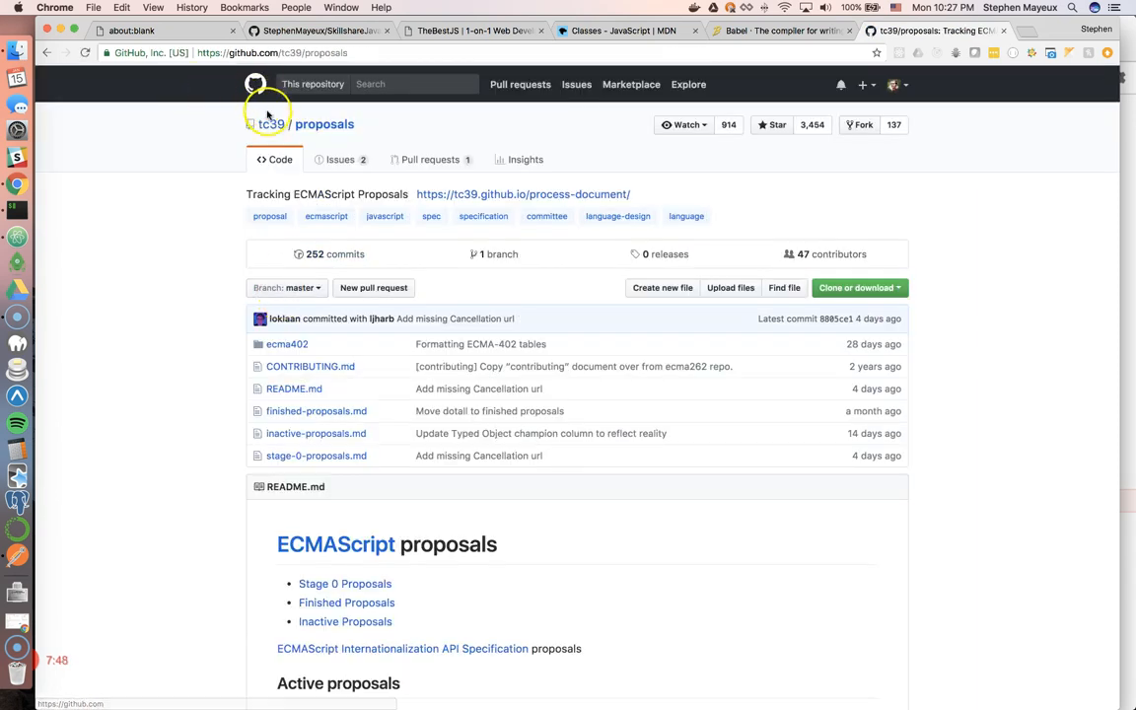
scroll("down", 3)
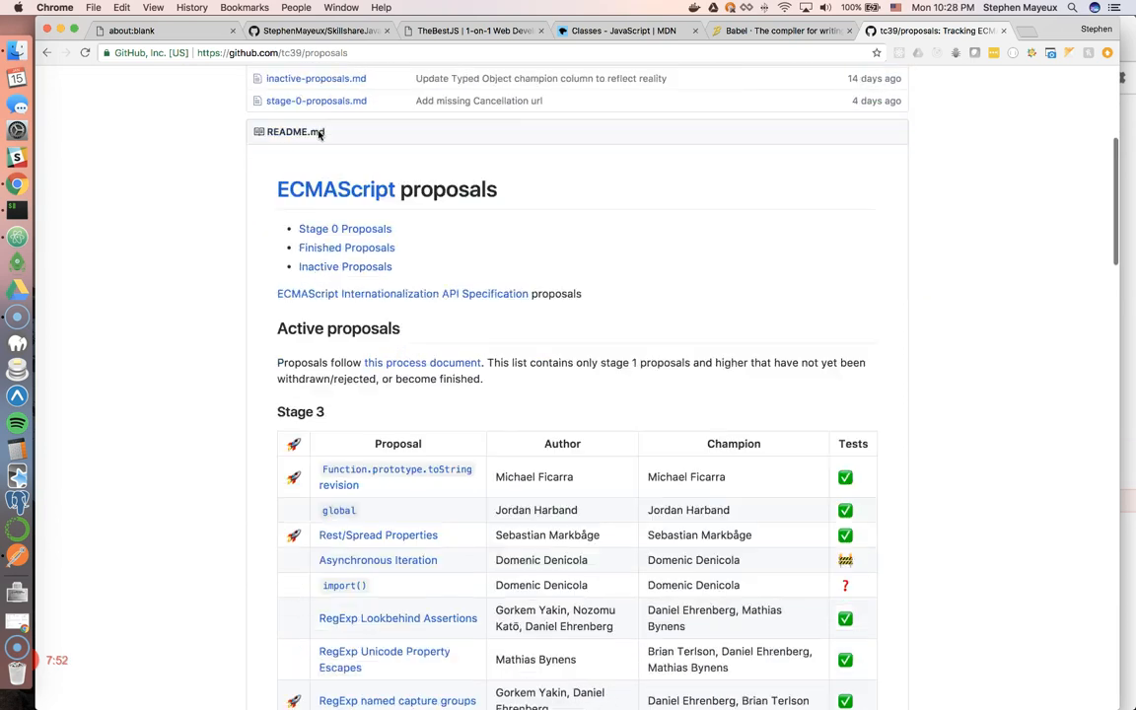
scroll("down", 3)
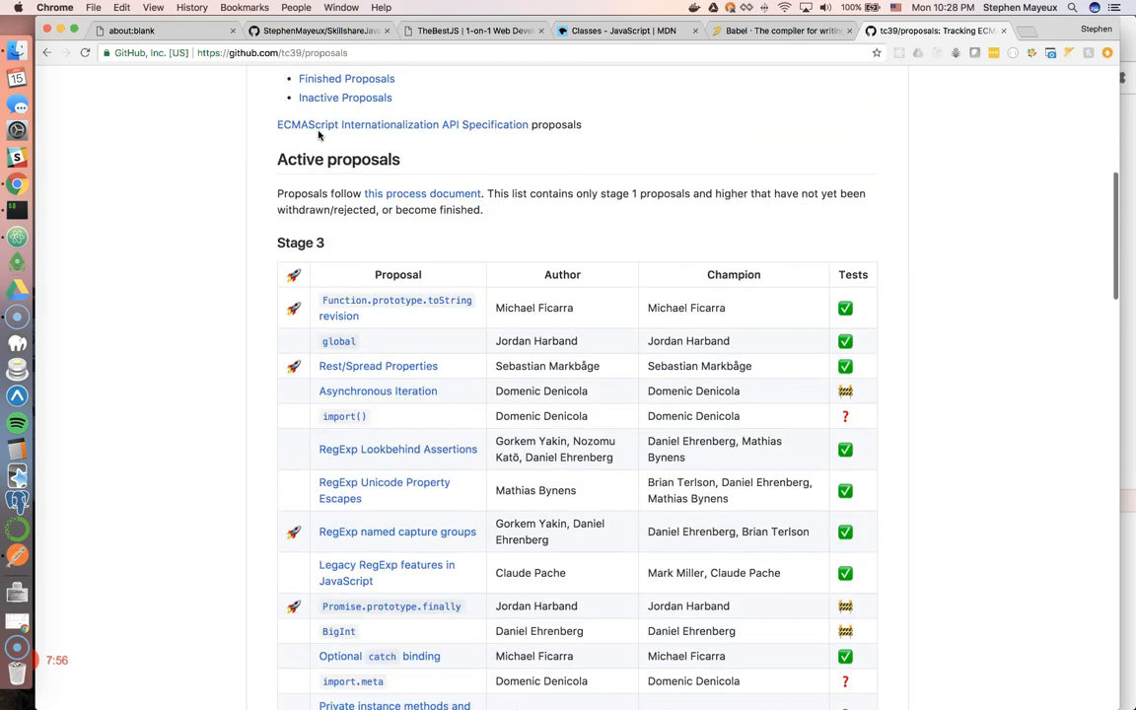
scroll("down", 3)
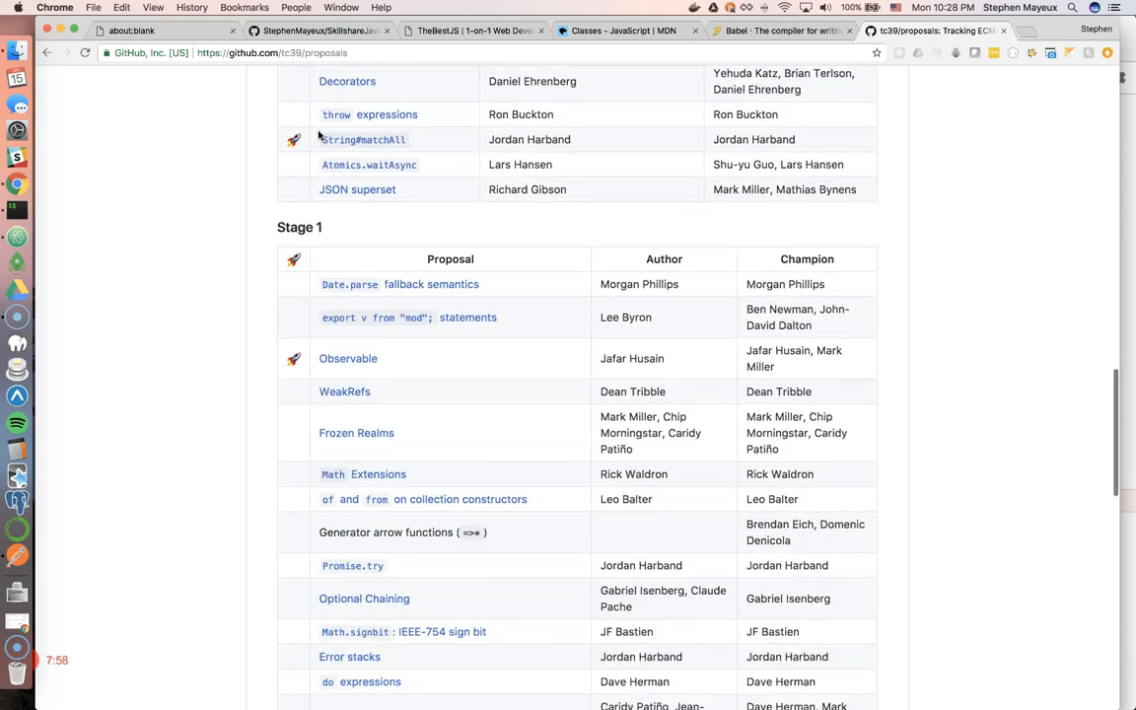
scroll("down", 3)
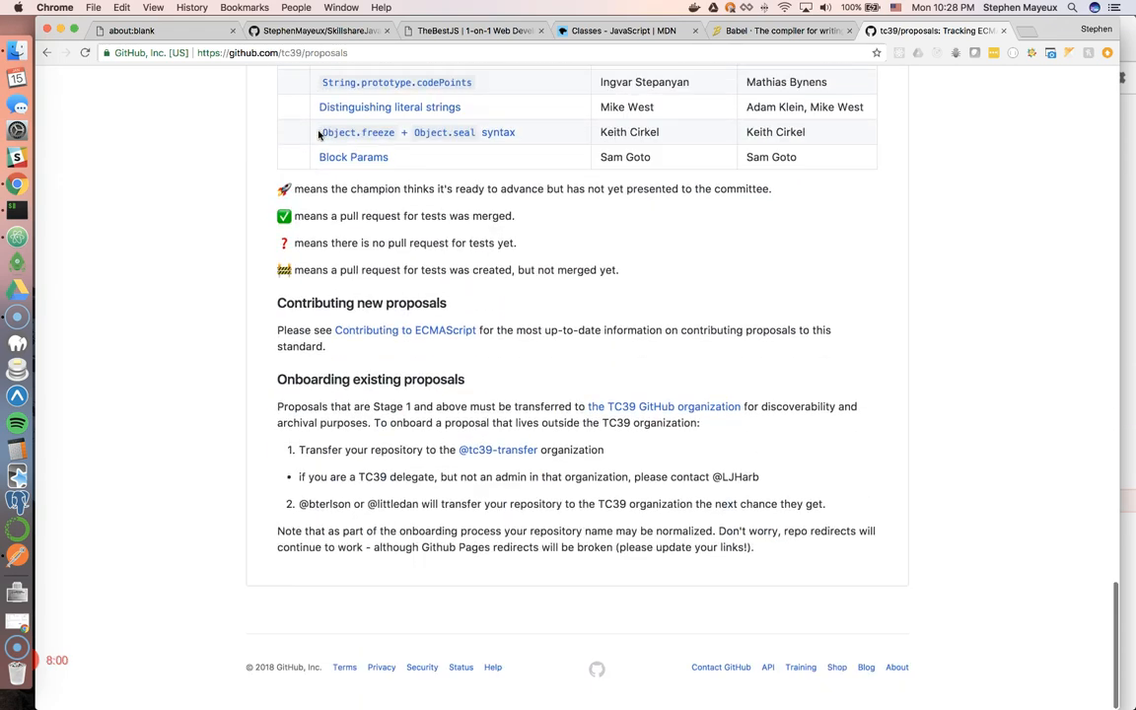
scroll("up", 3)
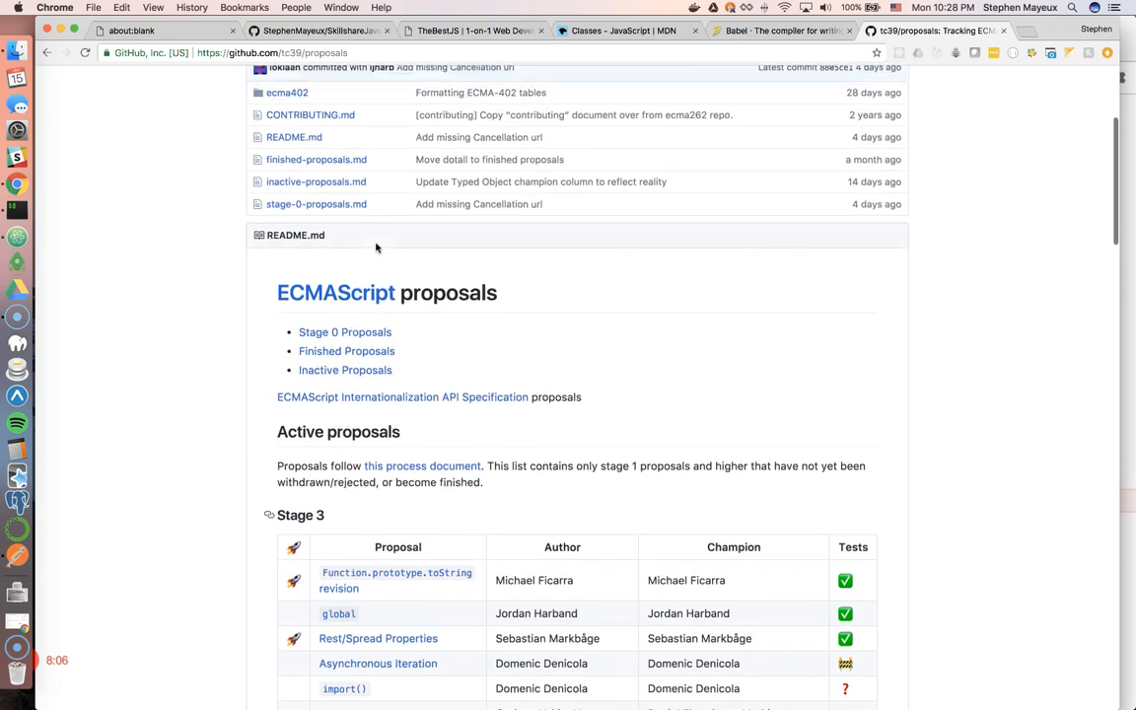
scroll("down", 3)
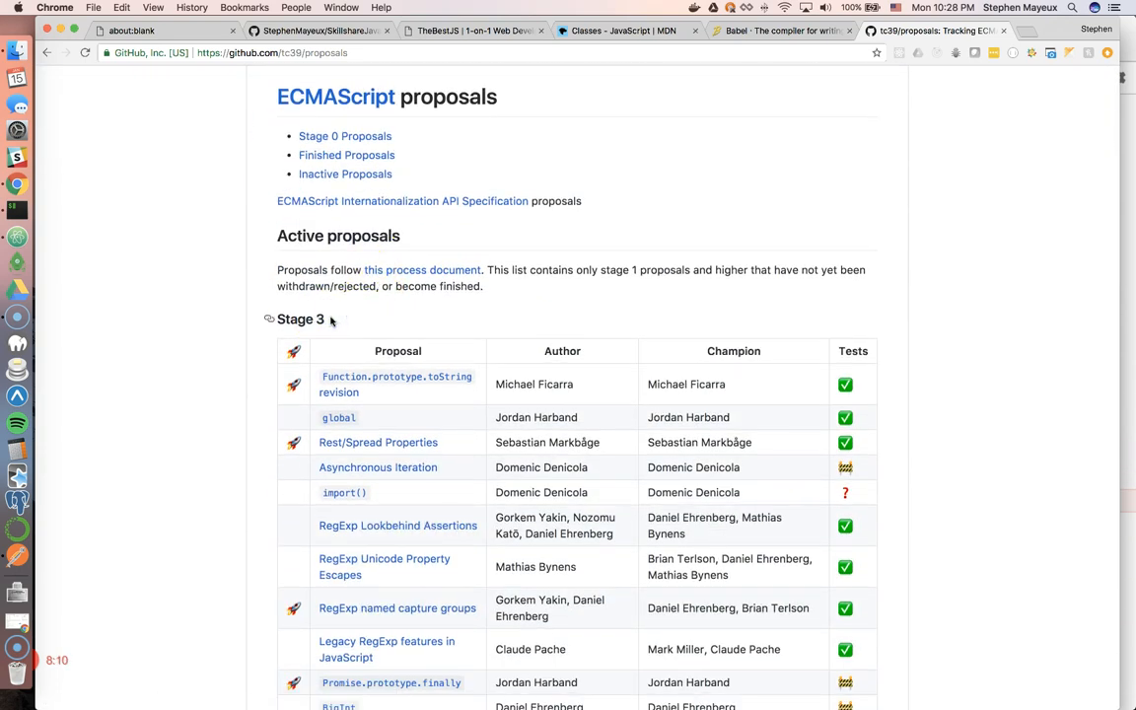
scroll("down", 3)
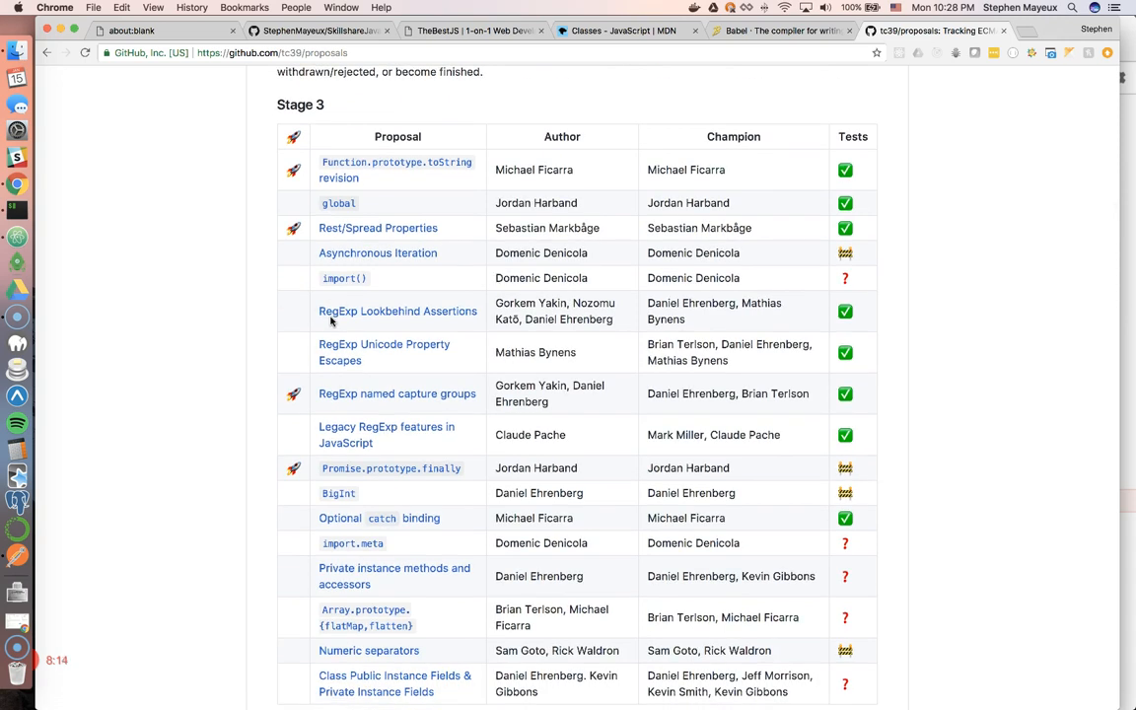
scroll("down", 3)
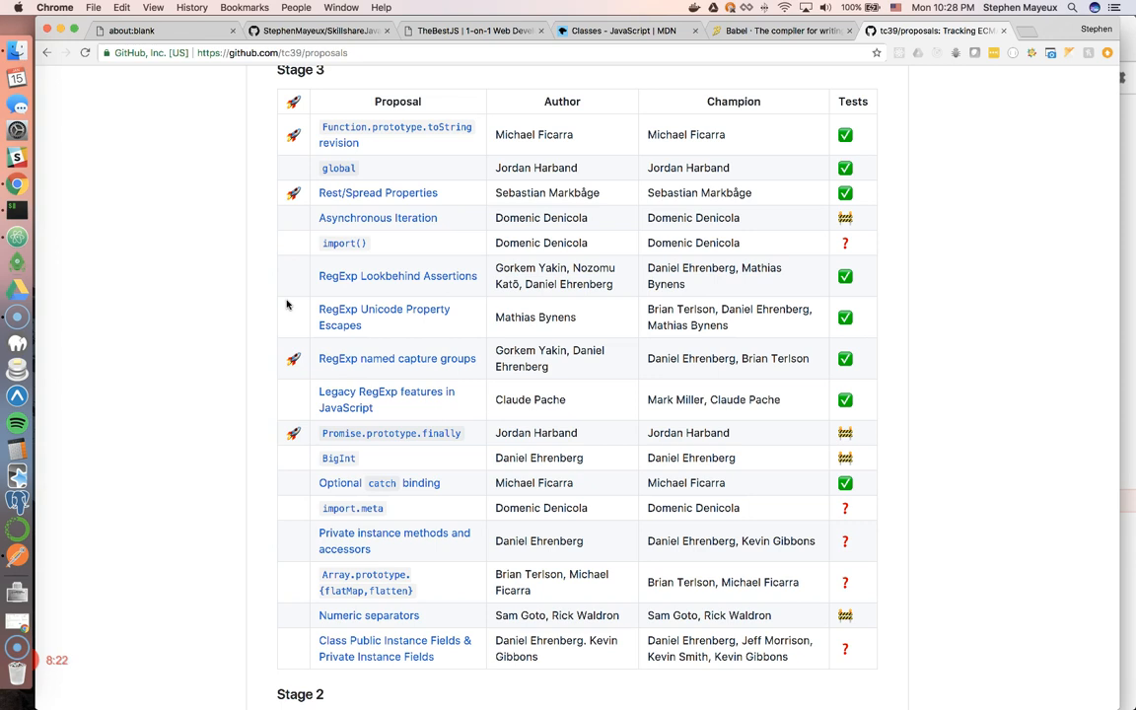
scroll("down", 3)
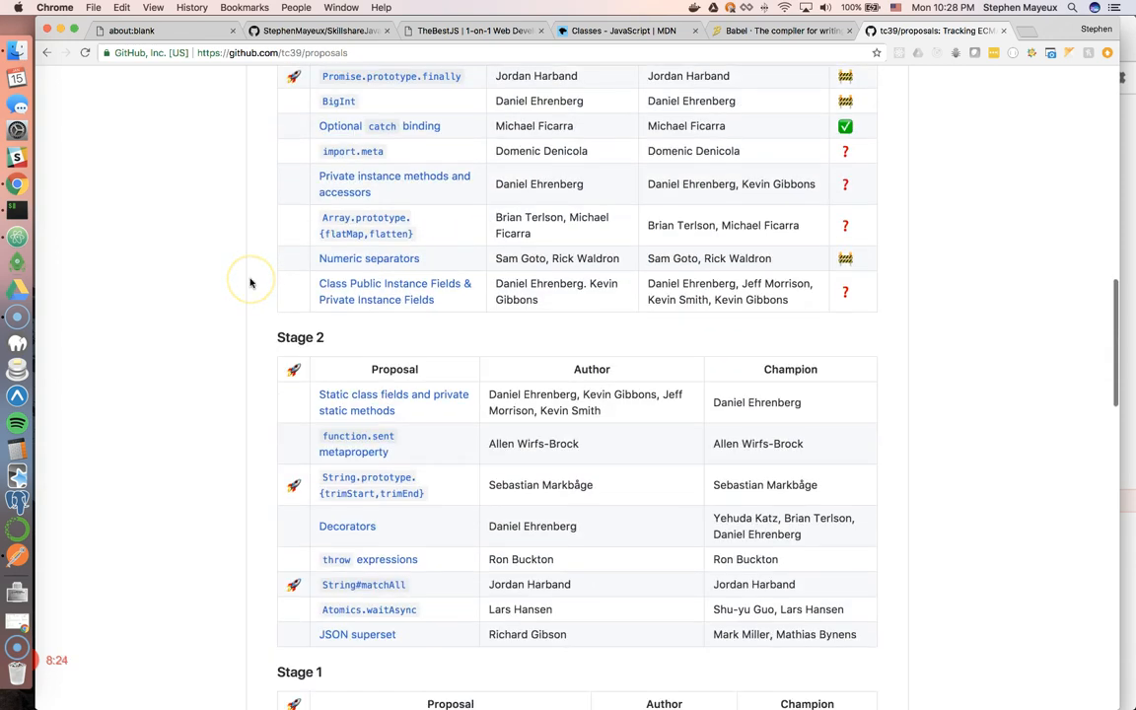
scroll("down", 3)
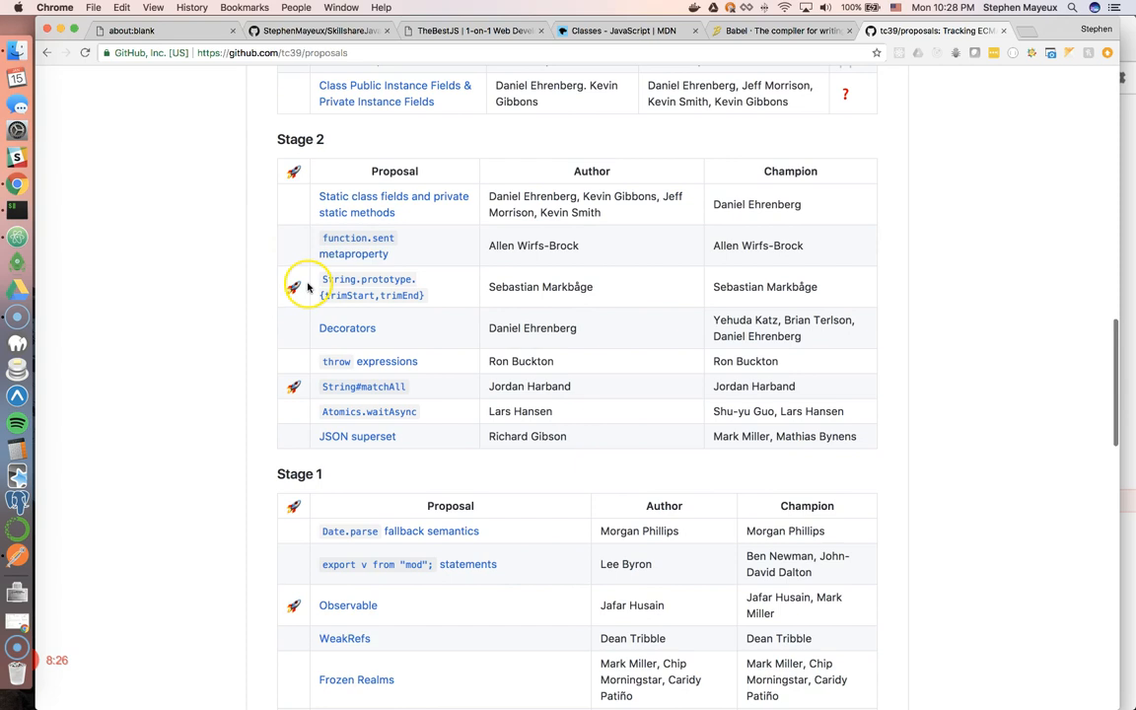
scroll("down", 3)
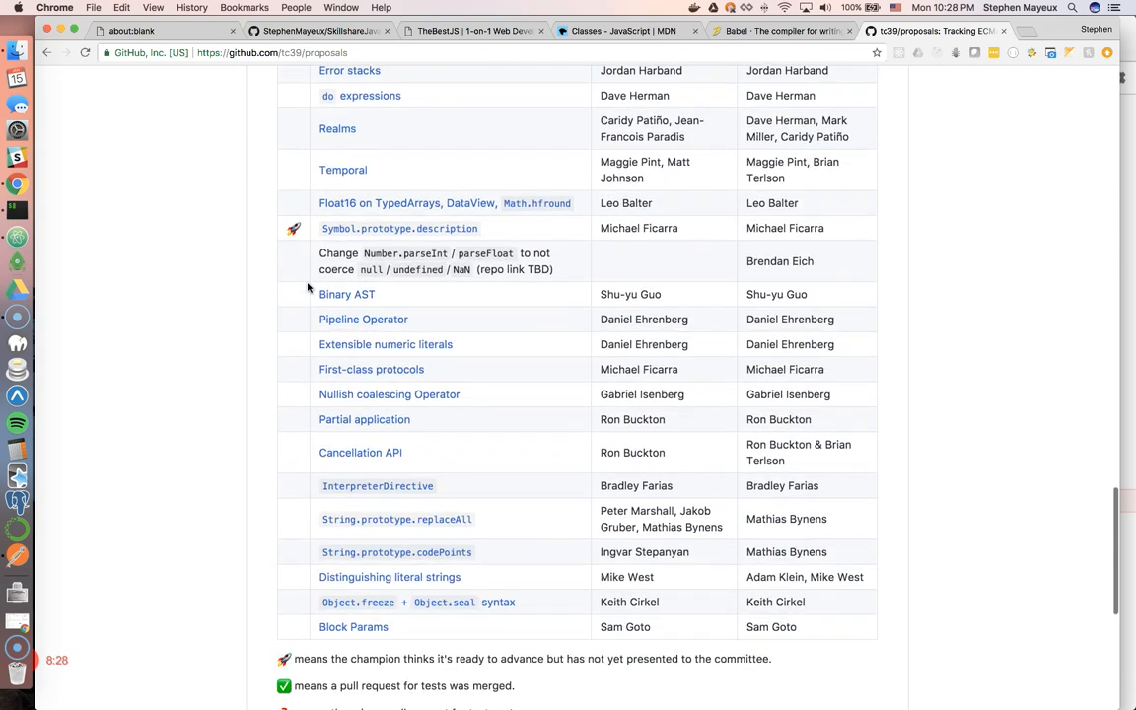
scroll("up", 3)
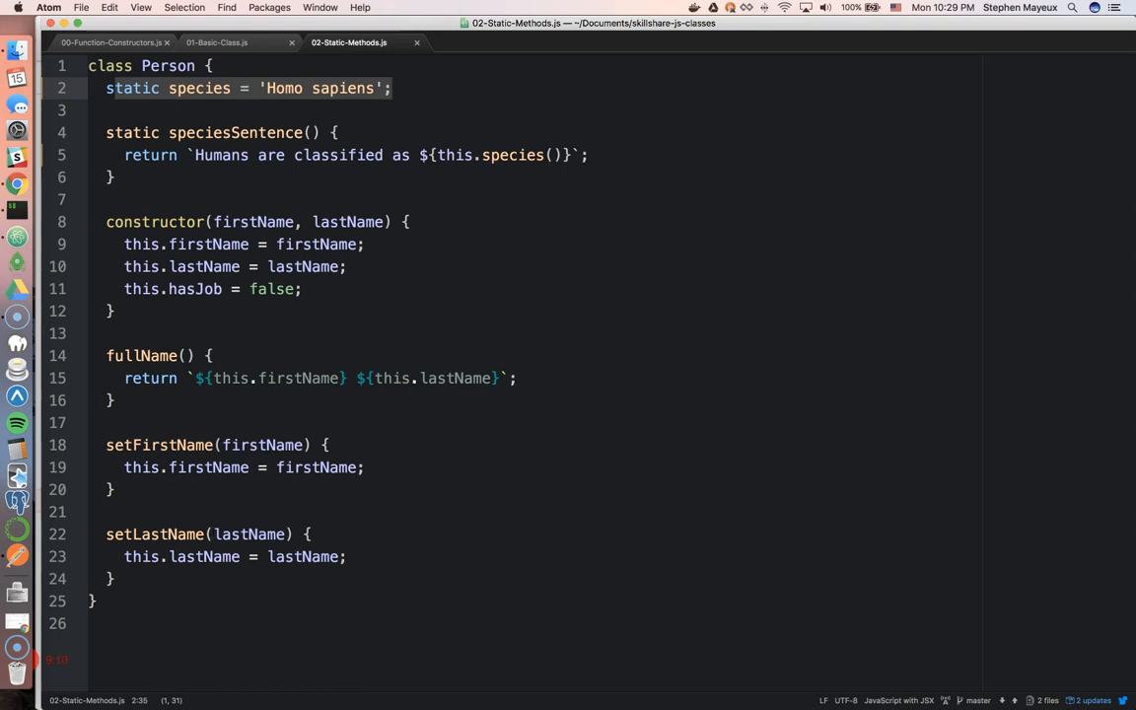
left_click(391, 87)
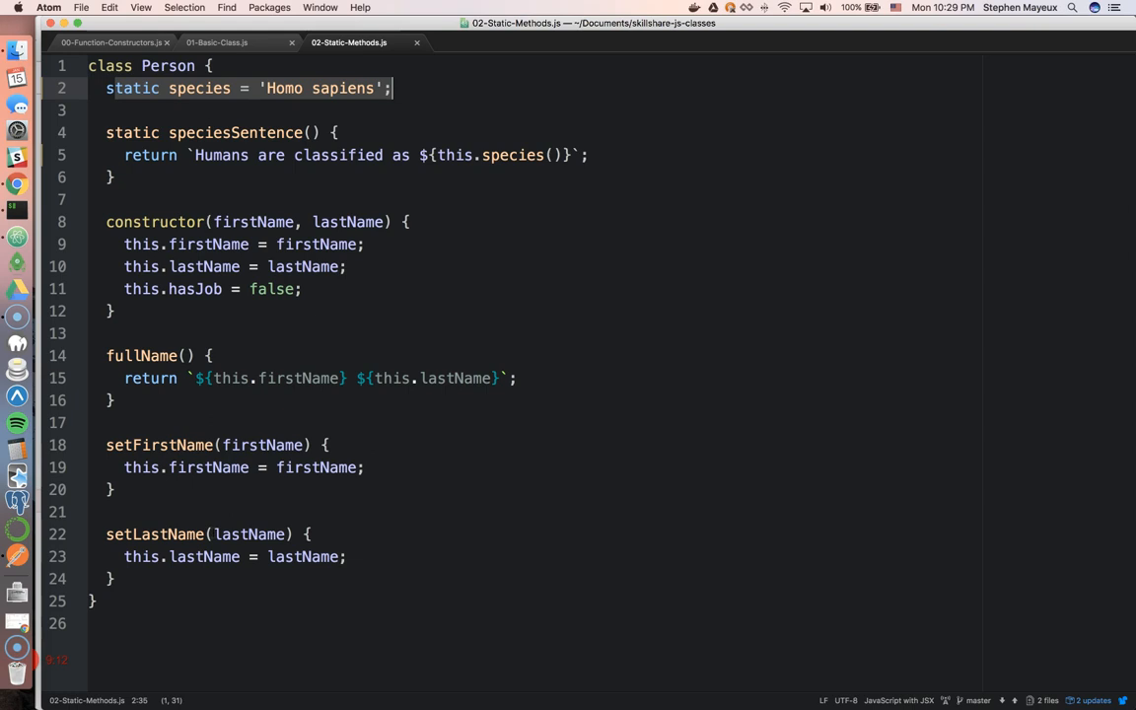